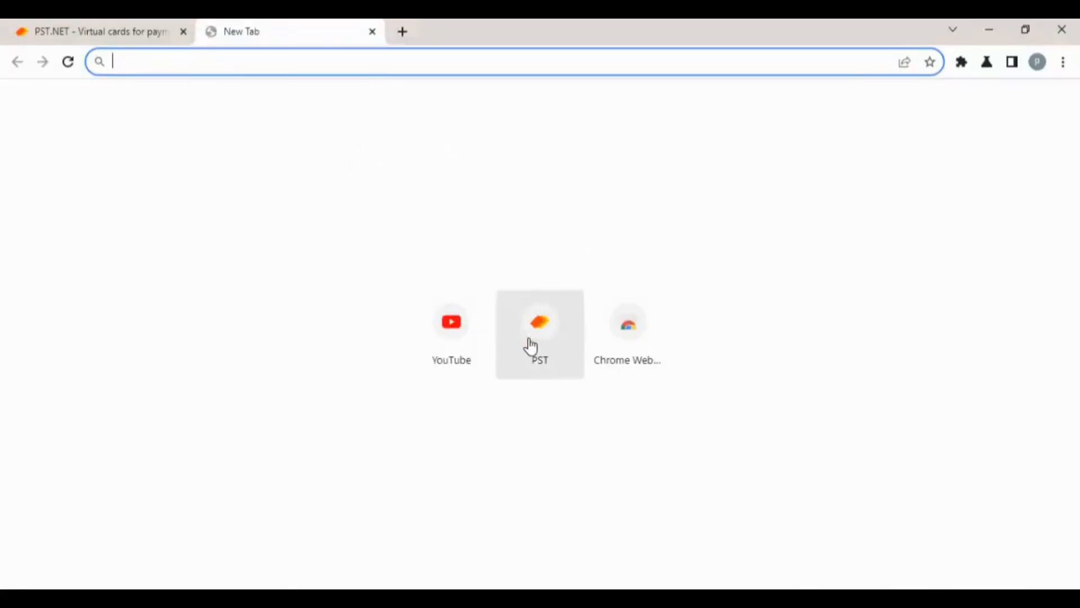
Go to pst.net from the new-tab shortcut and begin account sign-up.
click(539, 322)
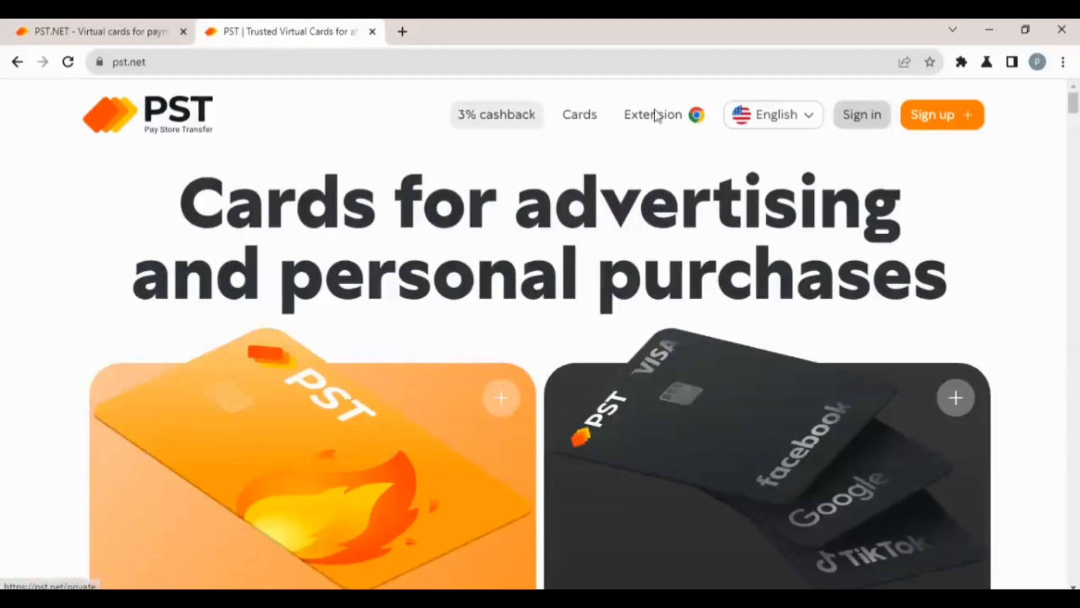
mouse_move(941, 115)
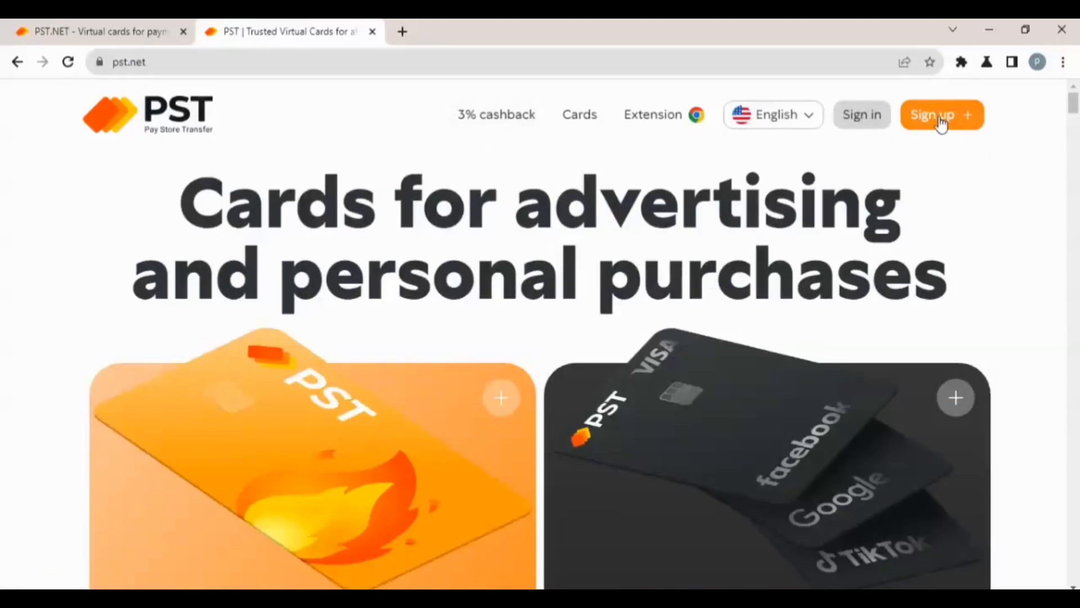
click(941, 115)
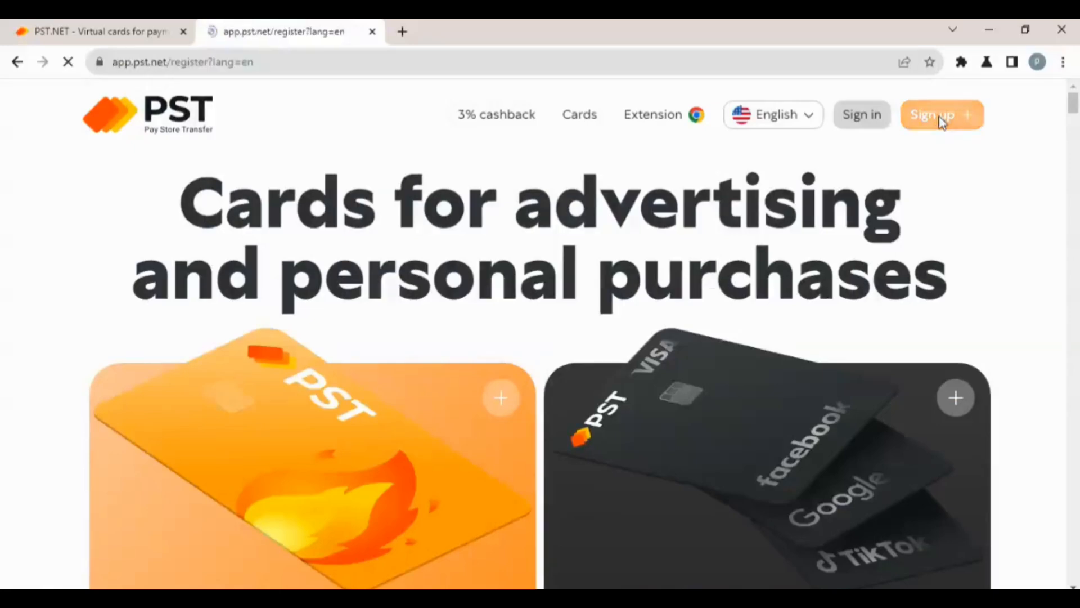
Finish registration, view the account verification form, then close it back to the dashboard.
click(941, 115)
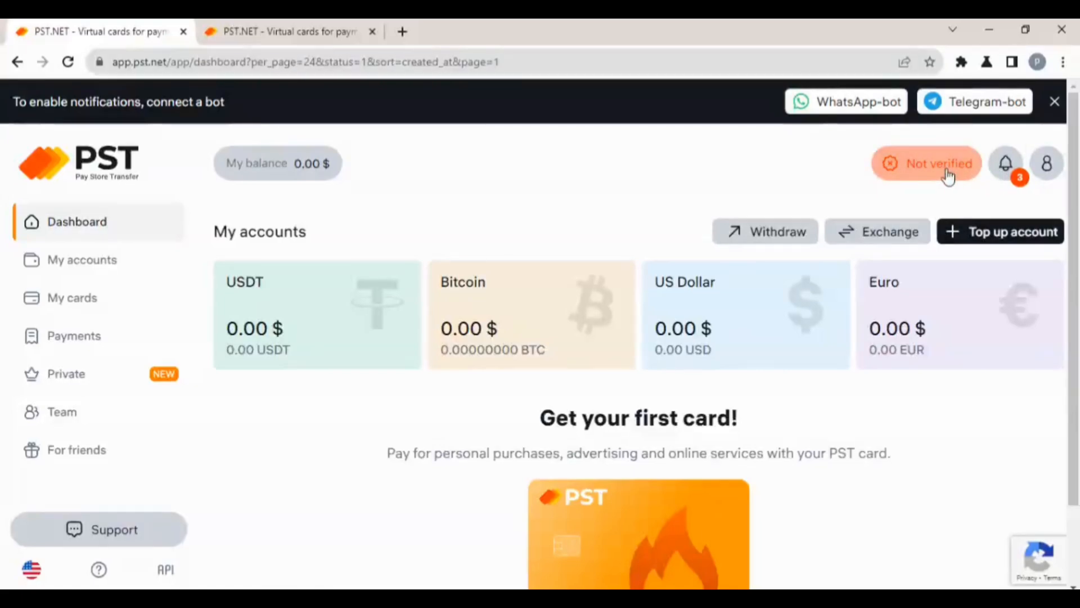
click(926, 163)
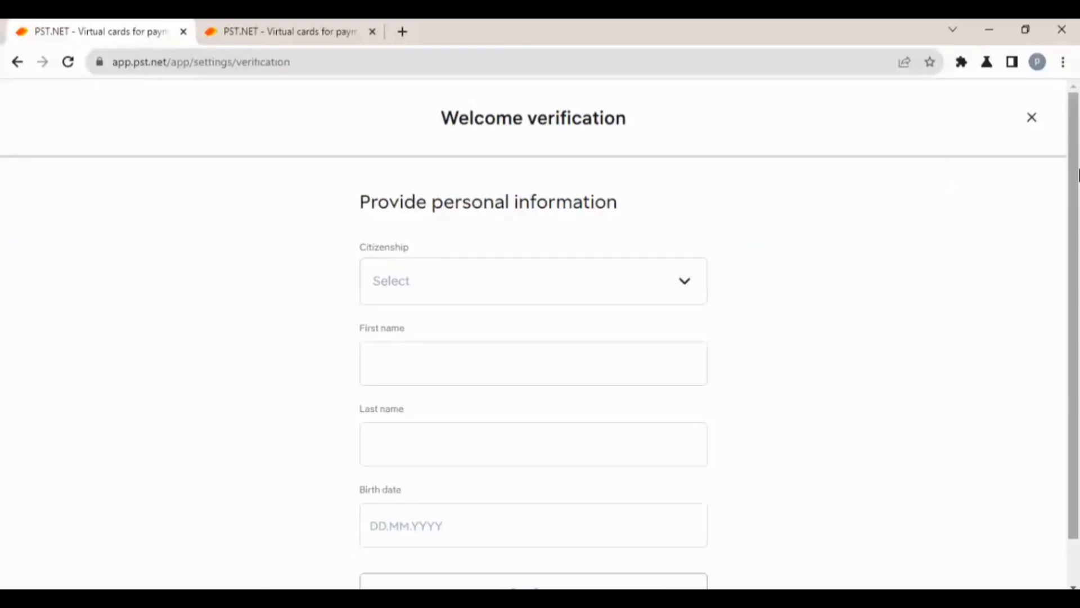
scroll(down, 3)
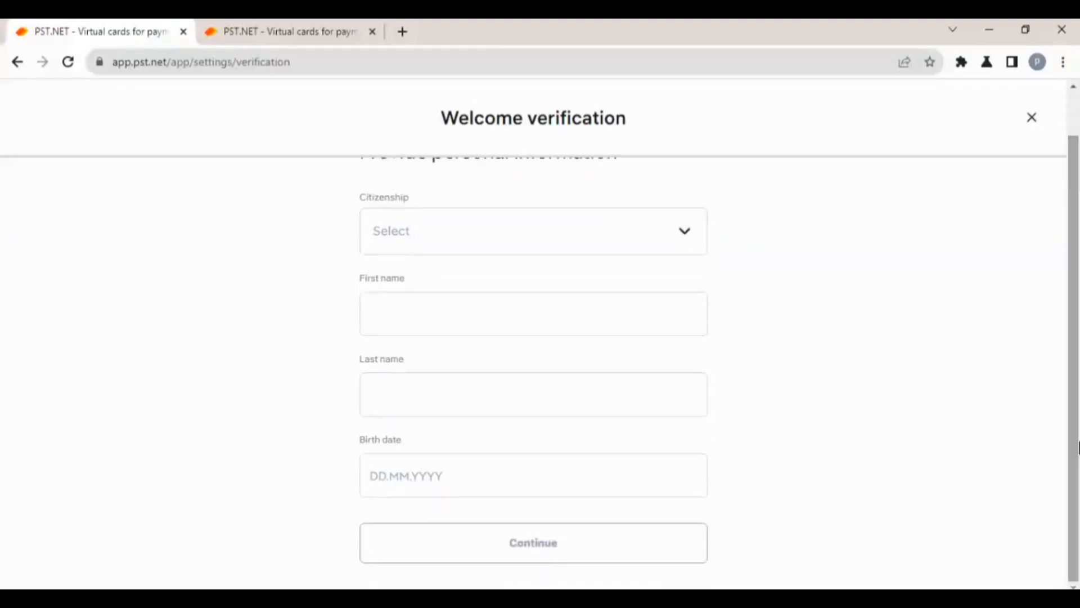
mouse_move(622, 541)
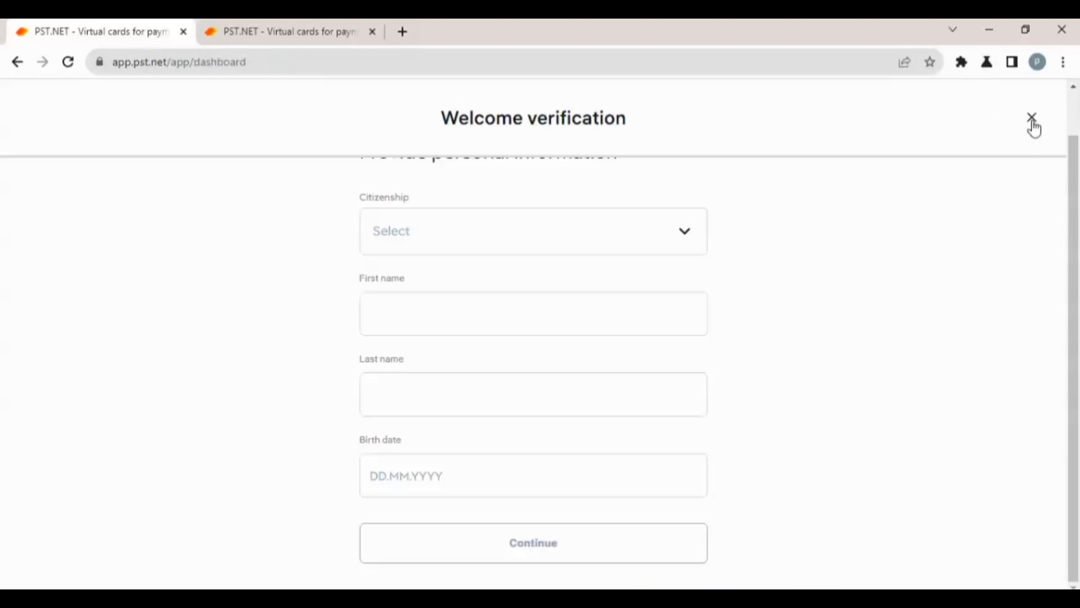
click(1032, 119)
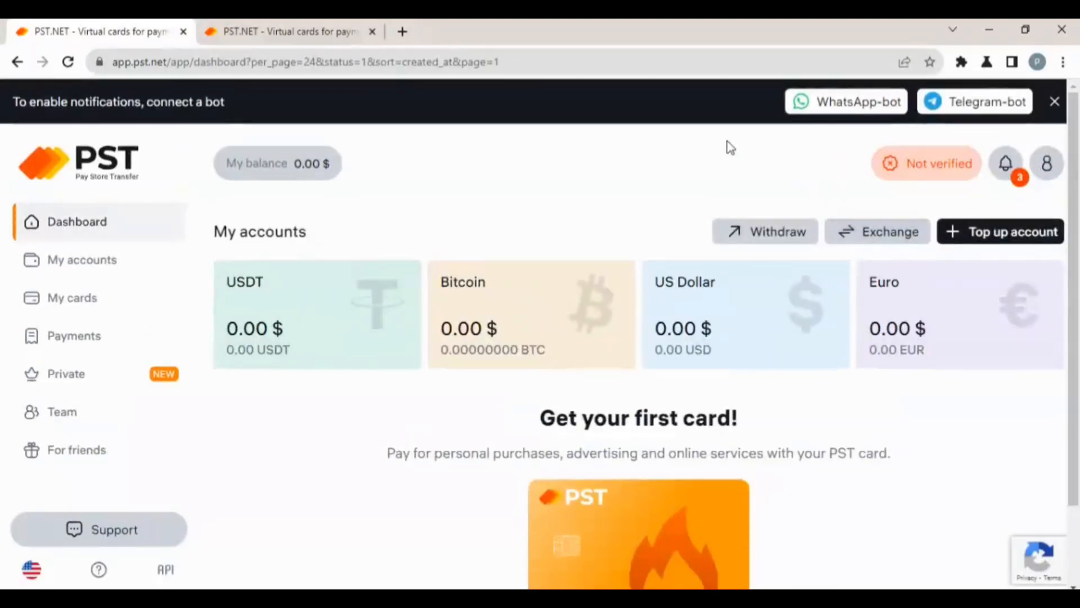
scroll(down, 3)
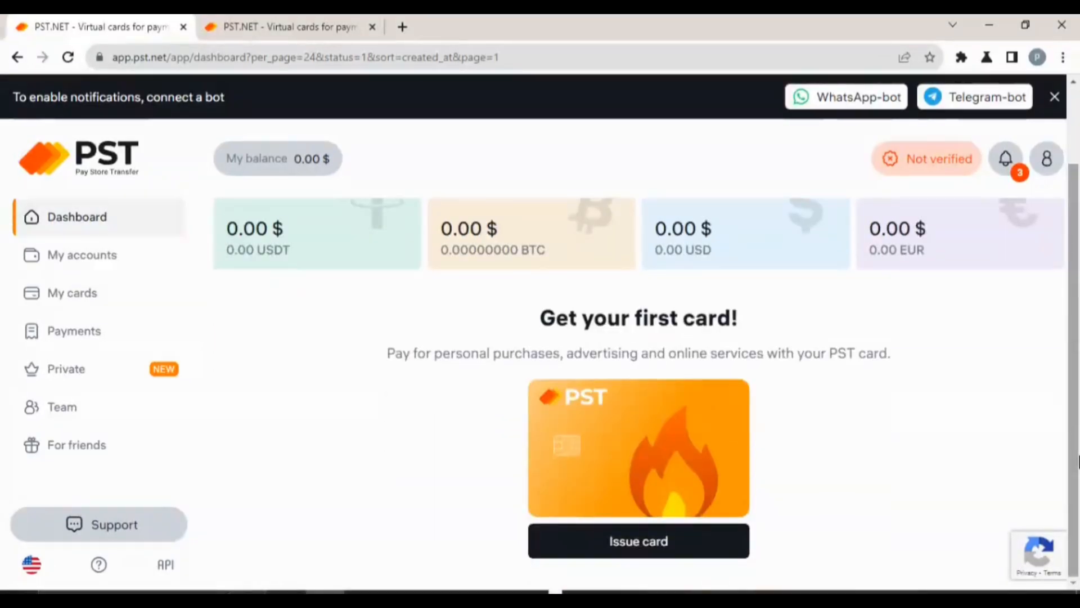
mouse_move(492, 404)
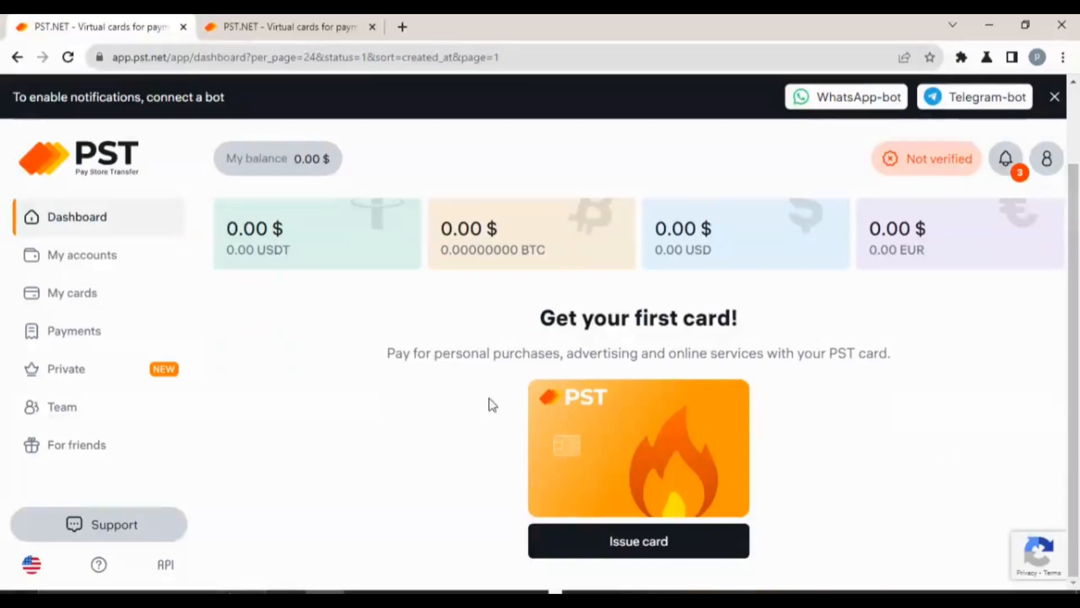
mouse_move(117, 306)
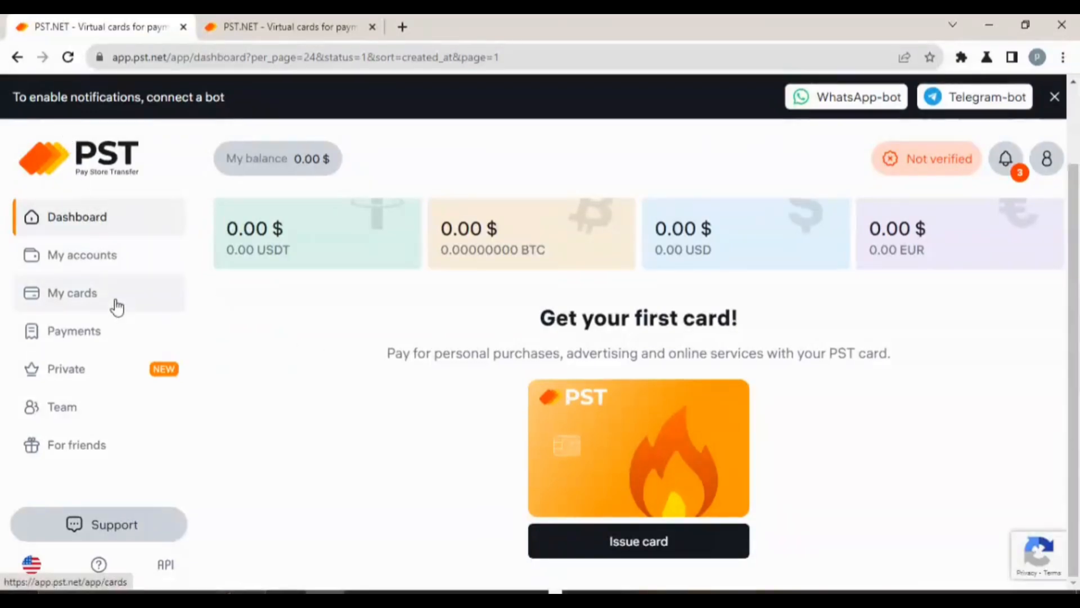
mouse_move(638, 541)
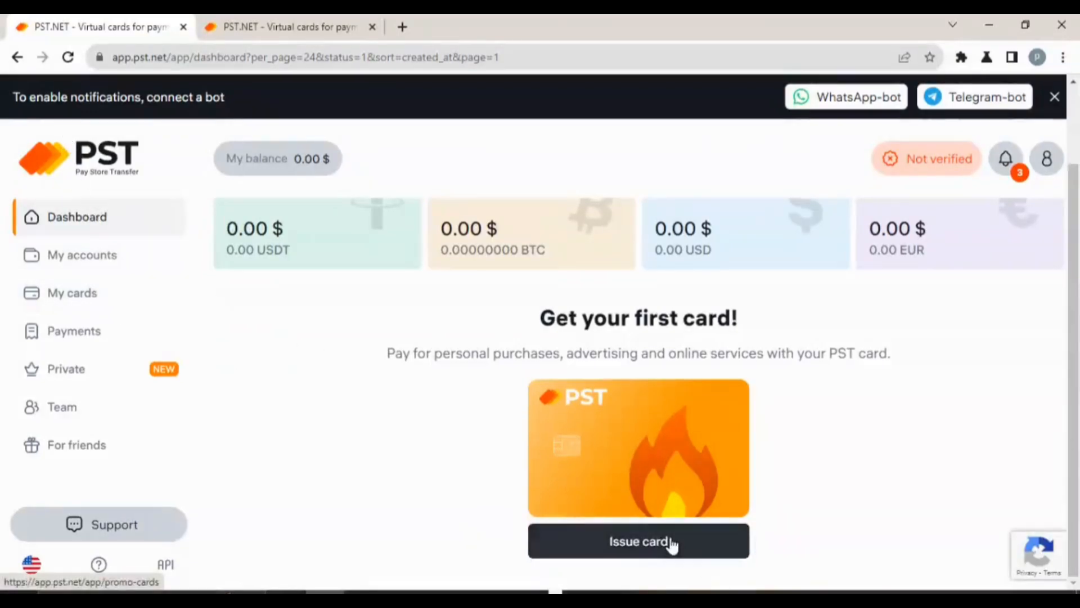
Start issuing a first card and review the Ultima purchase card description.
click(638, 541)
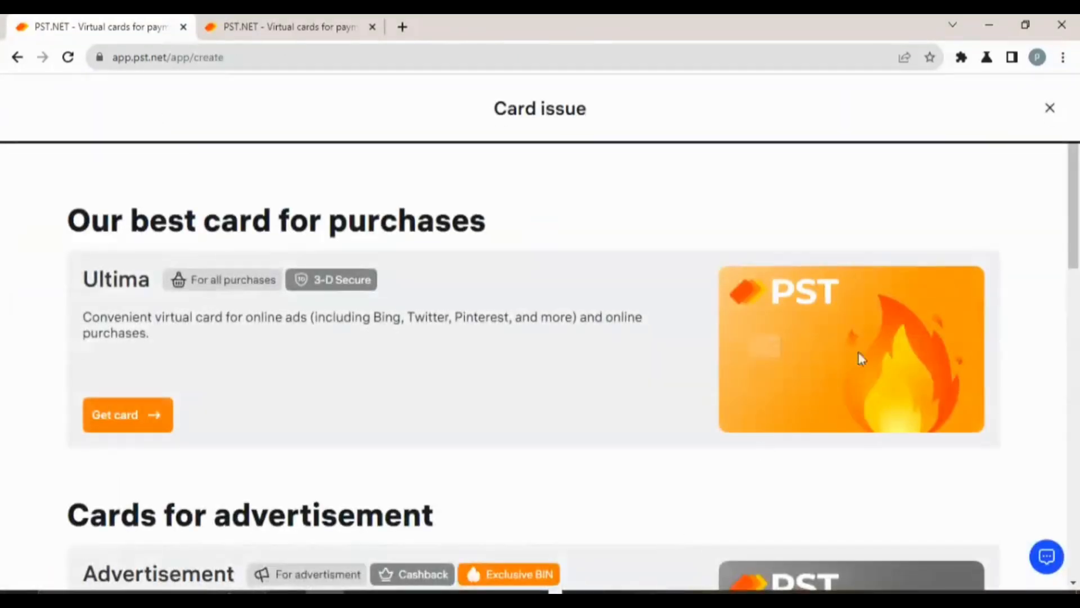
mouse_move(250, 252)
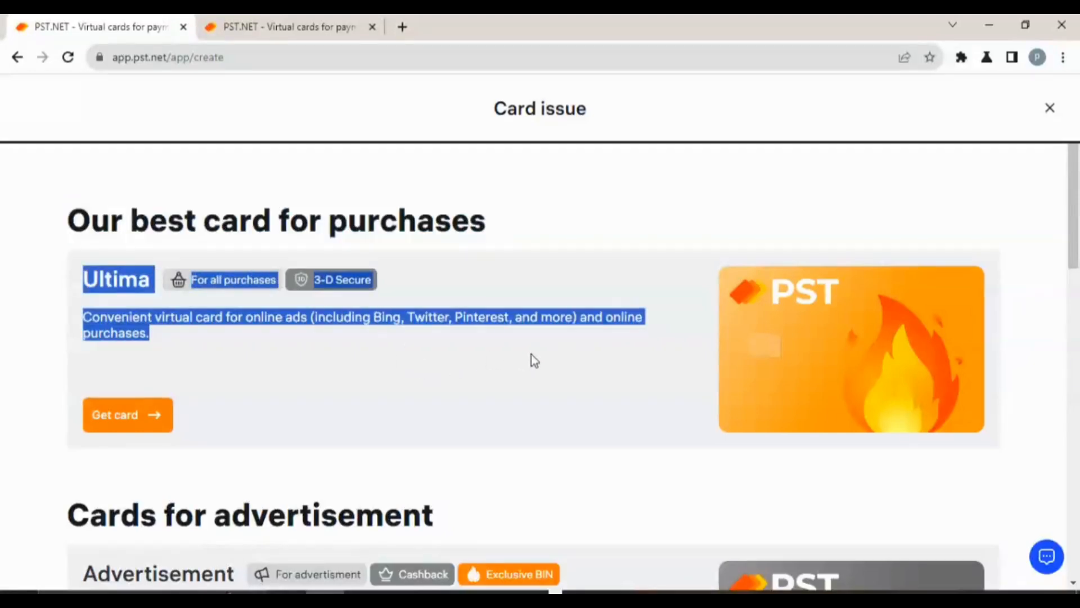
mouse_move(251, 269)
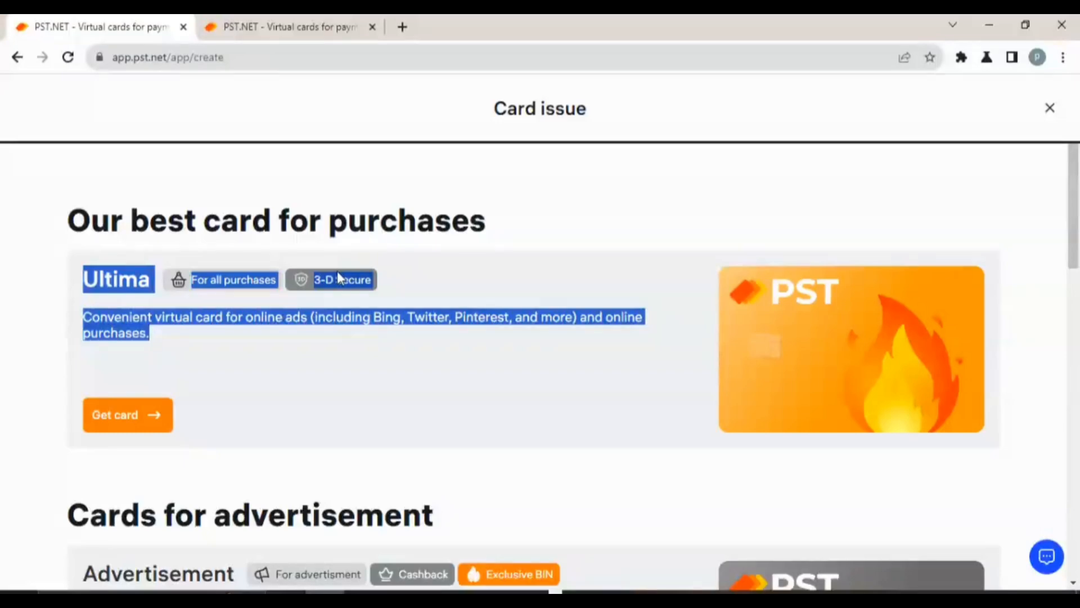
mouse_move(269, 297)
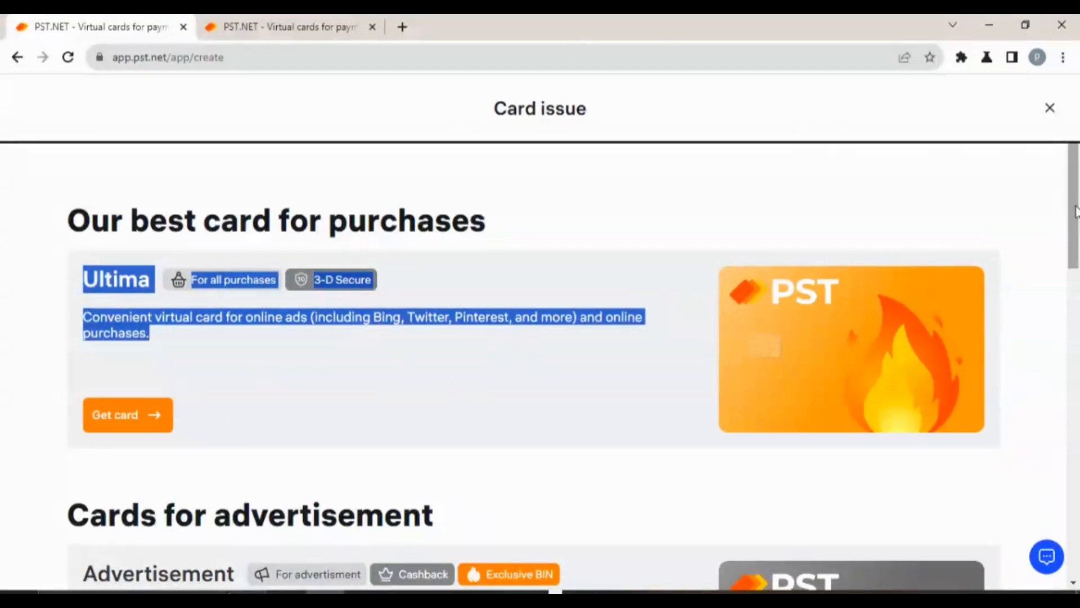
scroll(down, 3)
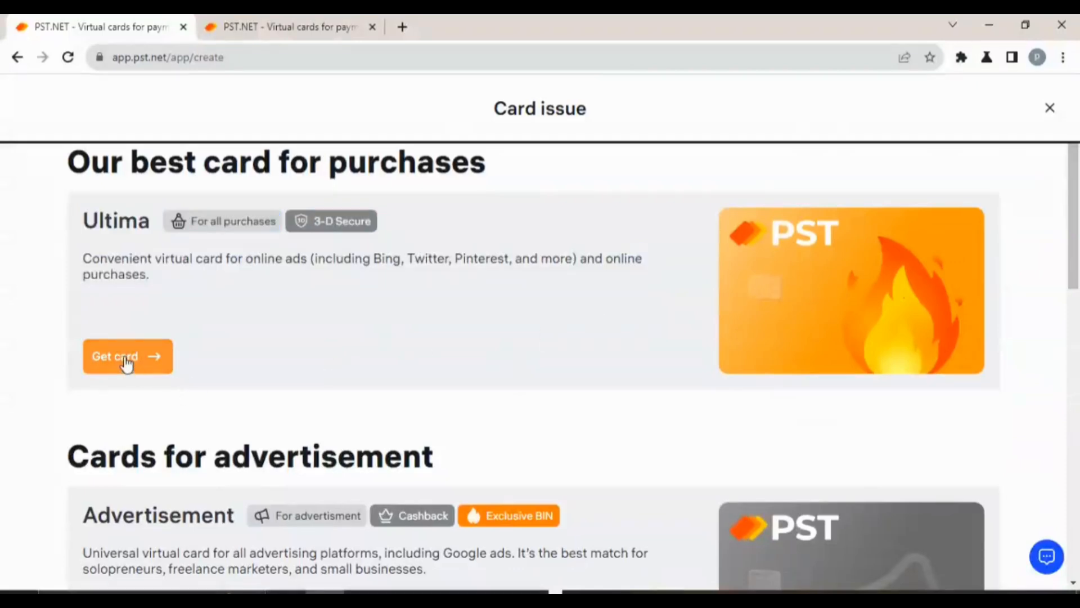
View the Ultima card's BIN and fee table and select the first card's BIN number.
click(127, 357)
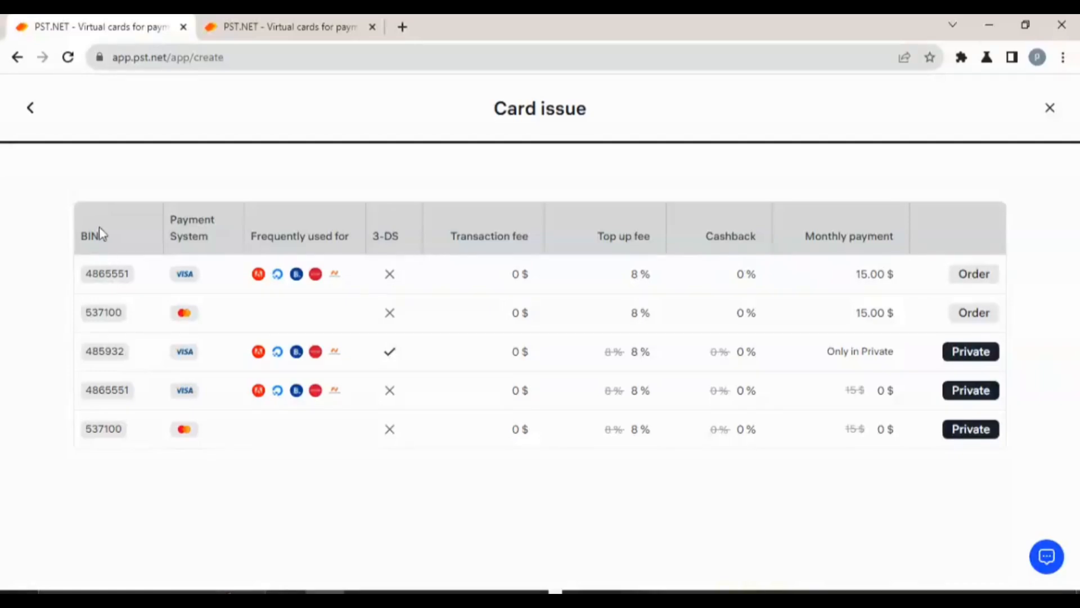
mouse_move(93, 236)
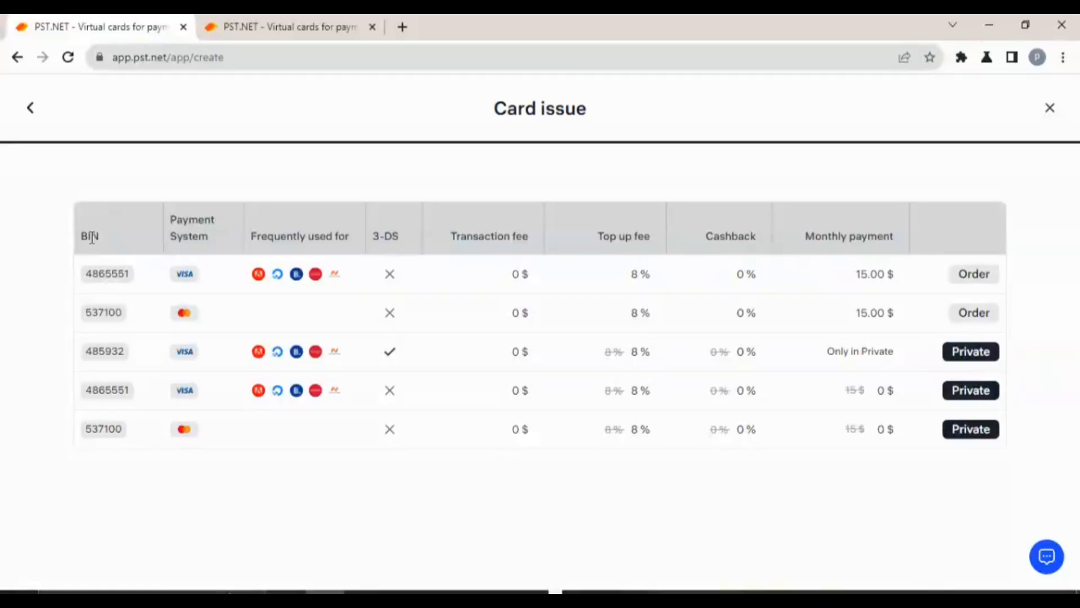
mouse_move(198, 231)
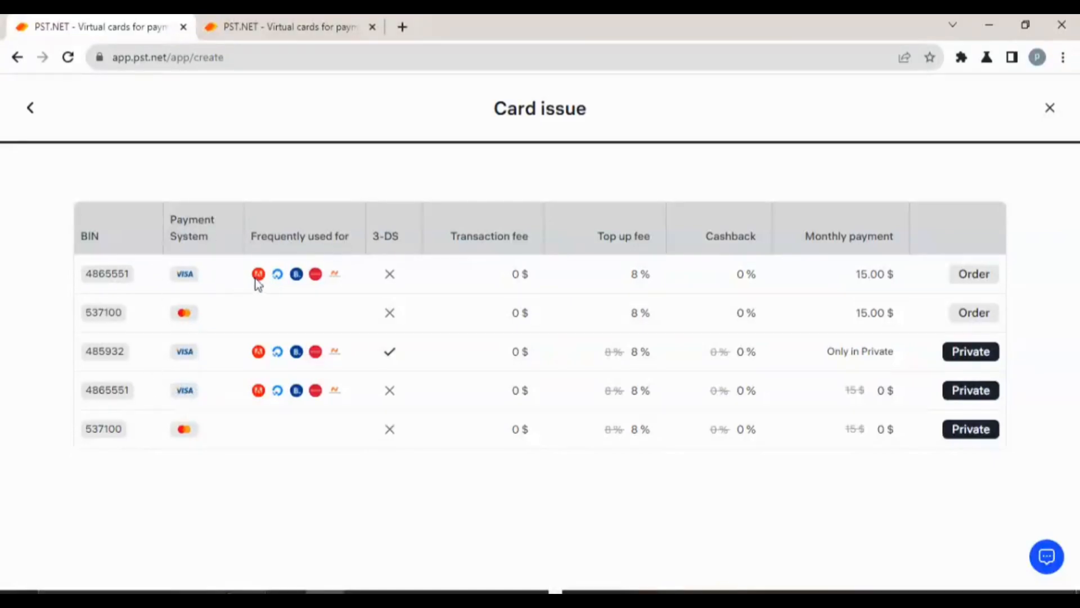
mouse_move(345, 279)
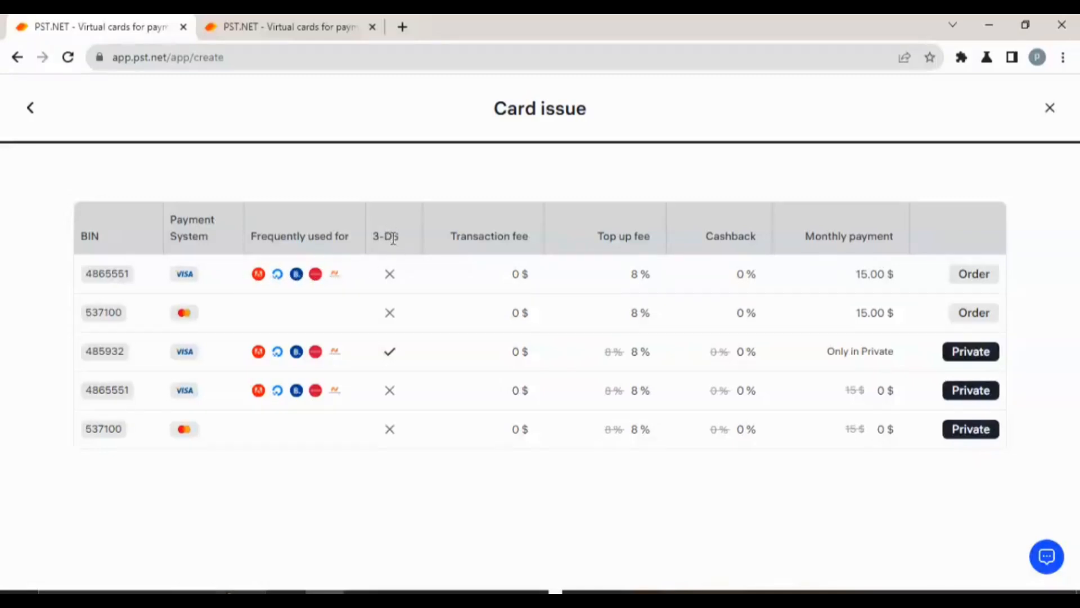
mouse_move(393, 259)
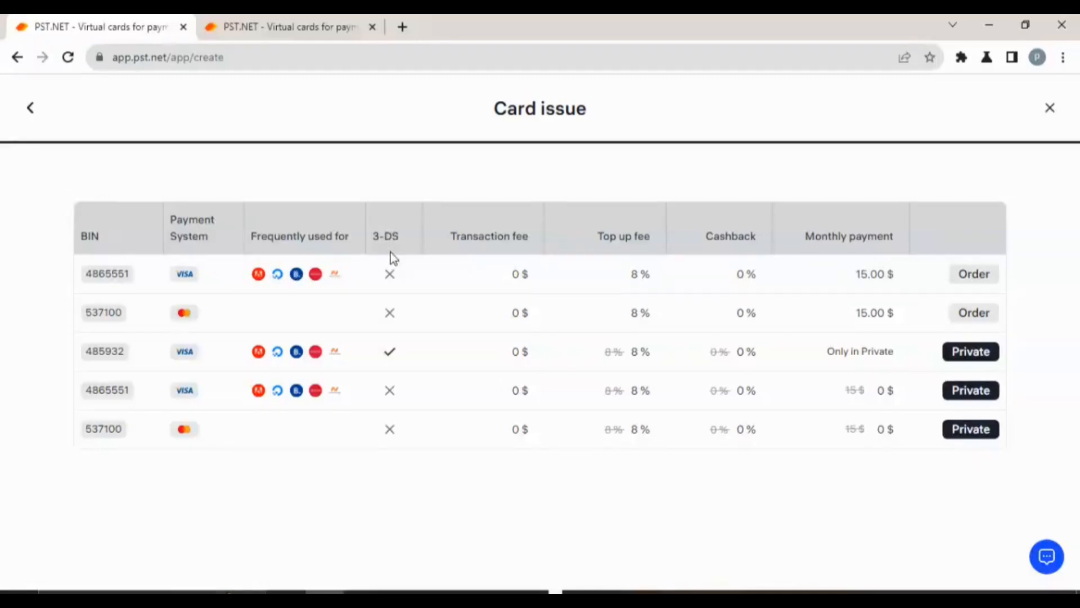
mouse_move(396, 321)
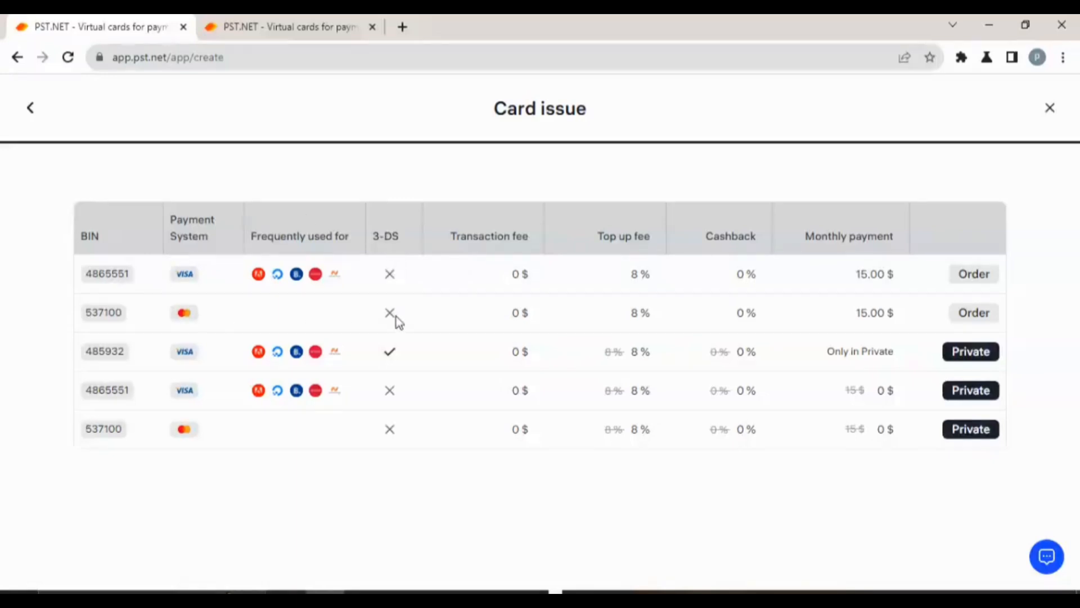
mouse_move(495, 253)
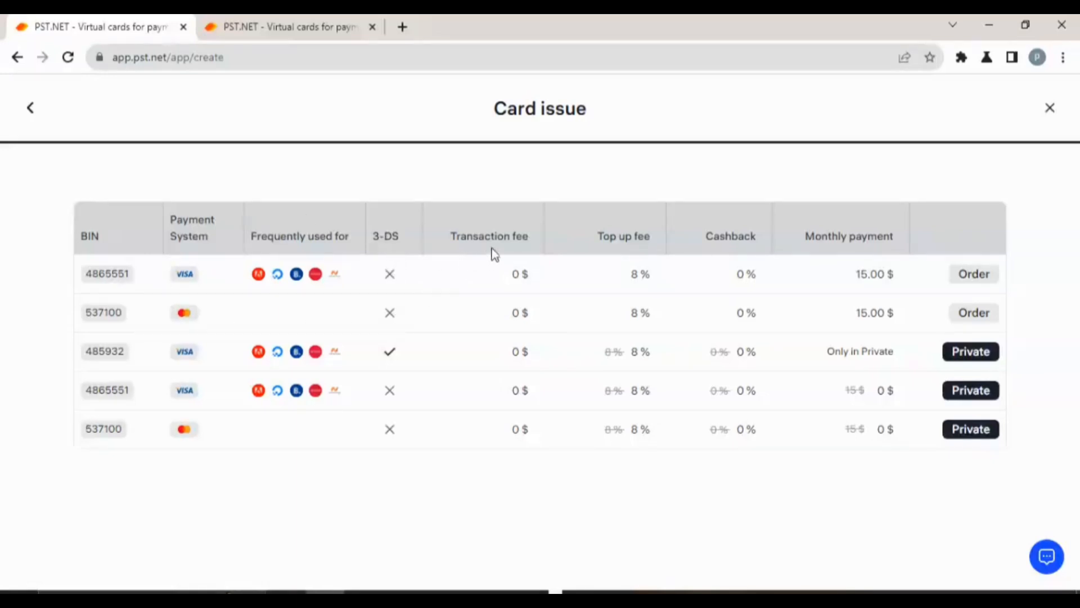
mouse_move(570, 497)
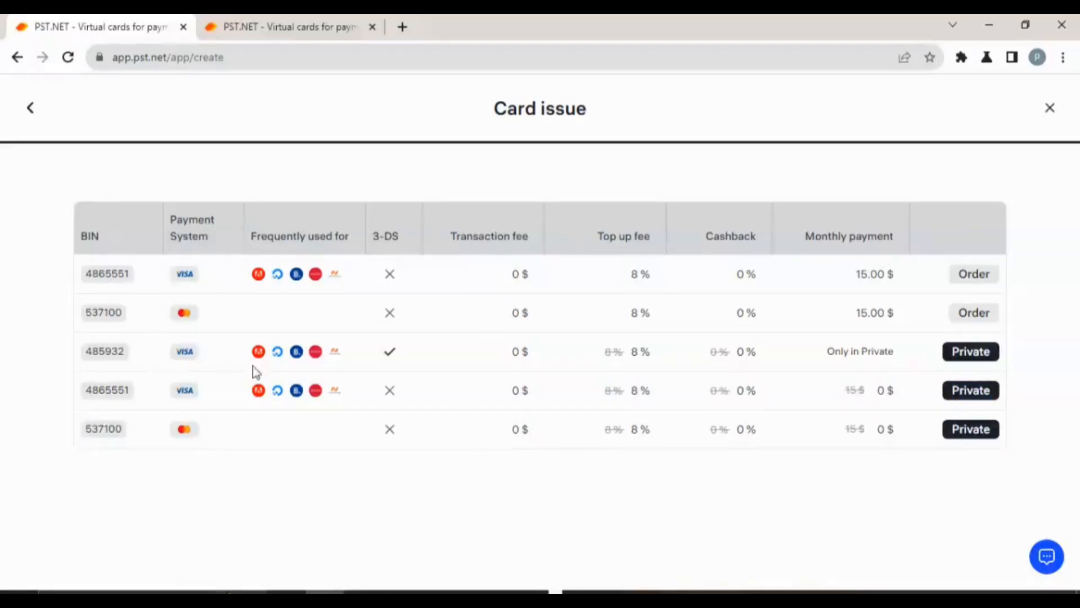
mouse_move(82, 253)
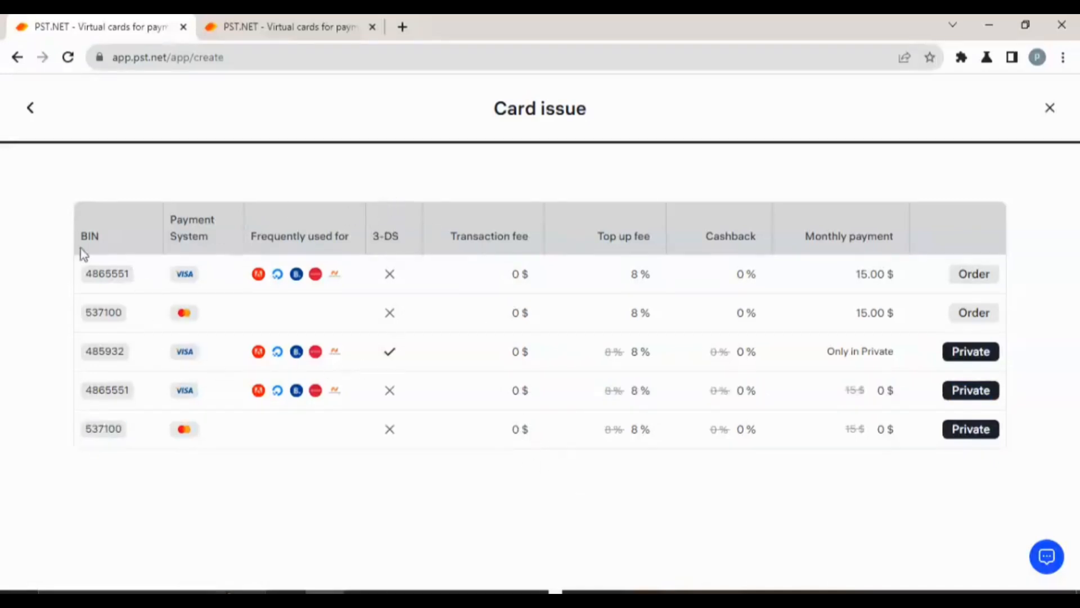
mouse_move(388, 365)
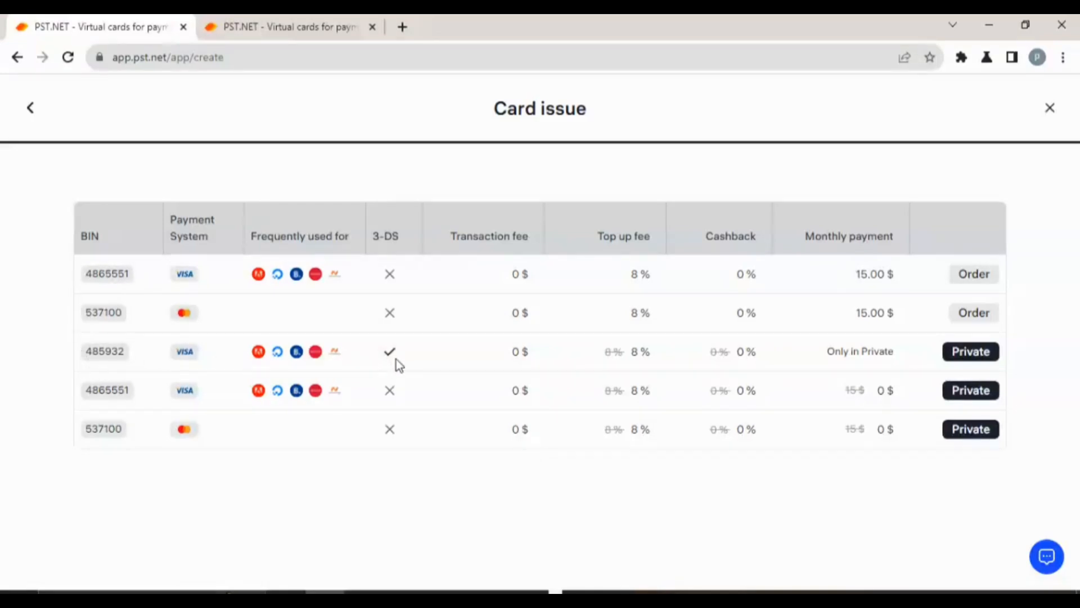
mouse_move(192, 323)
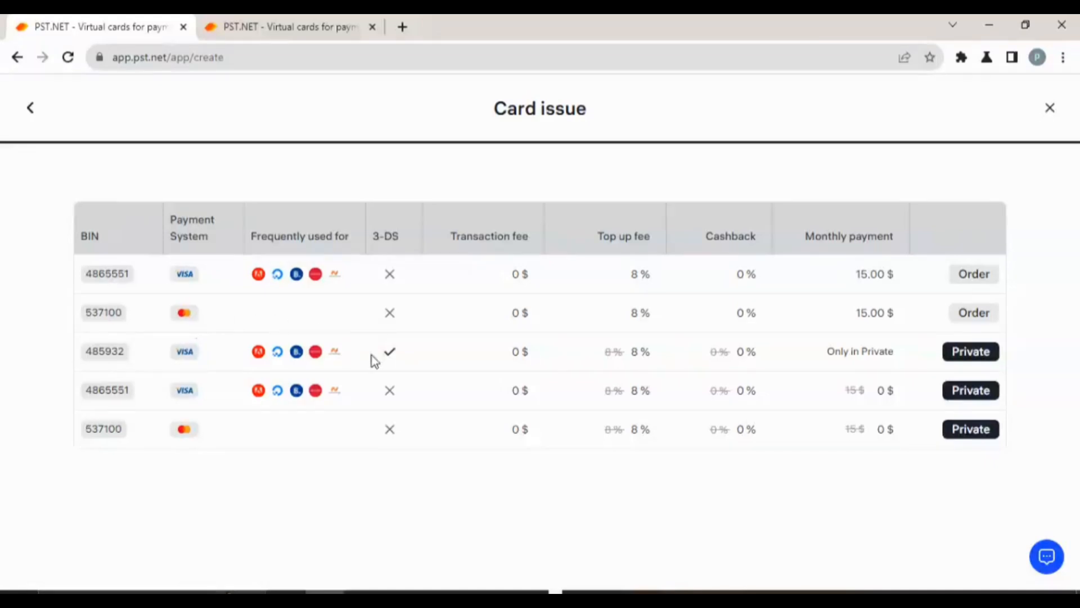
mouse_move(653, 260)
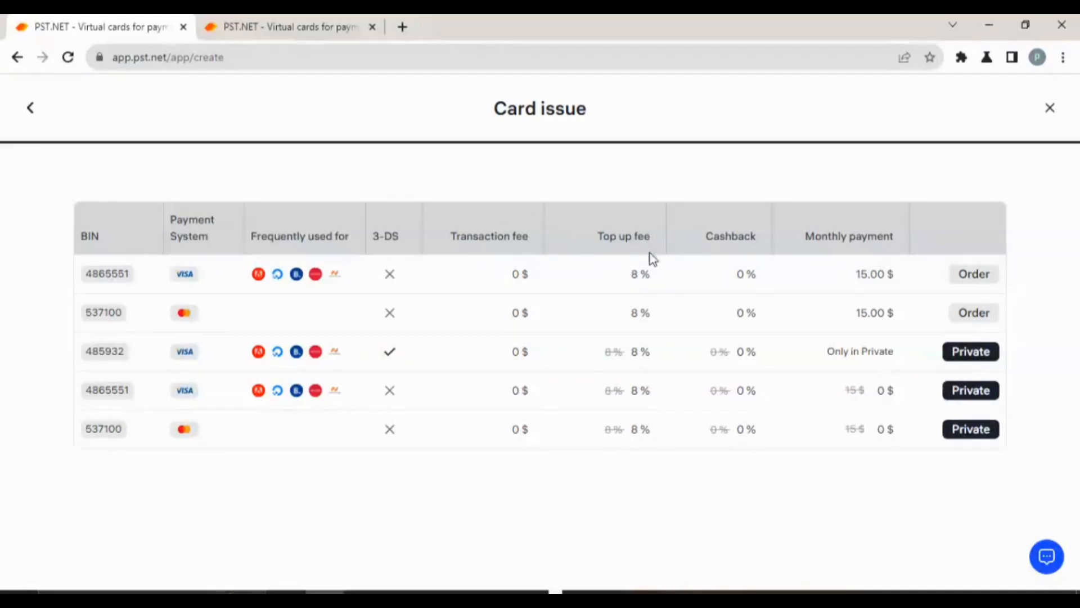
mouse_move(632, 315)
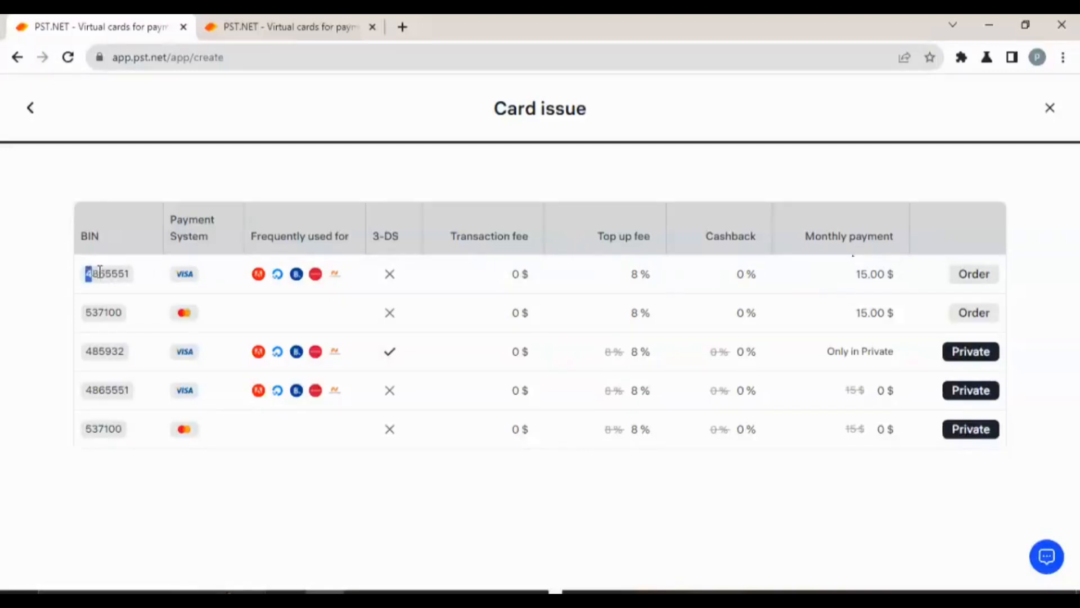
double_click(107, 274)
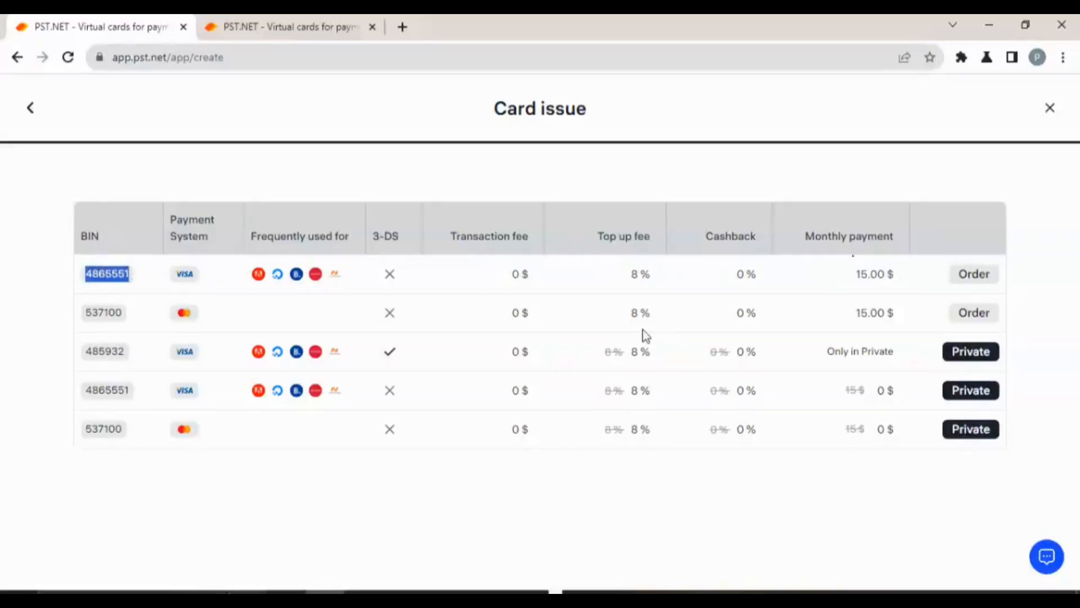
mouse_move(99, 305)
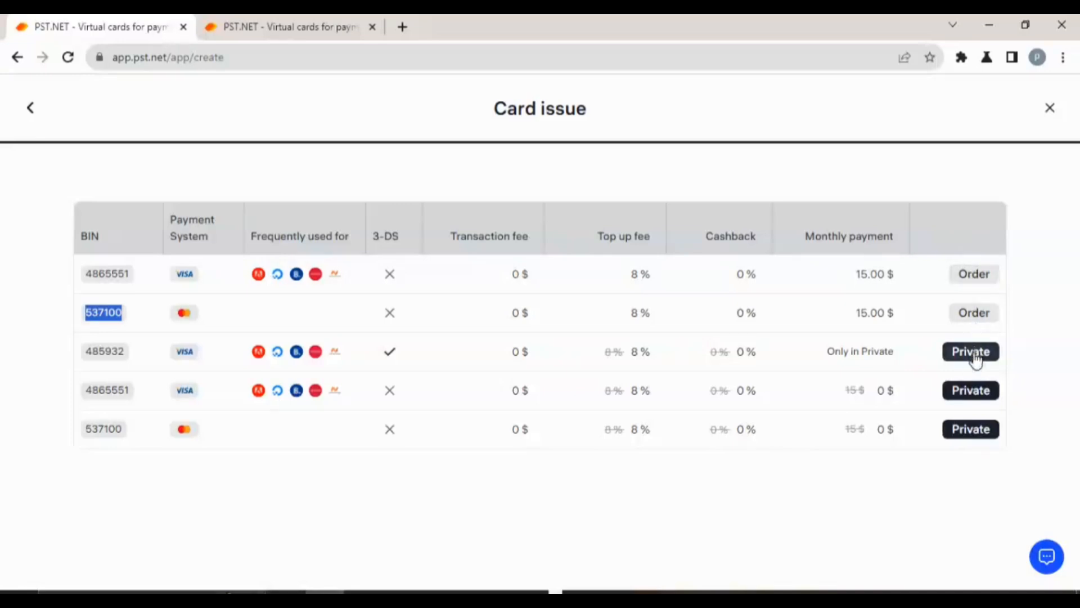
mouse_move(517, 473)
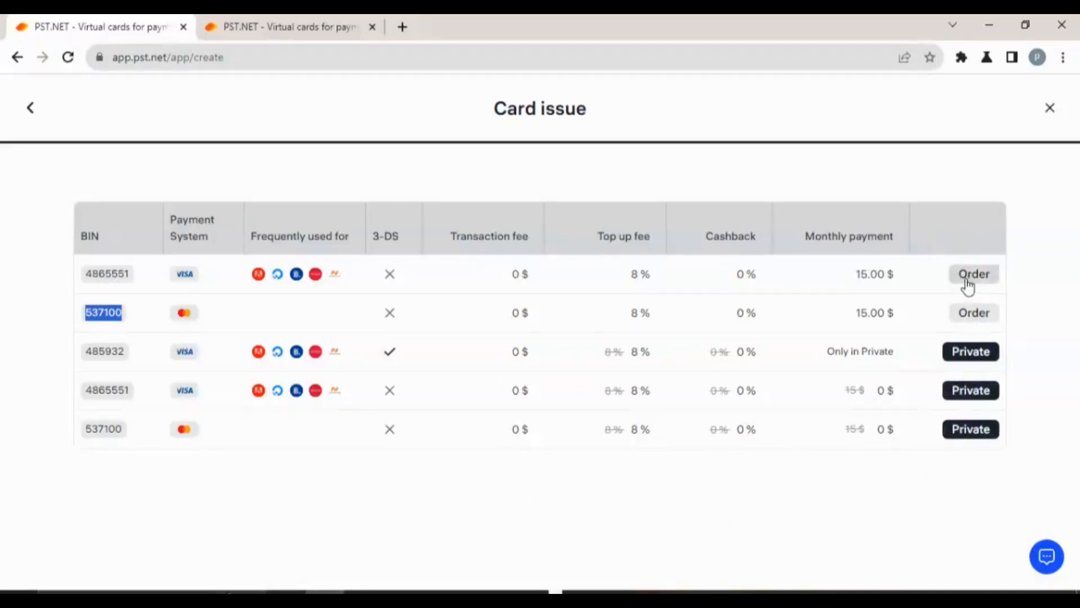
mouse_move(782, 88)
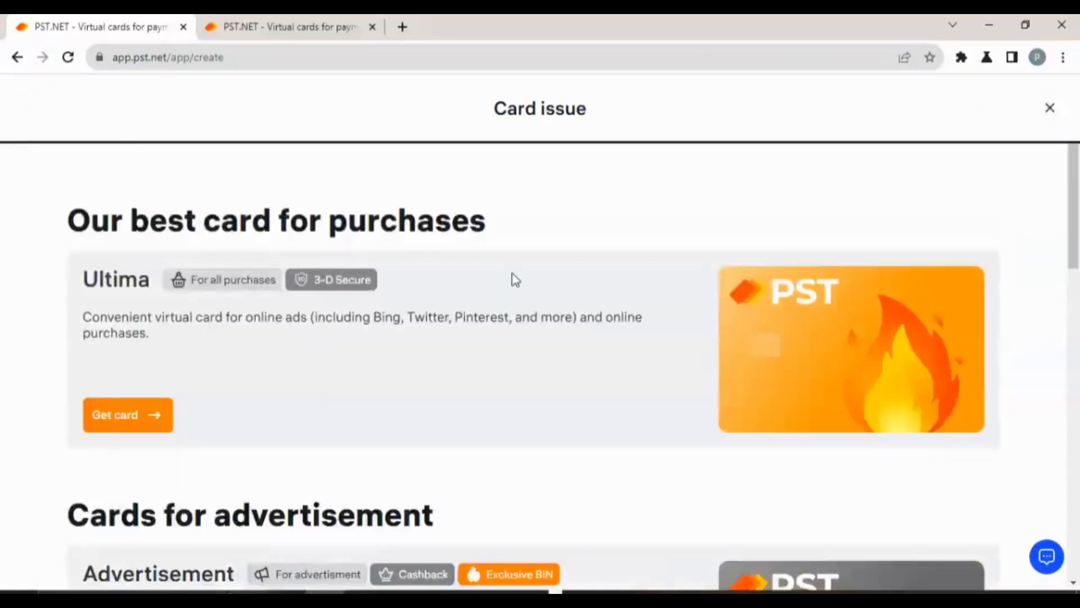
scroll(down, 3)
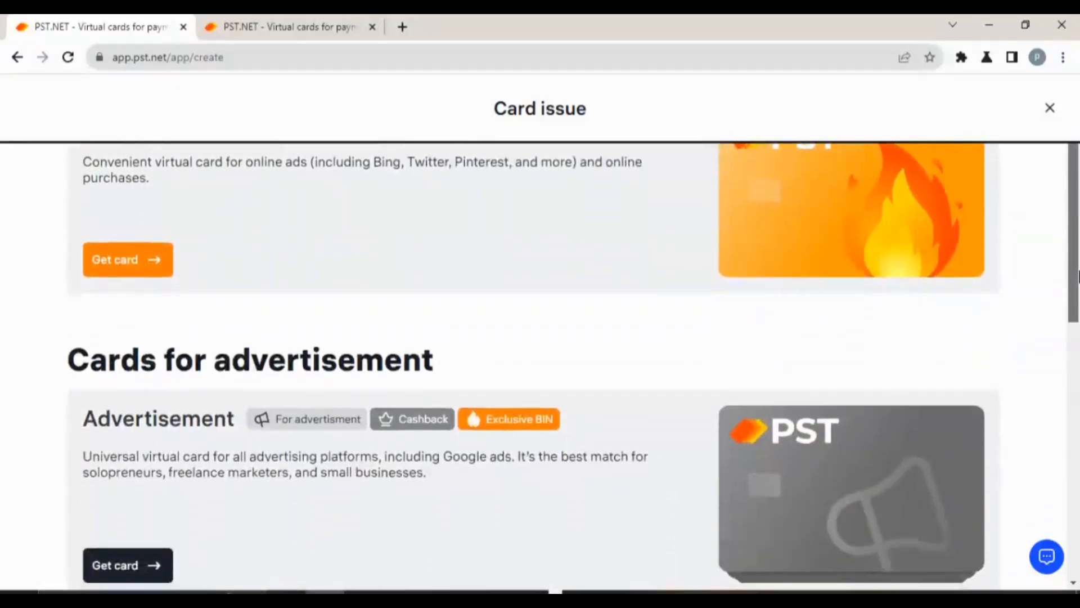
scroll(down, 3)
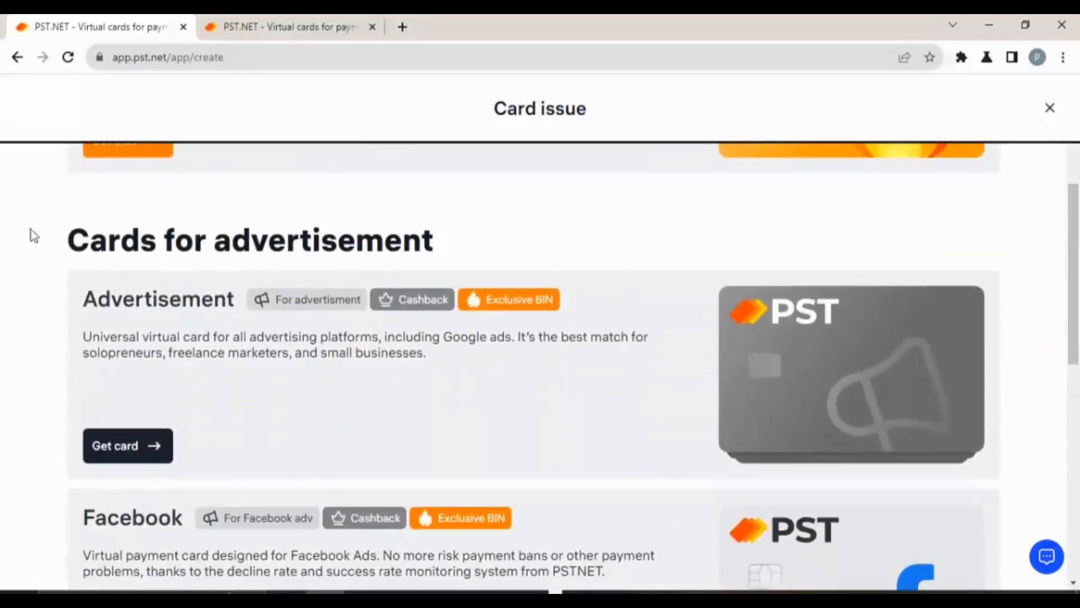
drag(67, 239, 561, 299)
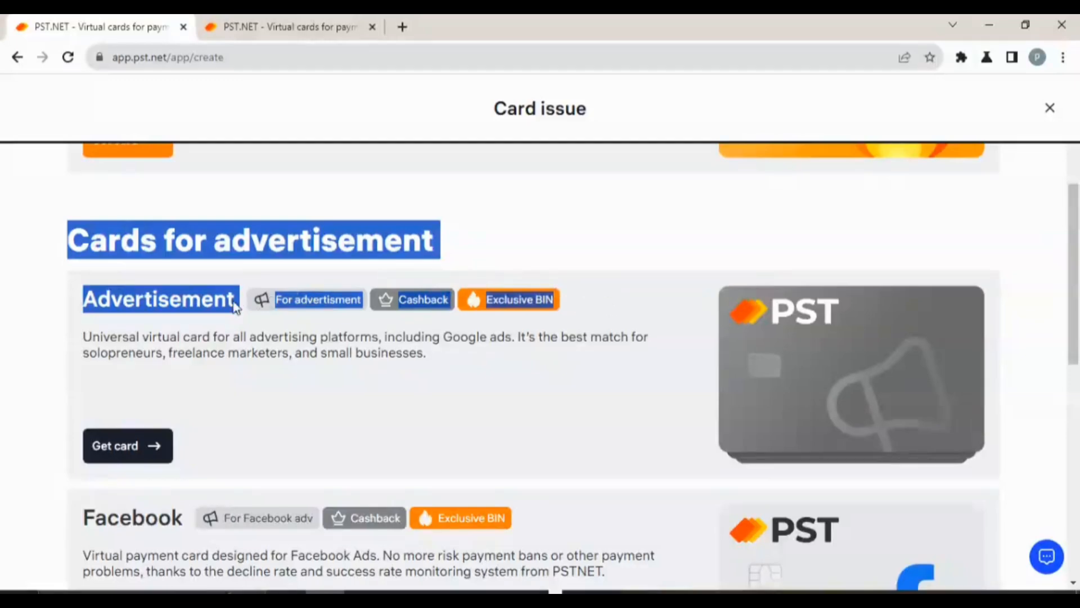
mouse_move(204, 282)
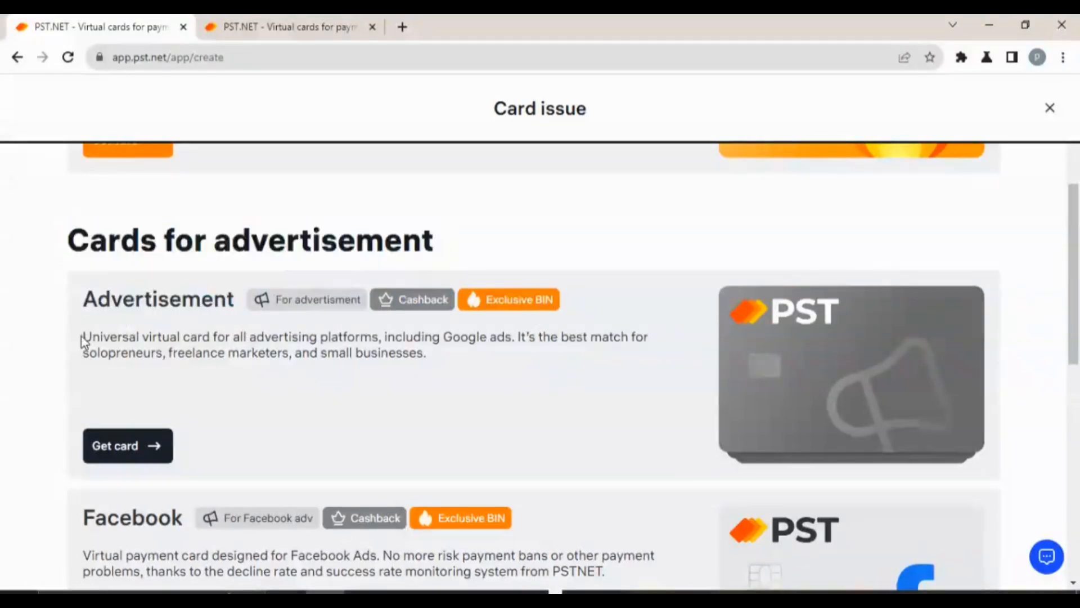
drag(82, 336, 427, 352)
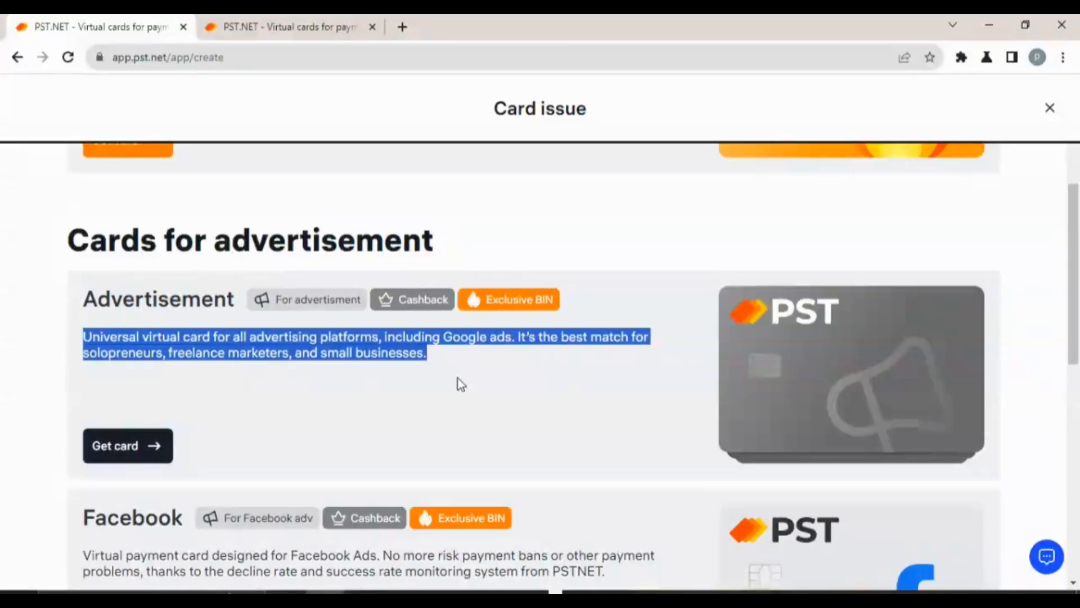
mouse_move(208, 330)
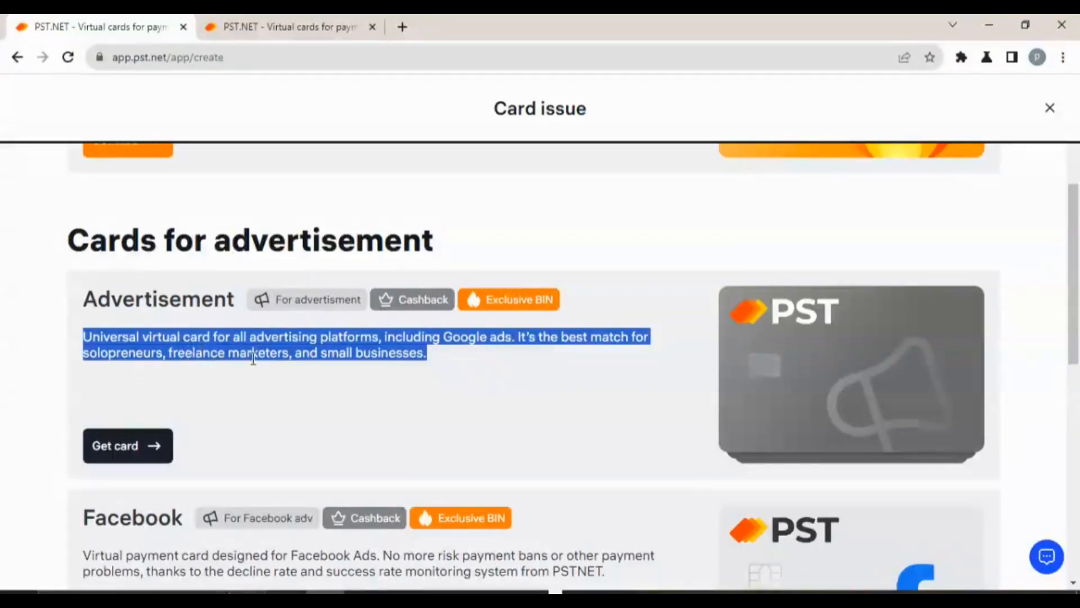
mouse_move(342, 367)
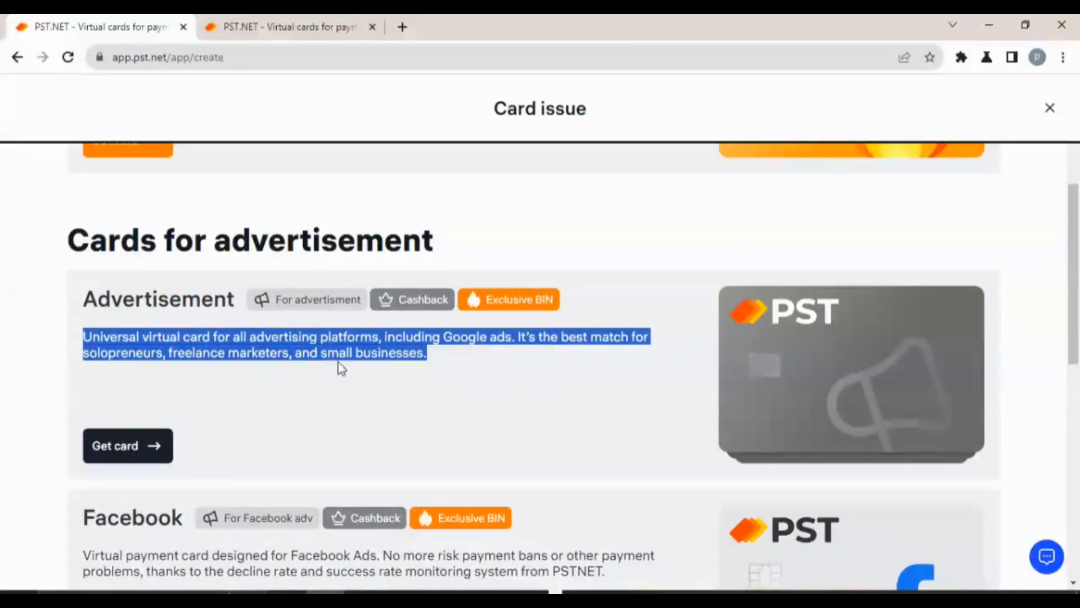
mouse_move(227, 415)
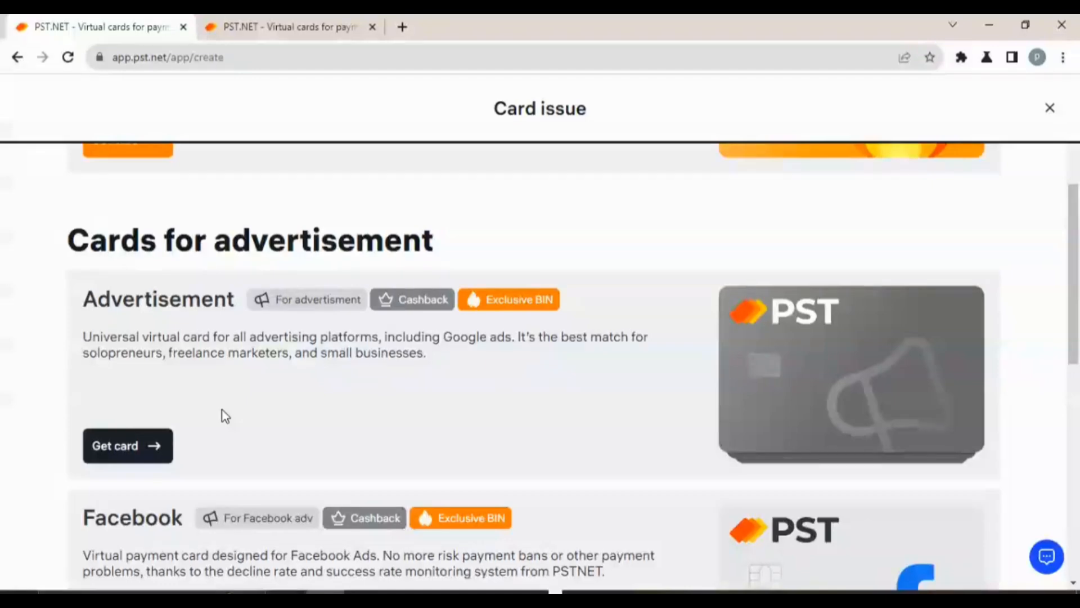
mouse_move(74, 314)
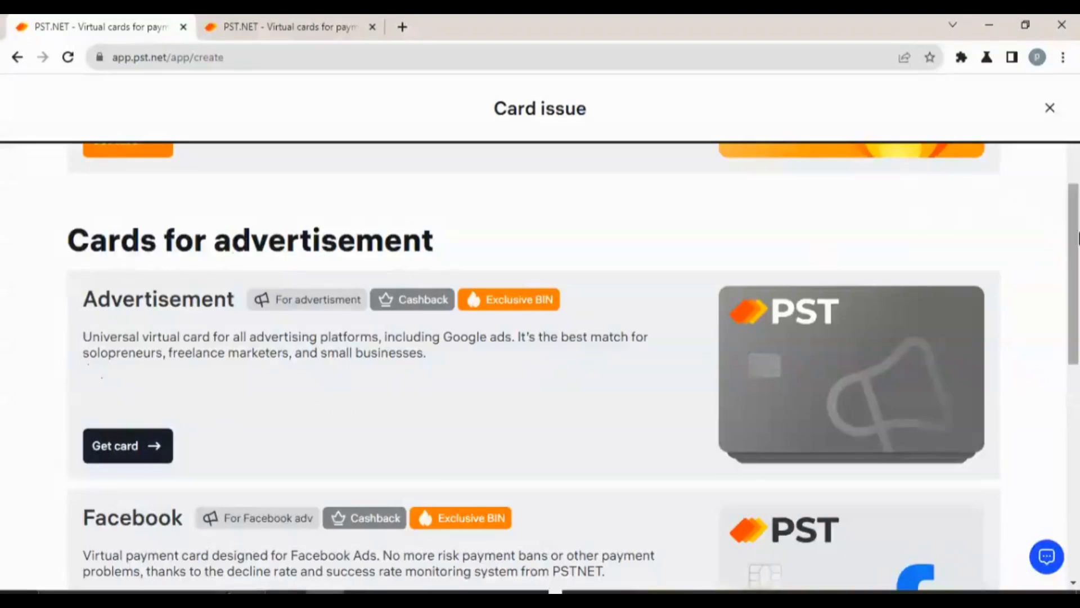
scroll(down, 3)
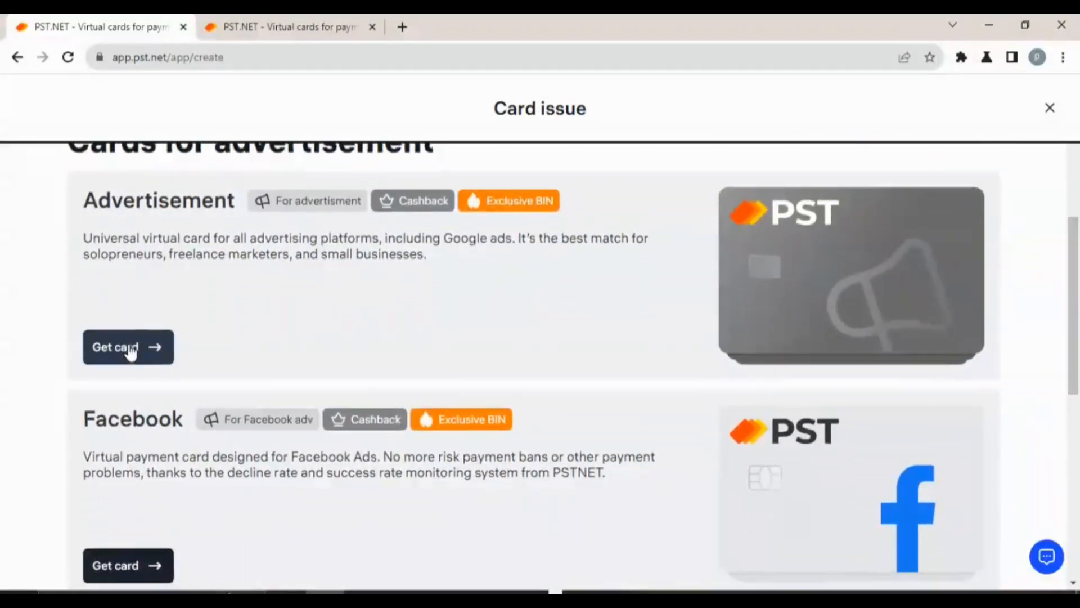
View the Advertisement card's BIN table and scroll through its standard and Private-only BINs.
click(128, 347)
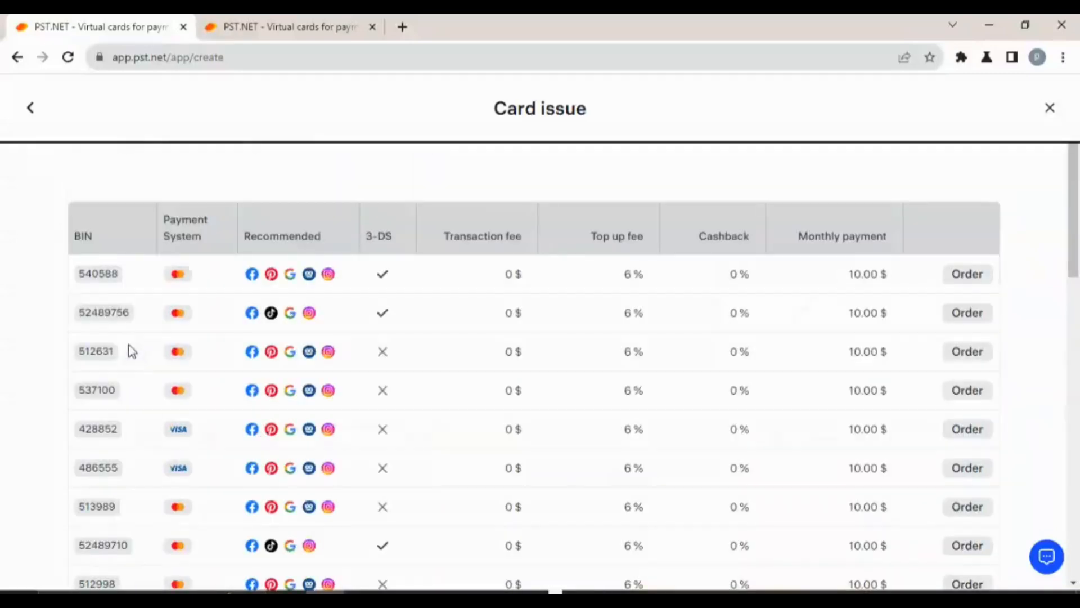
mouse_move(536, 397)
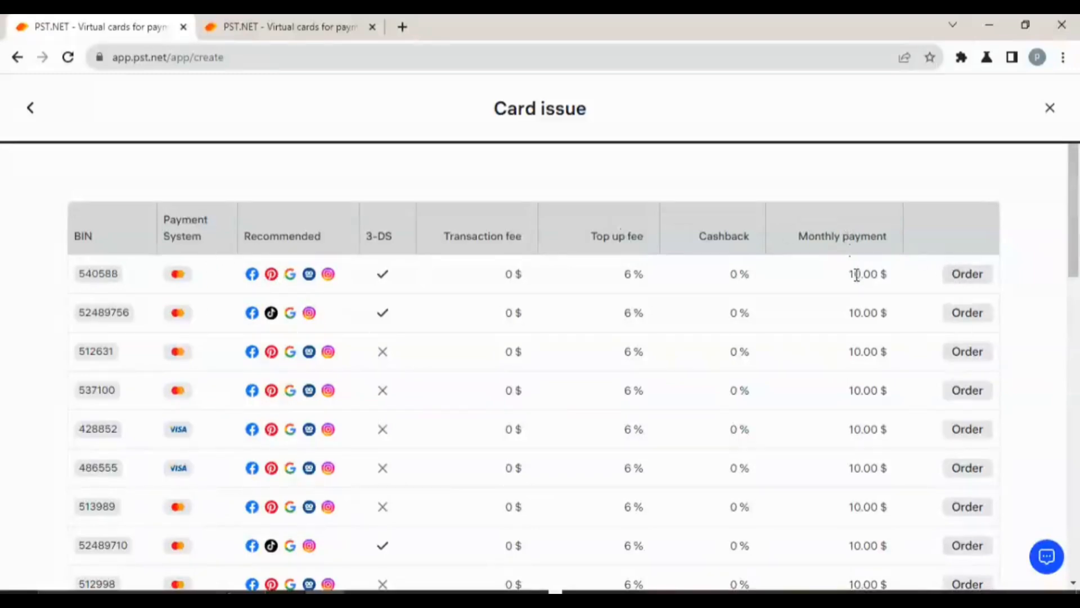
mouse_move(854, 311)
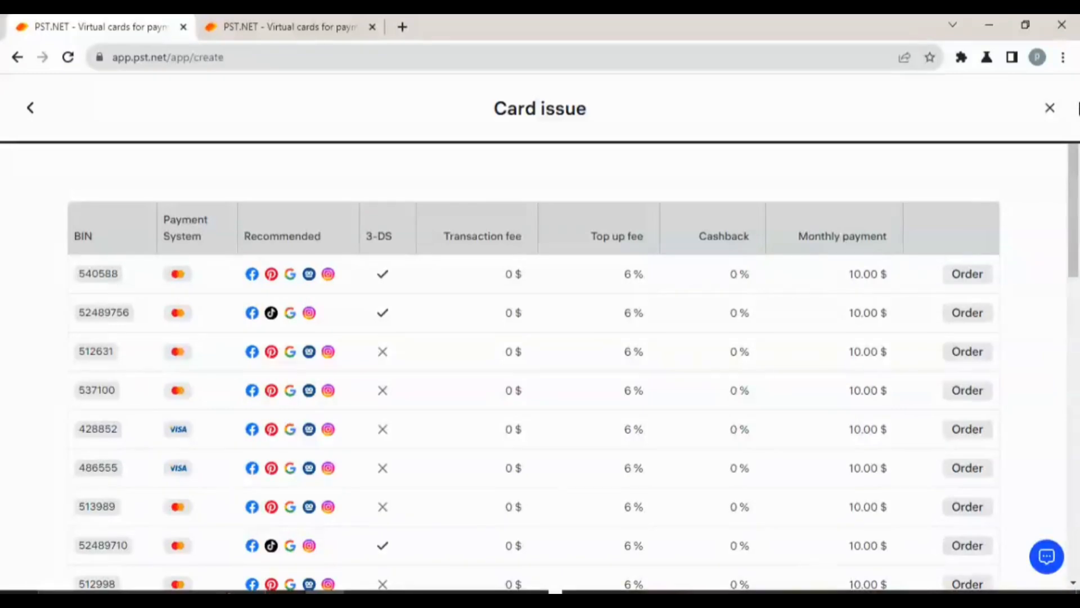
scroll(down, 3)
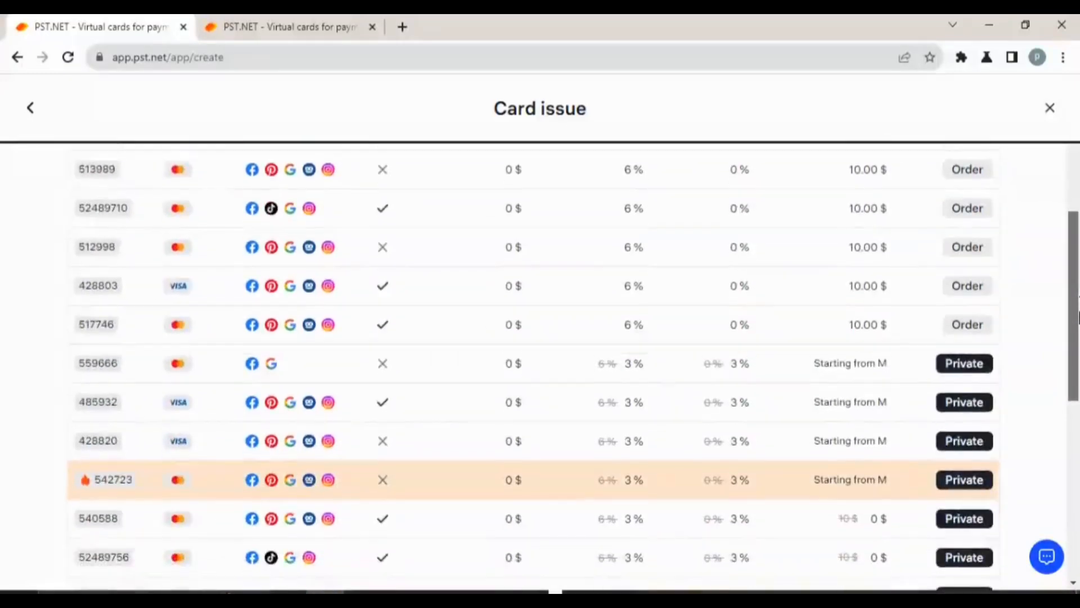
scroll(down, 3)
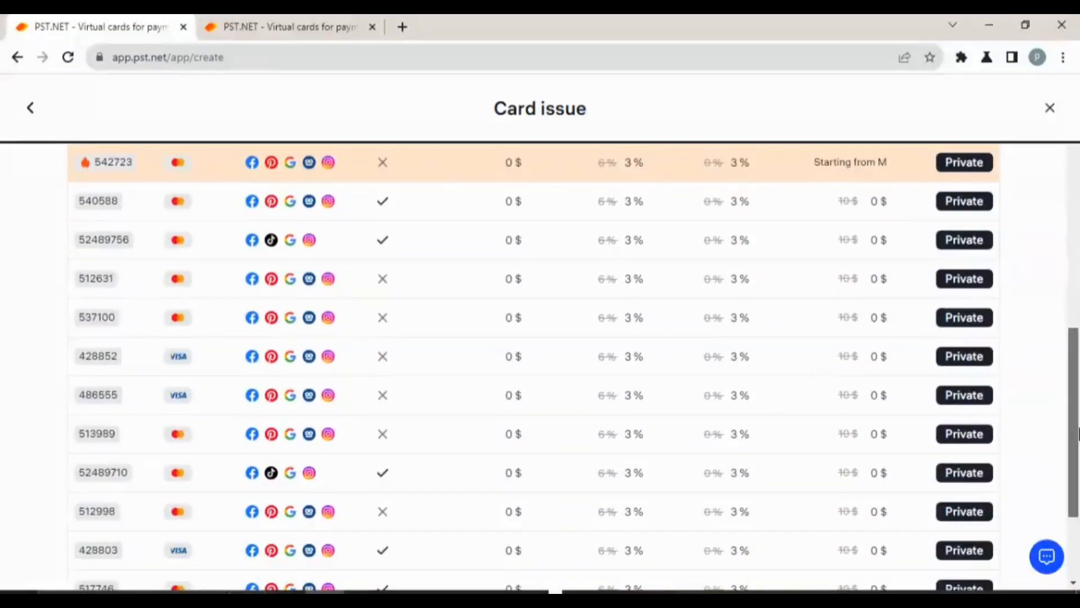
scroll(up, 3)
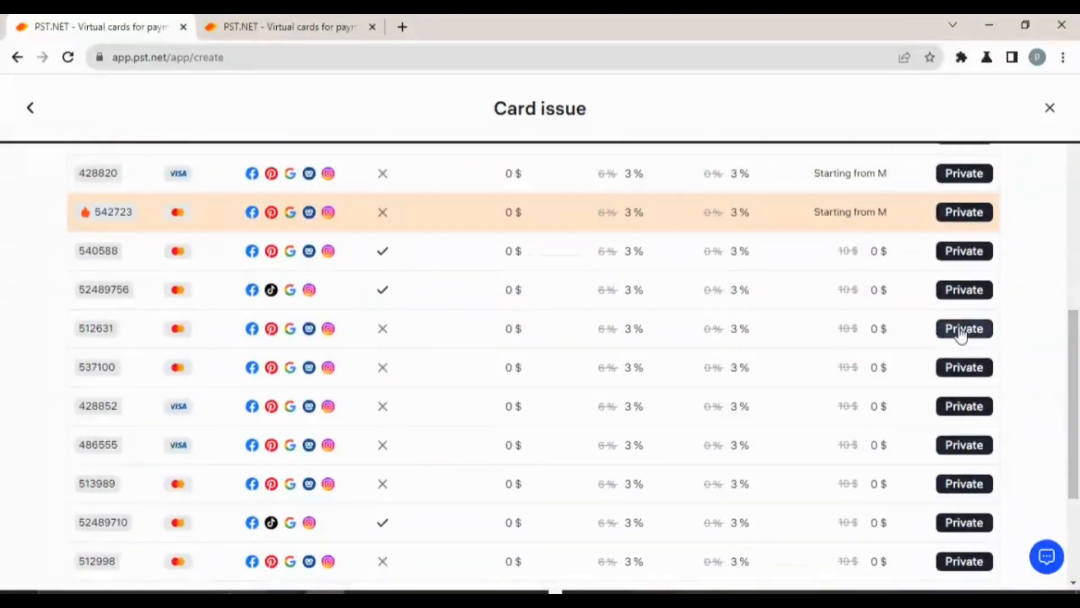
scroll(up, 3)
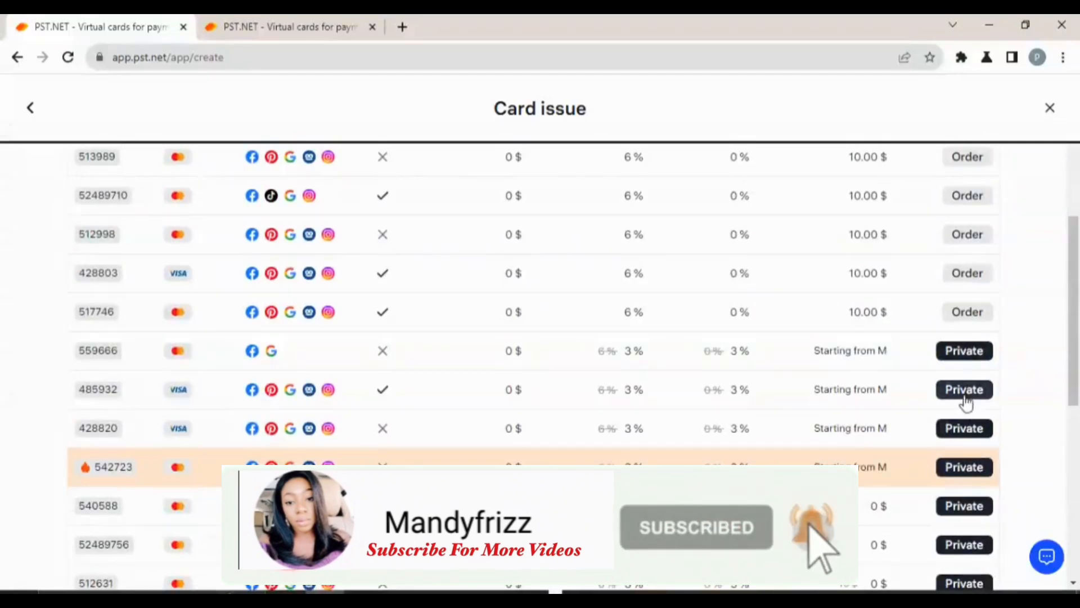
Browse the Private subscription page through the Small, Medium and Large tariffs and card packs.
click(964, 389)
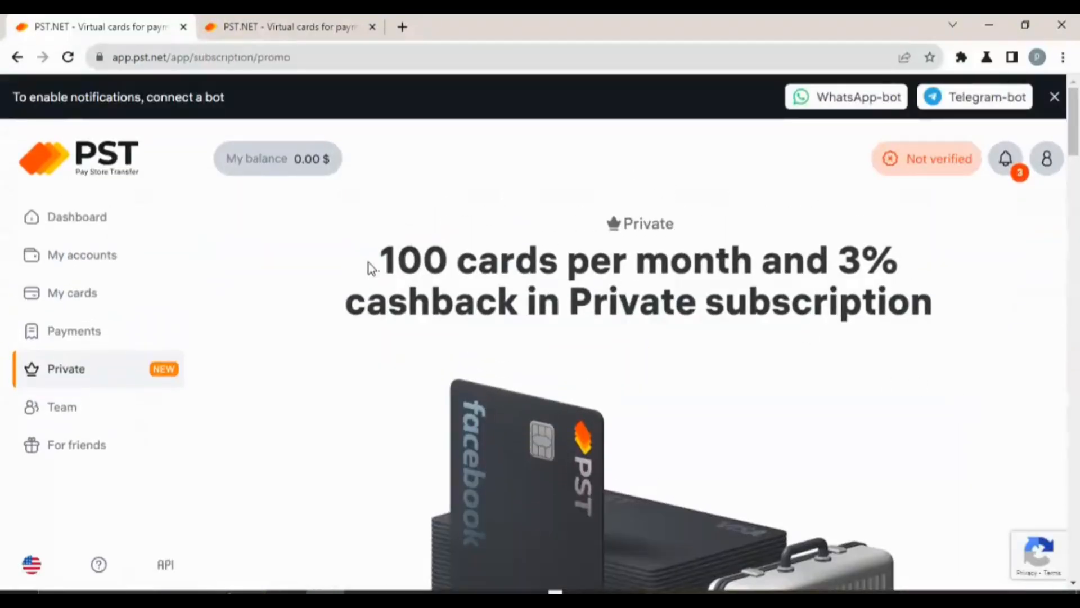
drag(369, 267, 912, 338)
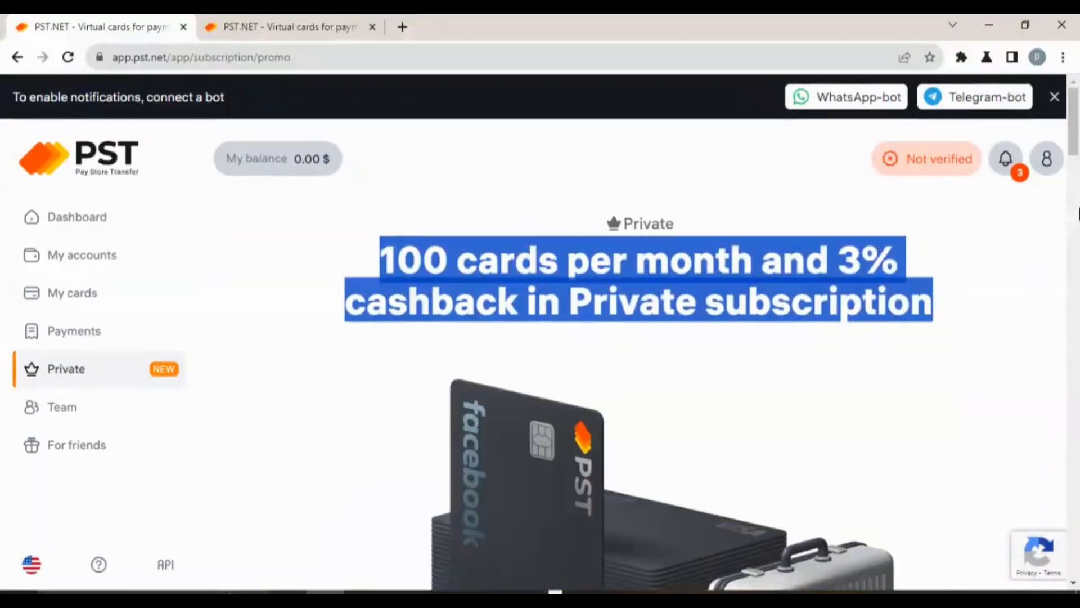
scroll(down, 3)
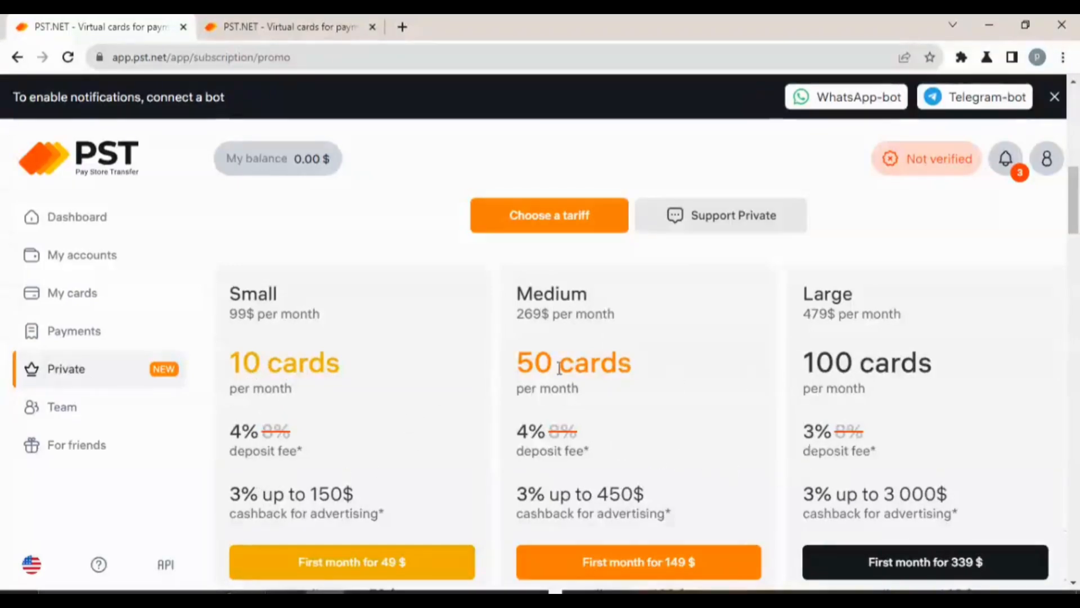
mouse_move(817, 405)
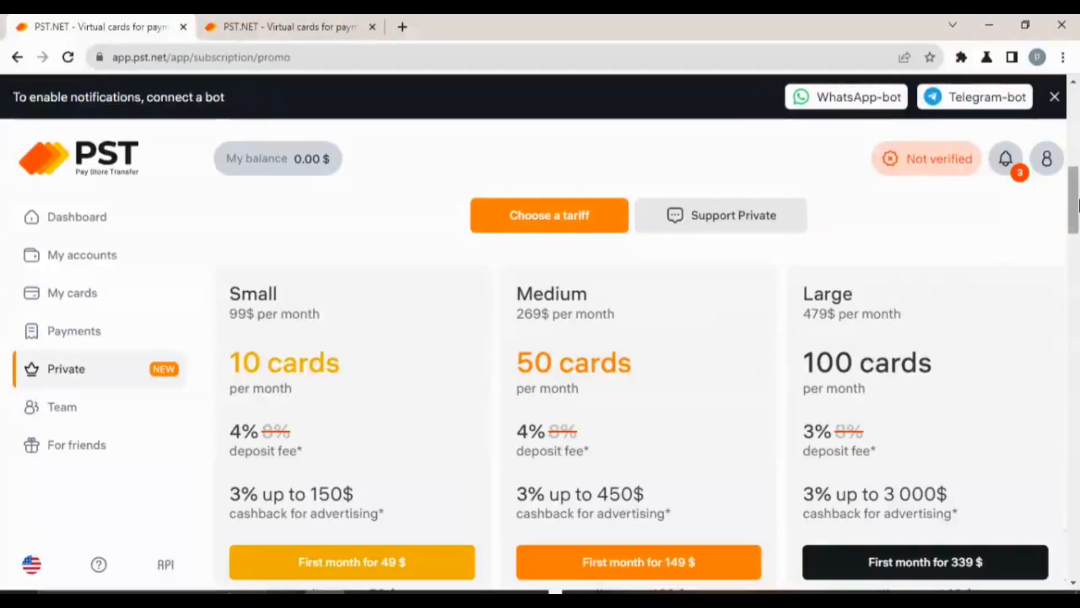
scroll(down, 3)
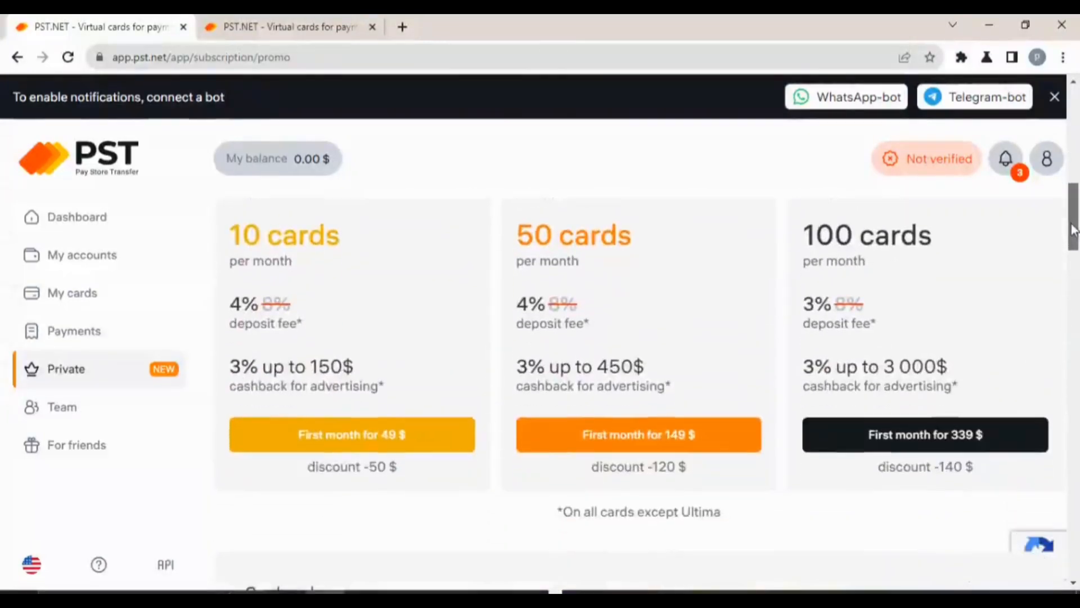
scroll(down, 3)
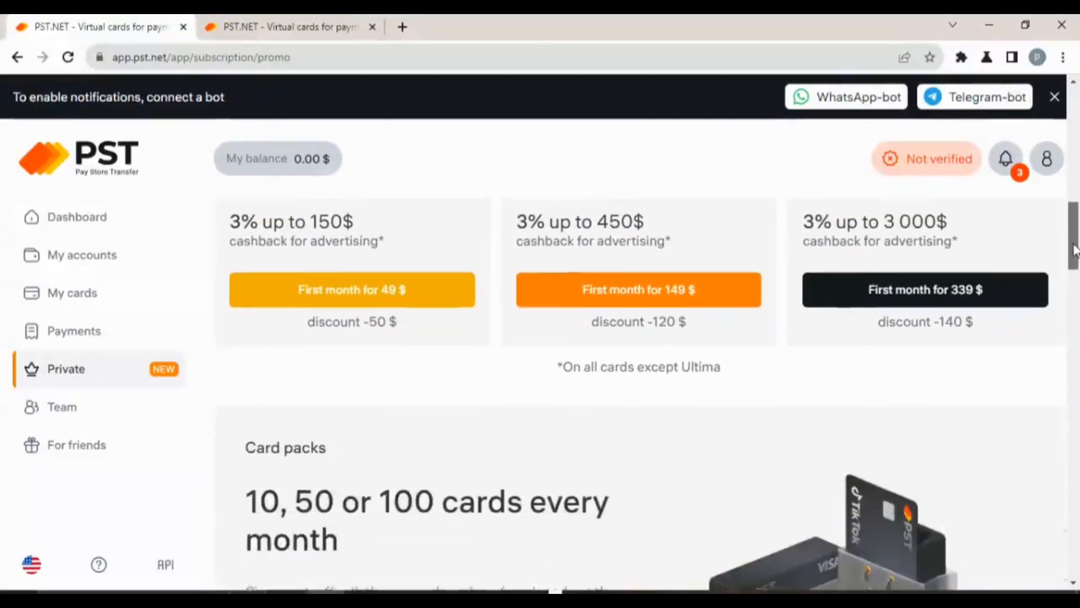
scroll(down, 3)
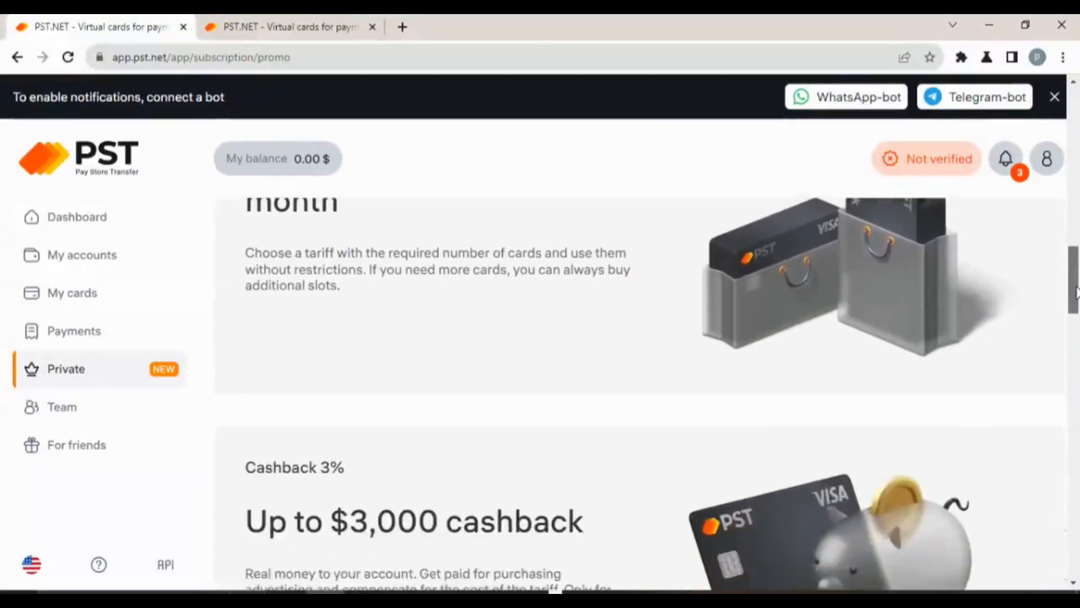
scroll(down, 3)
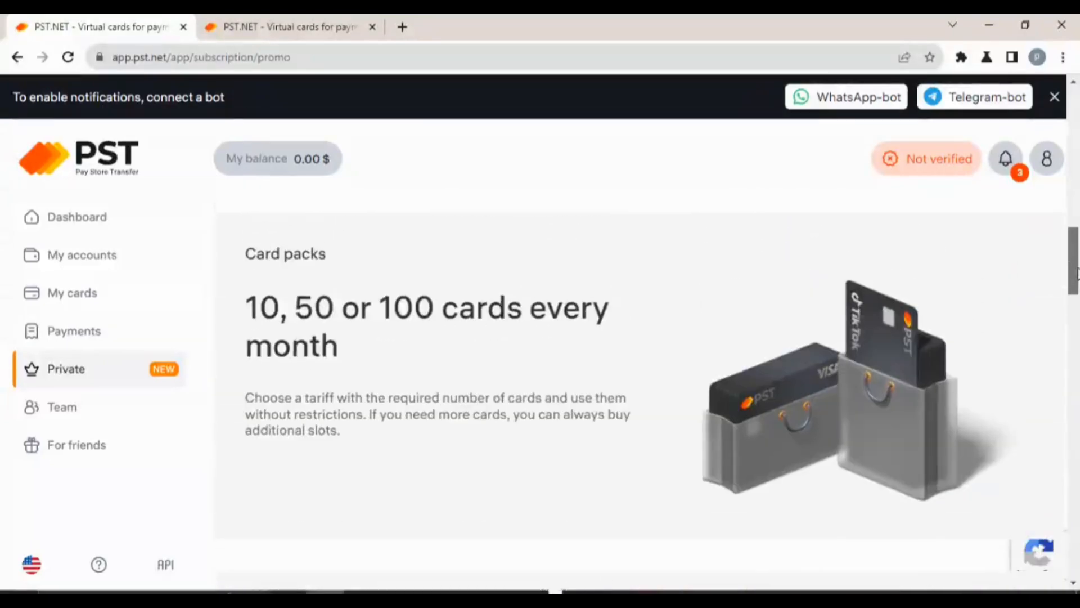
scroll(down, 3)
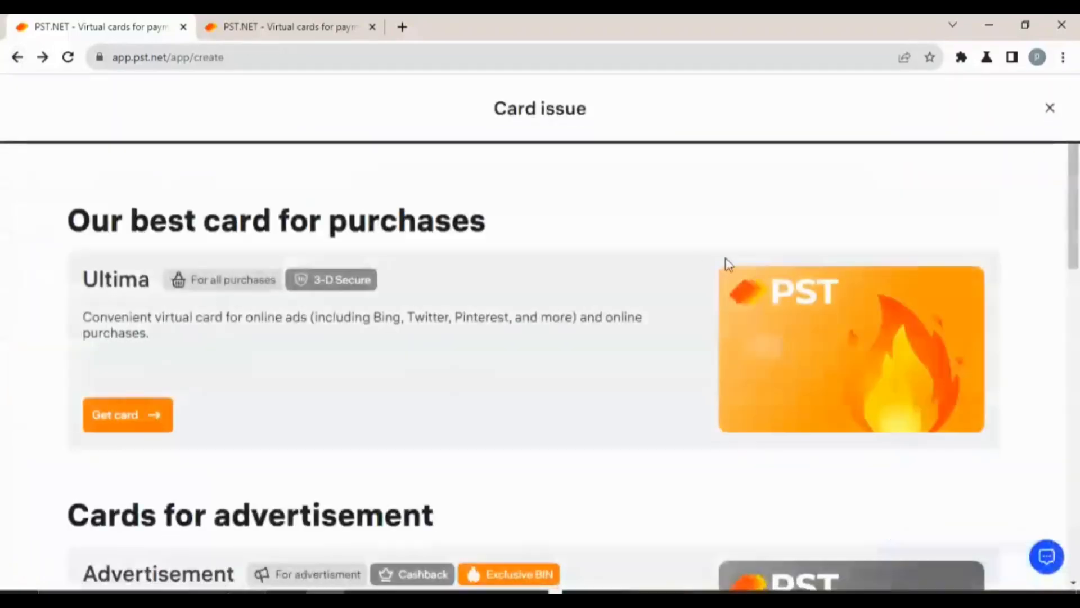
scroll(down, 3)
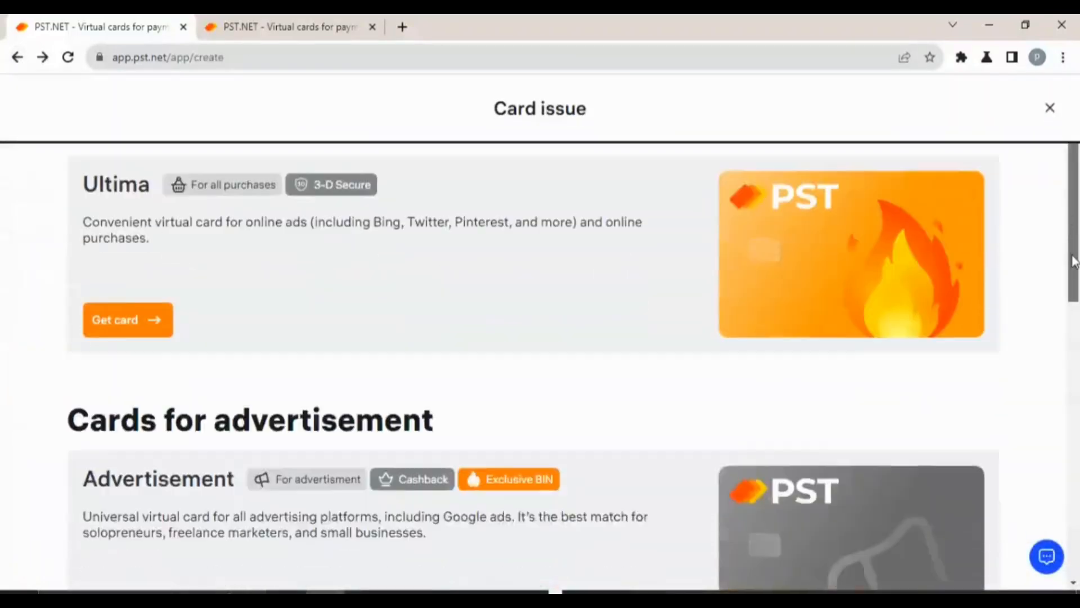
scroll(down, 3)
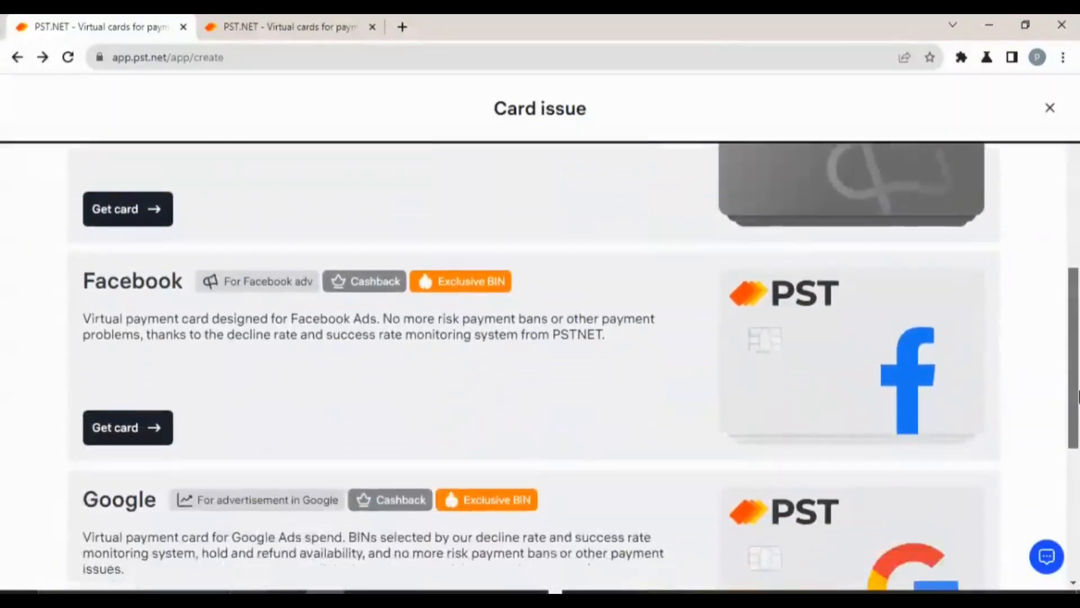
drag(83, 277, 606, 331)
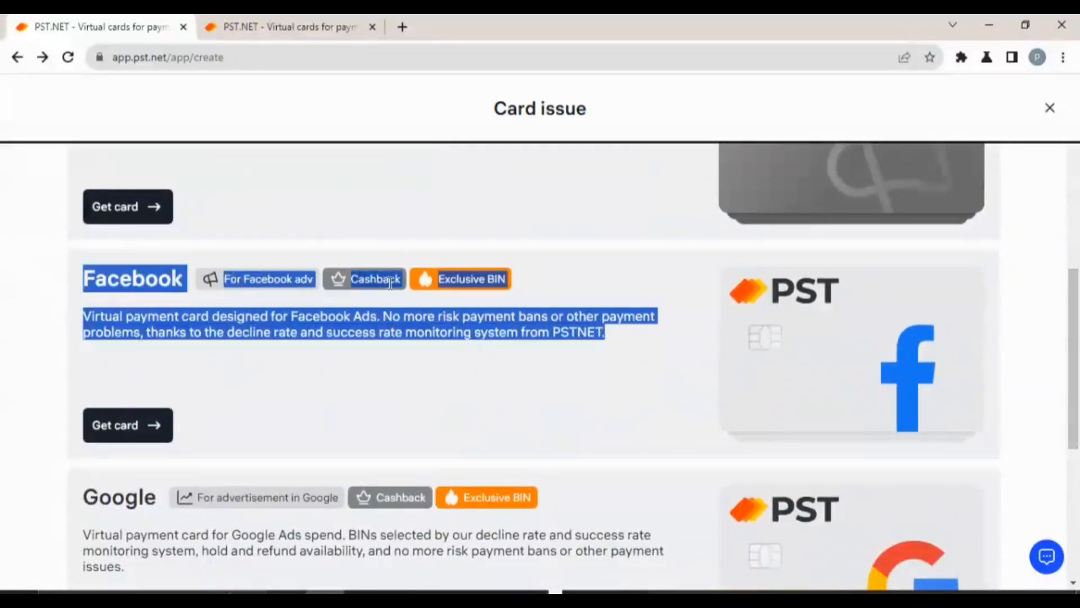
mouse_move(19, 331)
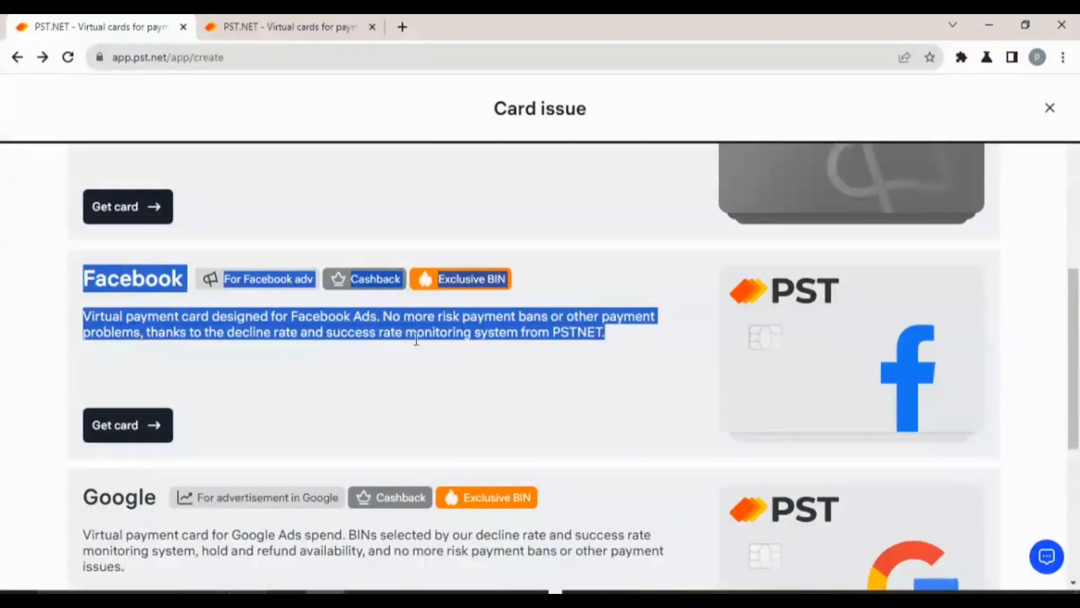
mouse_move(915, 307)
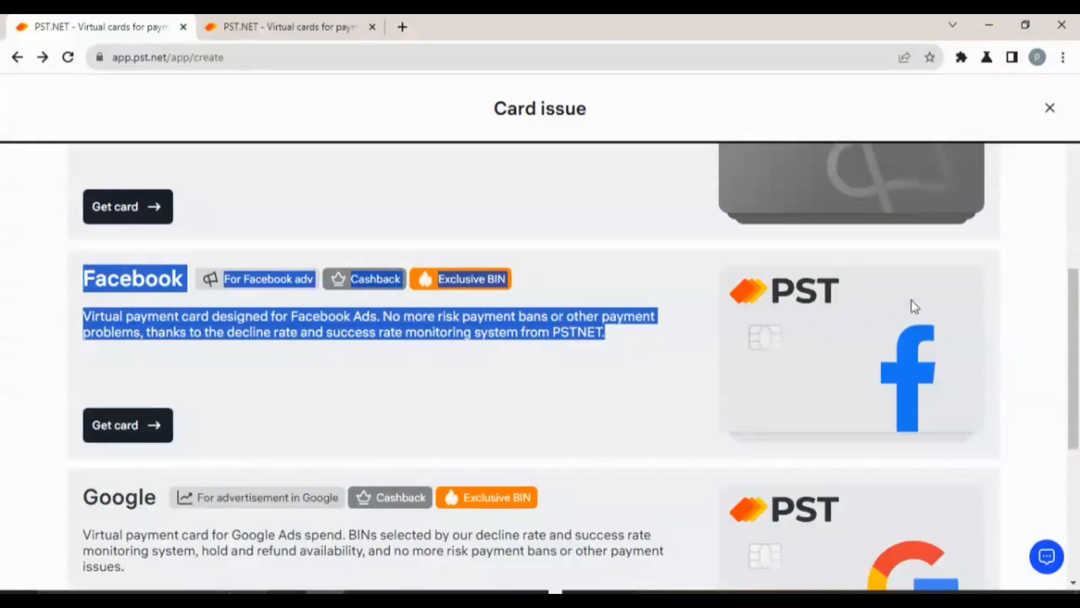
scroll(down, 3)
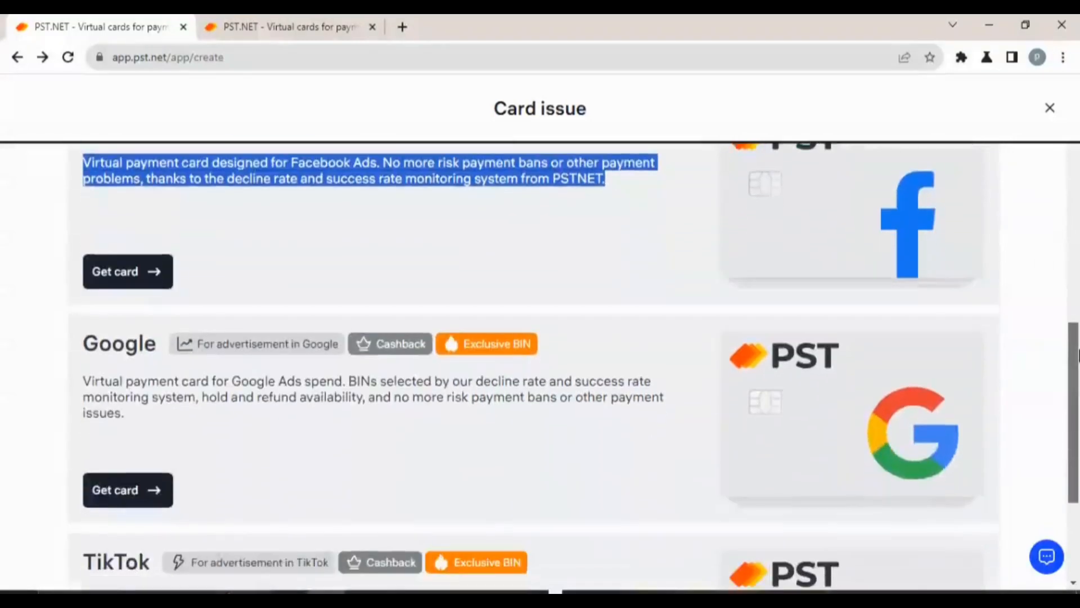
scroll(down, 3)
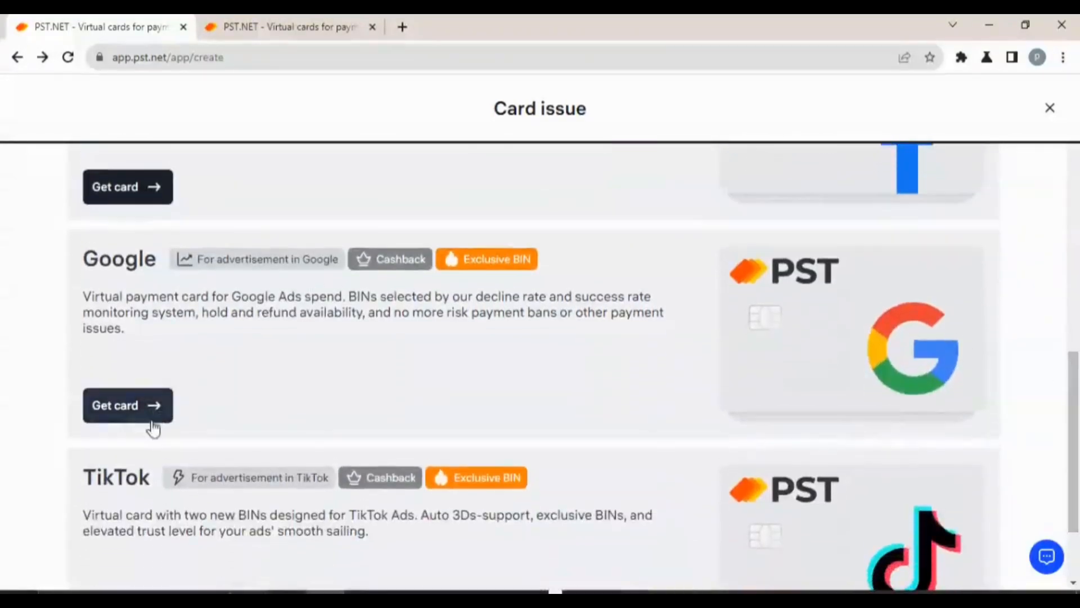
scroll(down, 3)
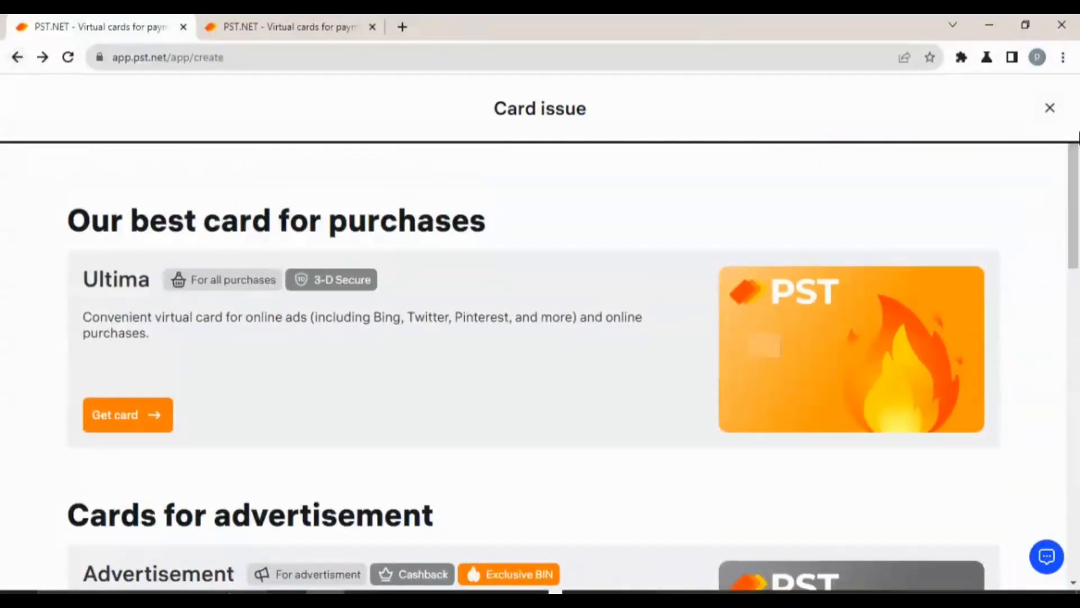
Close the card issue page to the dashboard and head to the help FAQ section.
click(1050, 108)
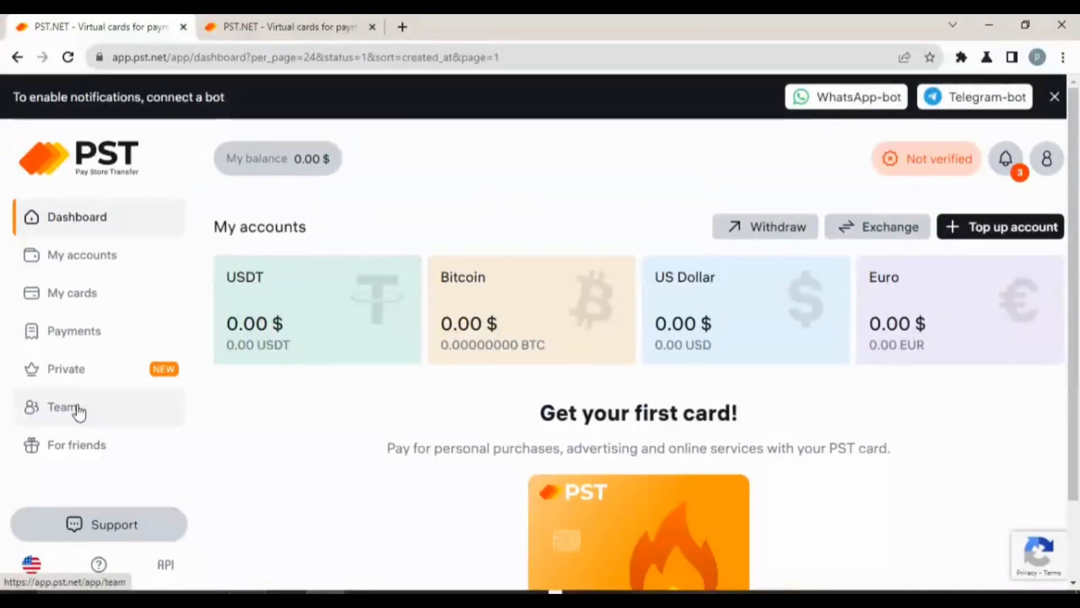
scroll(down, 3)
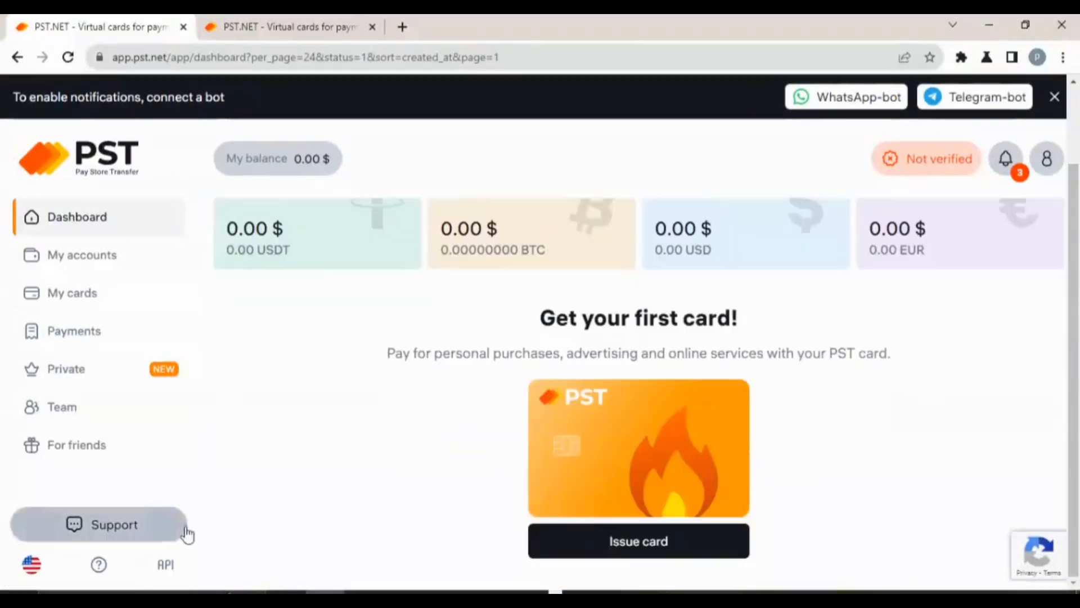
click(99, 564)
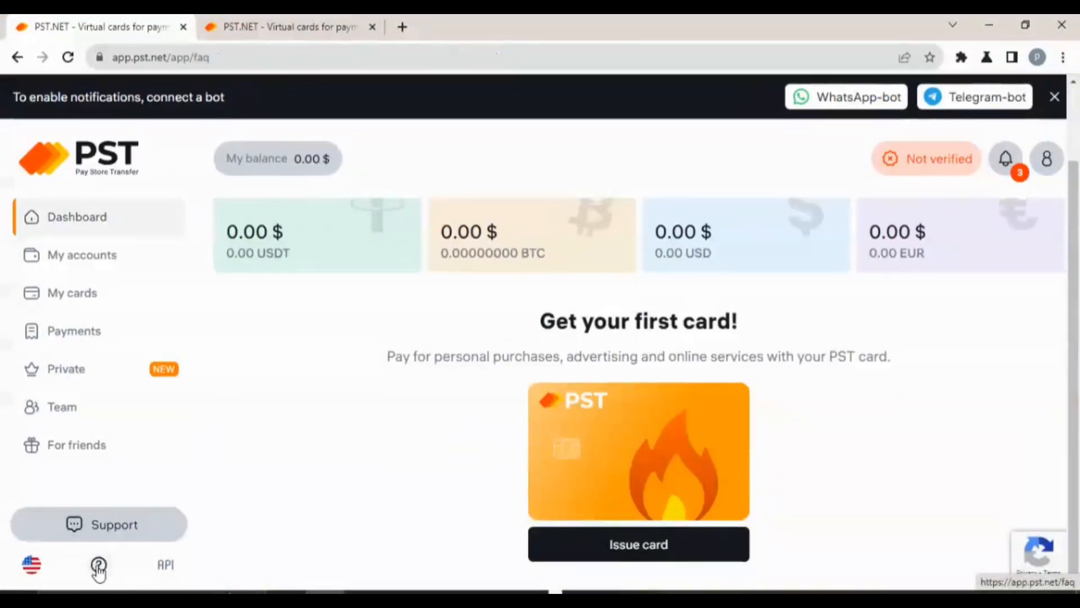
Read the Card operations FAQ answers on topping up a virtual card and top-up fees.
click(99, 564)
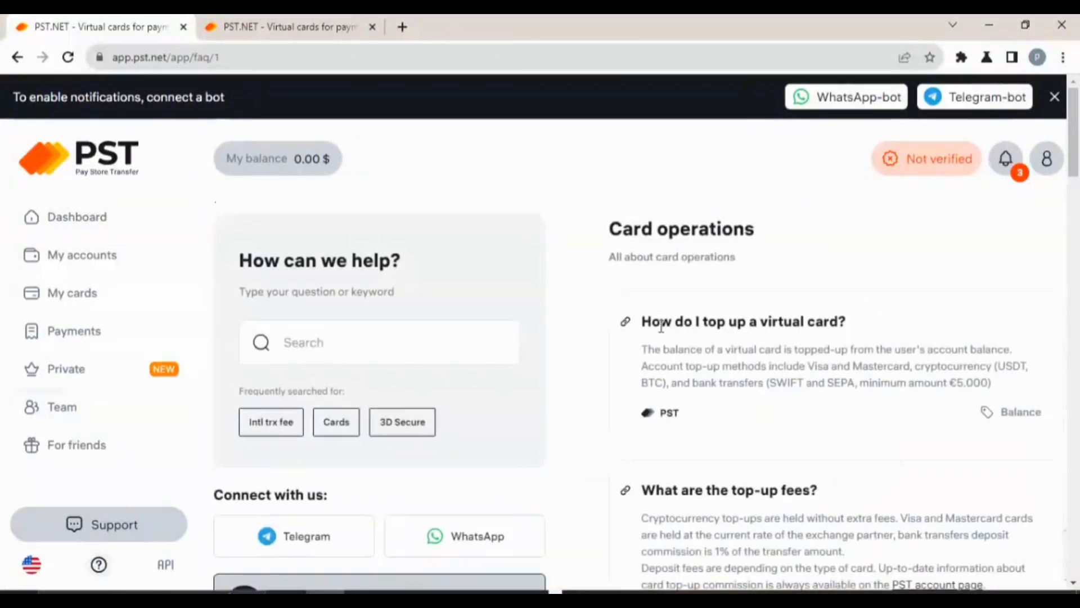
mouse_move(659, 250)
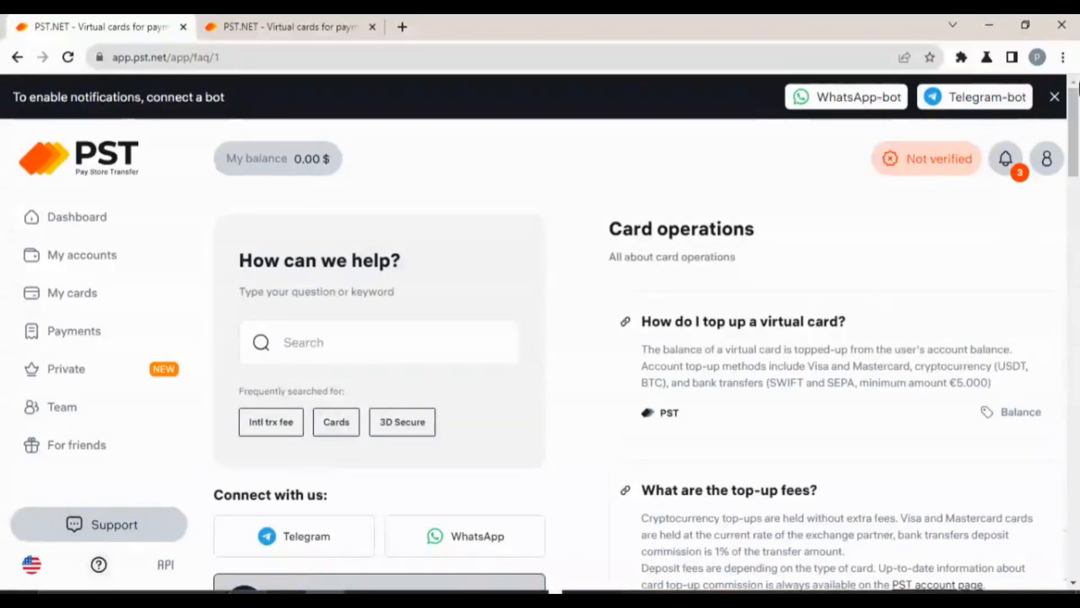
scroll(down, 3)
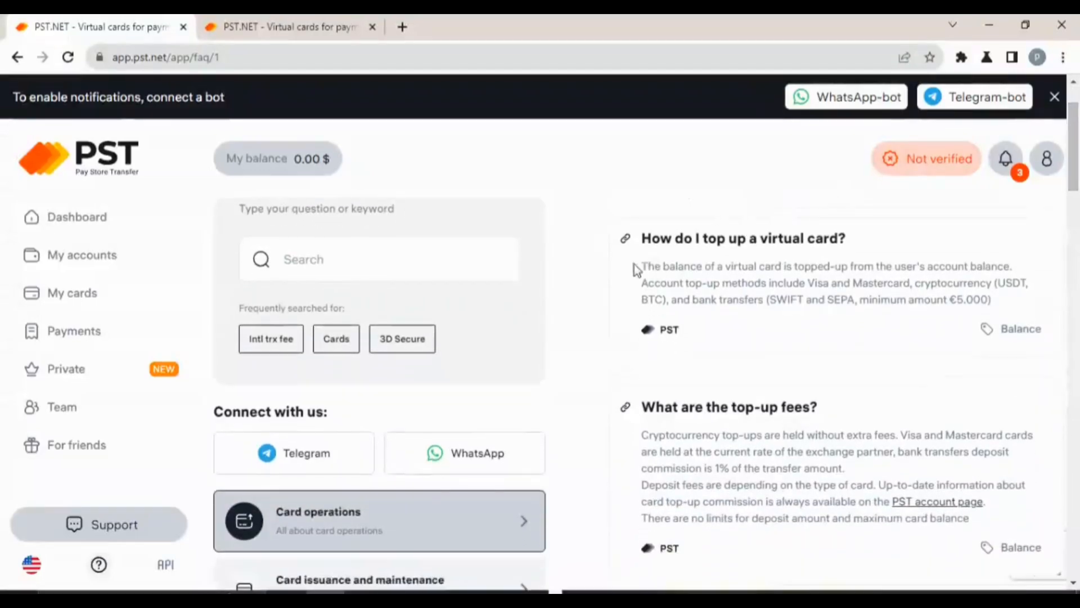
drag(640, 265, 991, 299)
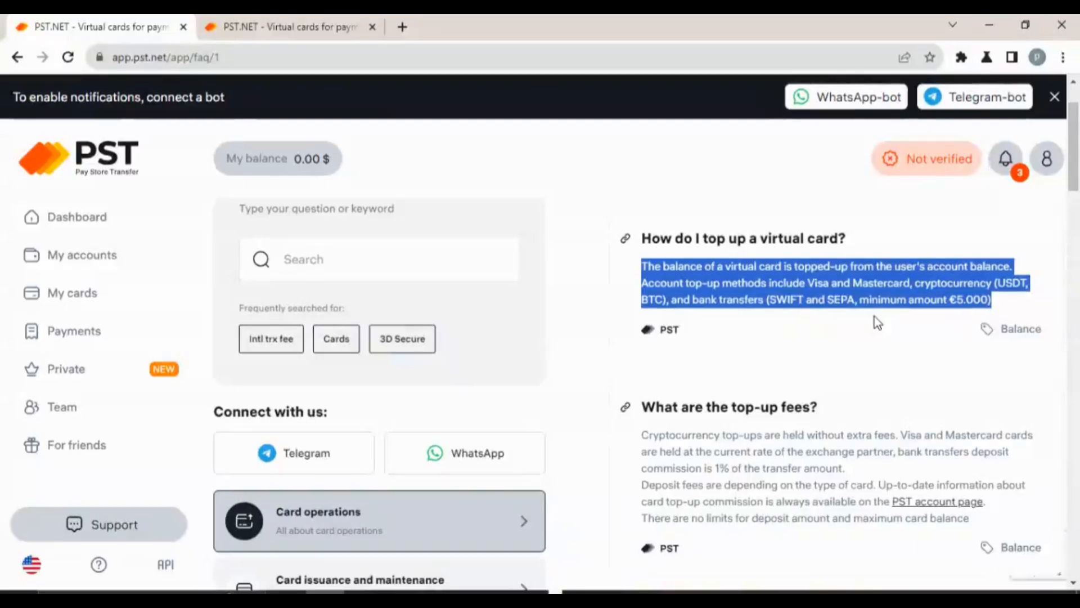
scroll(down, 3)
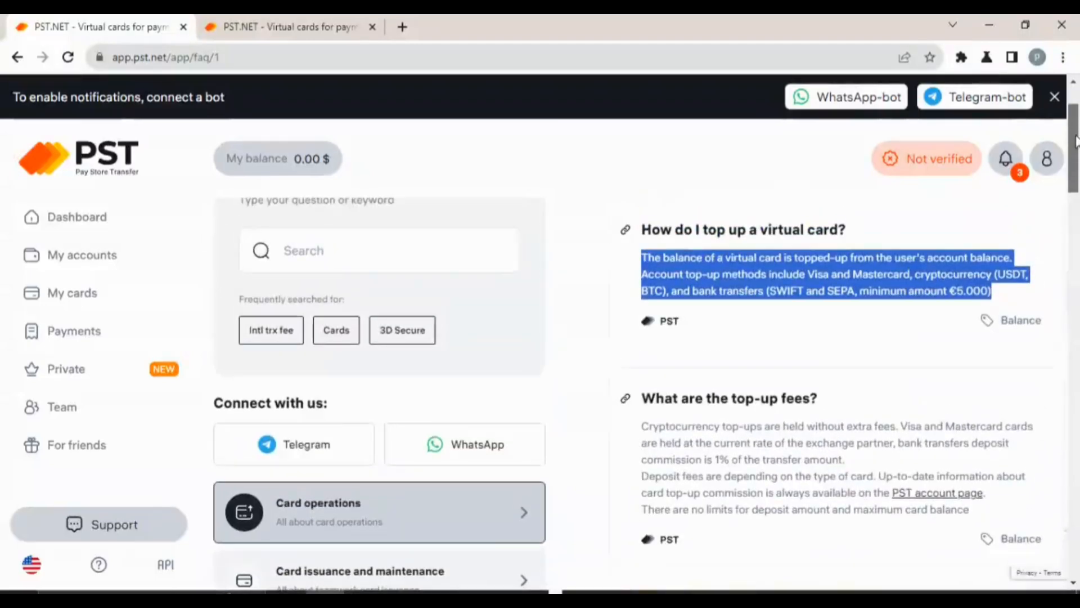
scroll(down, 3)
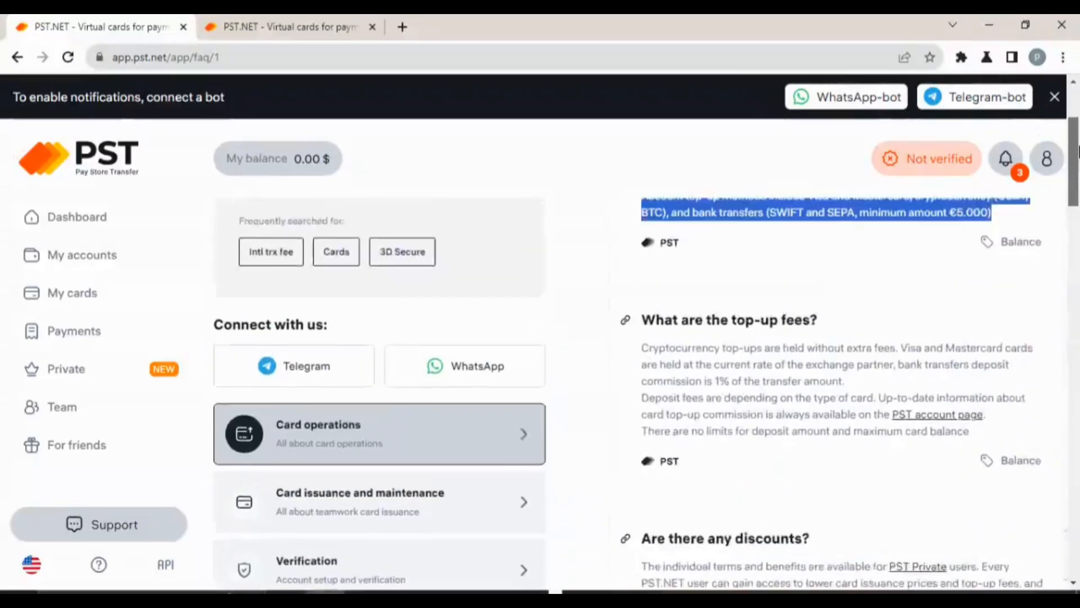
scroll(down, 3)
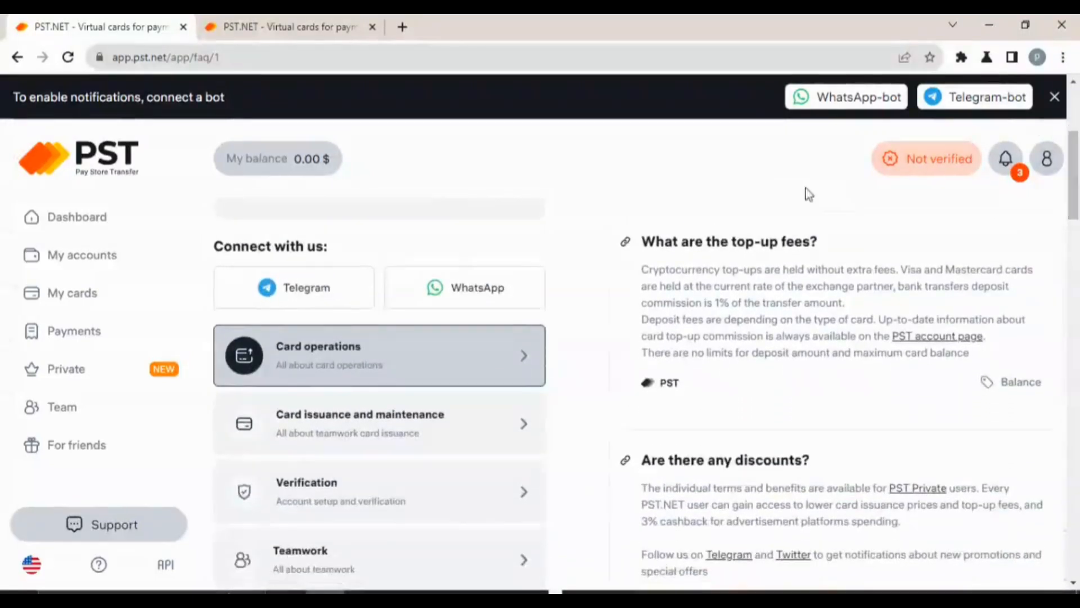
drag(642, 269, 811, 352)
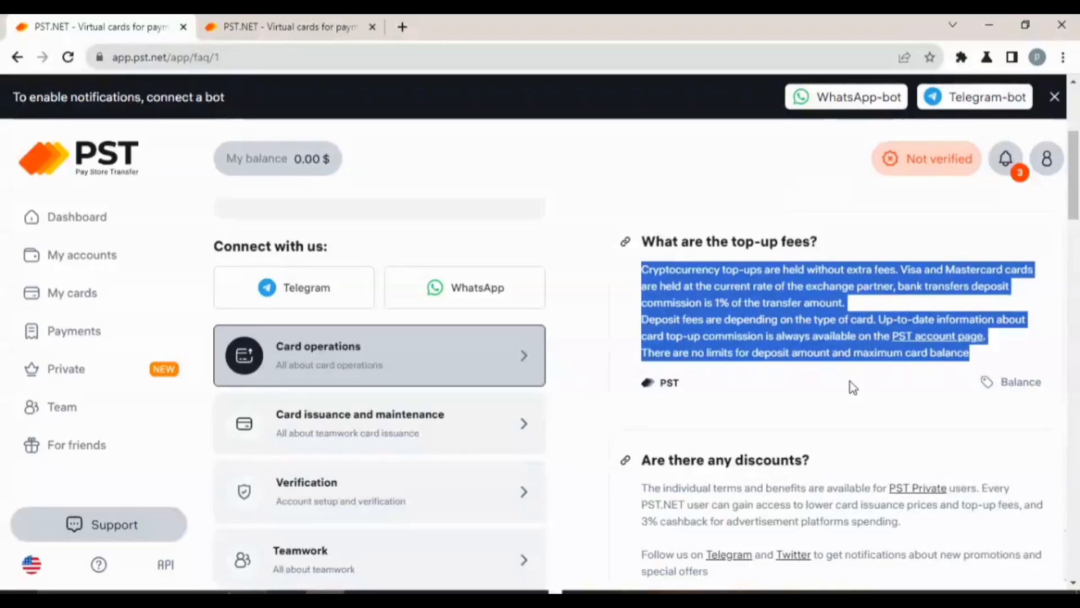
Read the FAQ answers on discounts, the follow-us note and top-up timing.
scroll(down, 3)
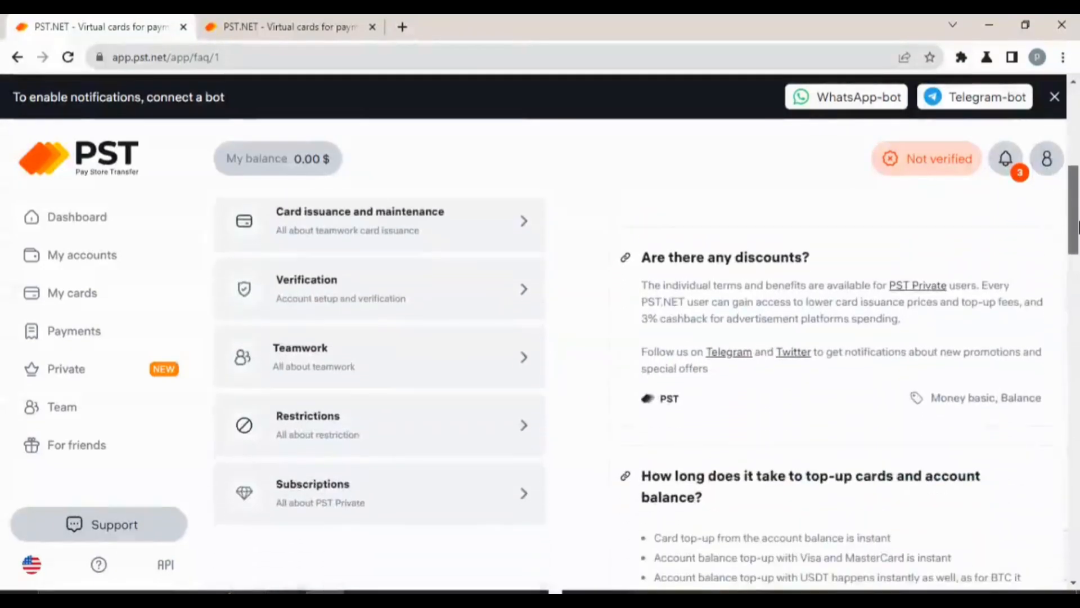
drag(642, 284, 765, 319)
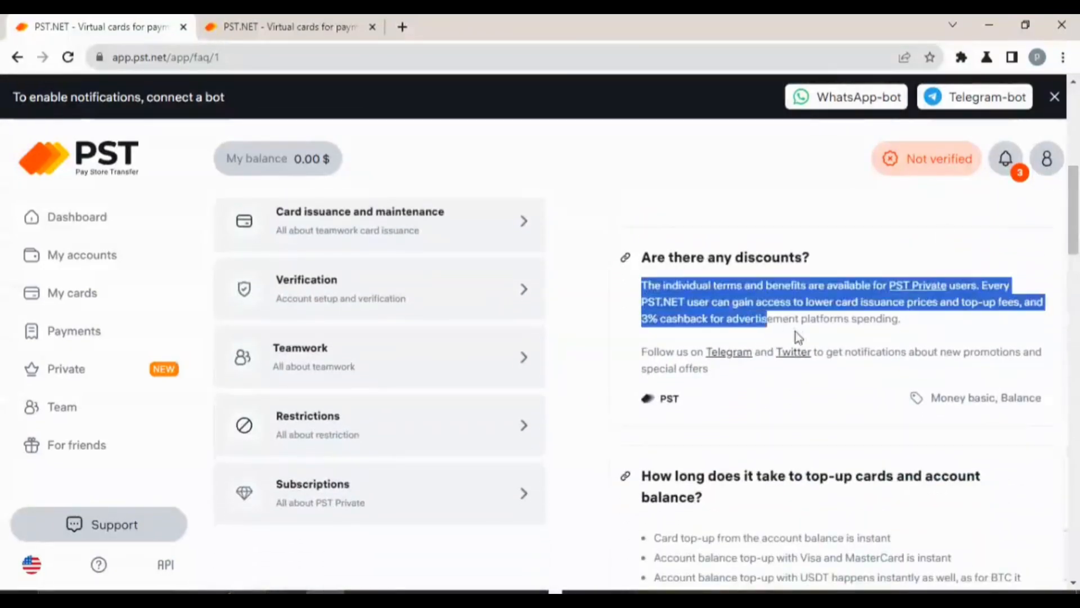
drag(763, 318, 863, 351)
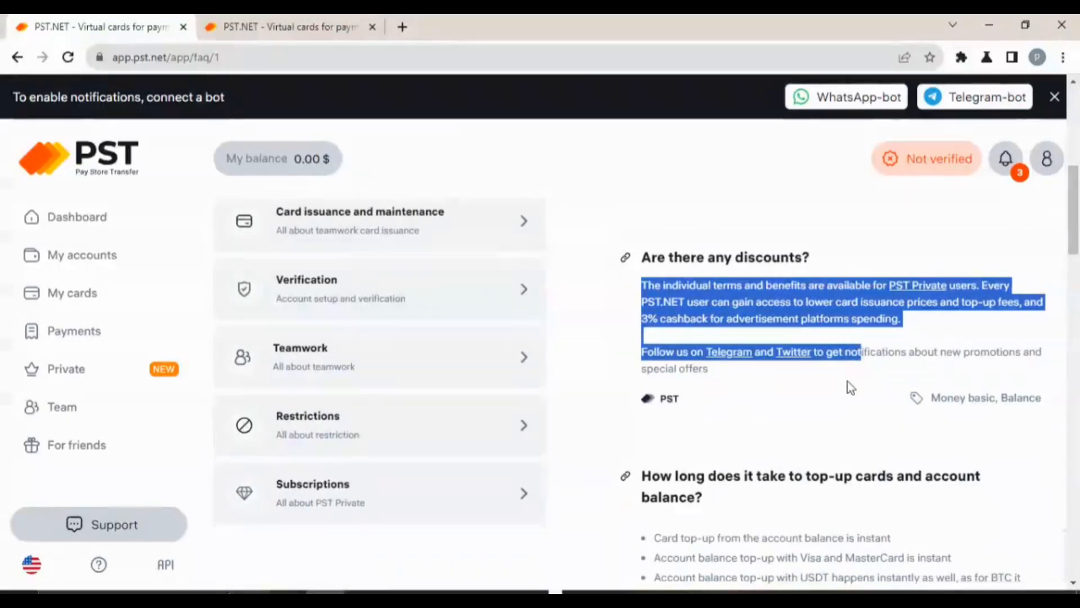
scroll(down, 3)
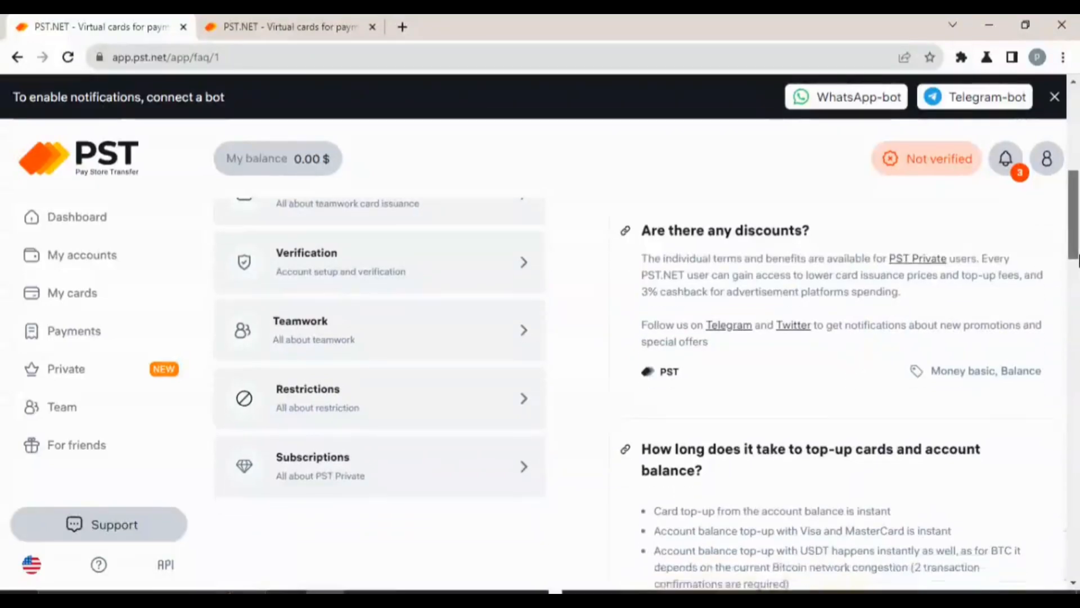
scroll(down, 3)
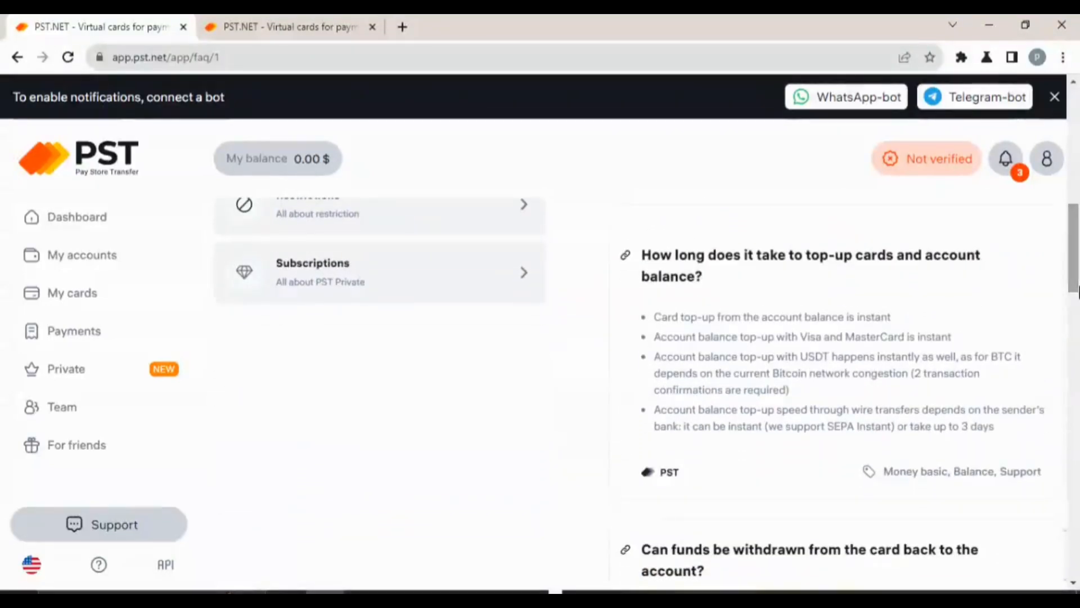
drag(655, 318, 751, 373)
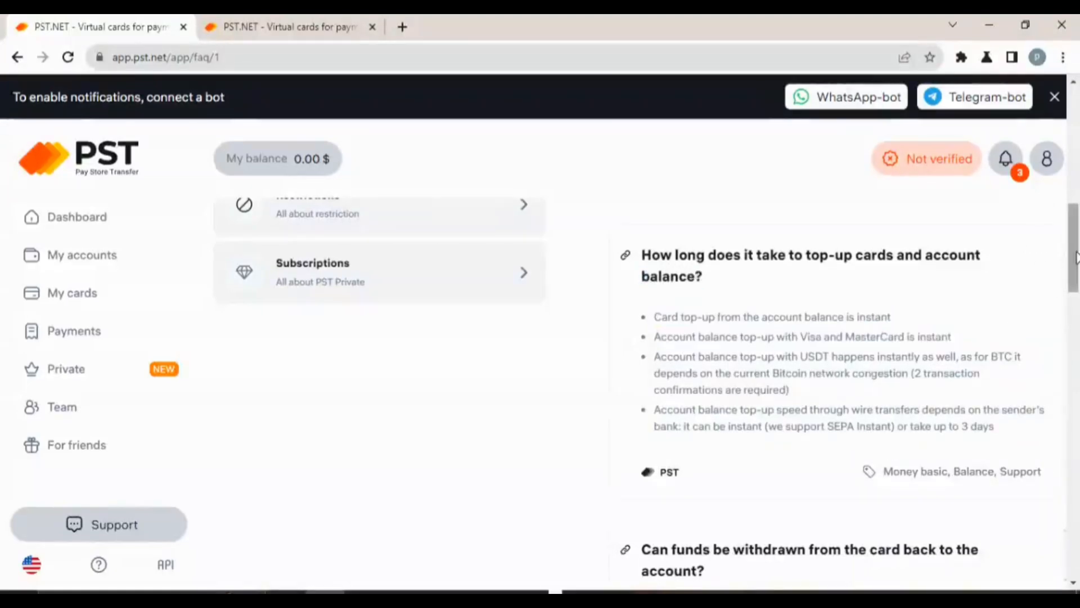
scroll(down, 3)
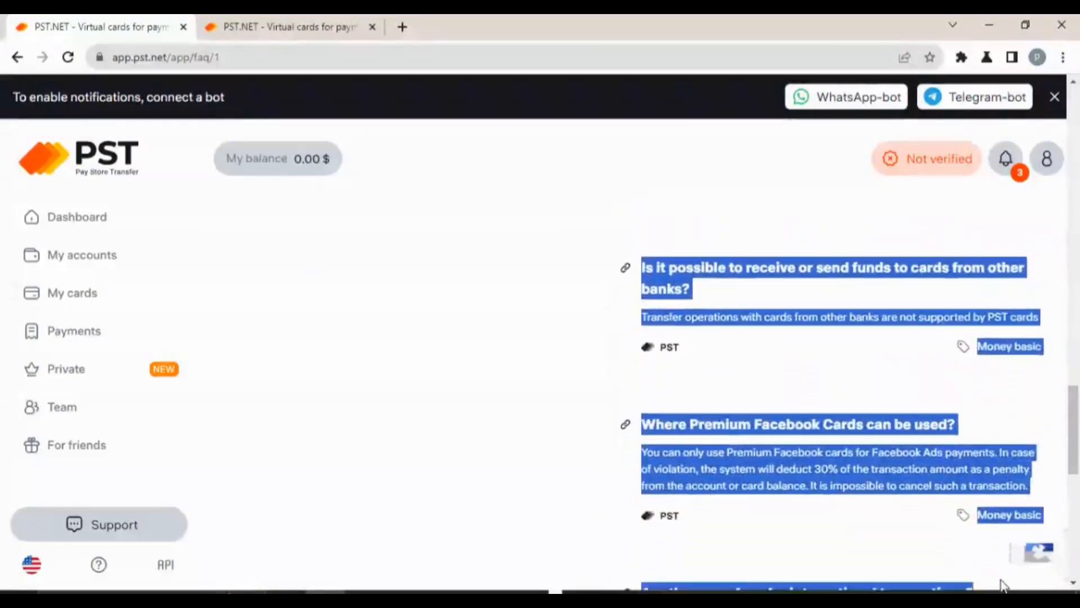
scroll(down, 3)
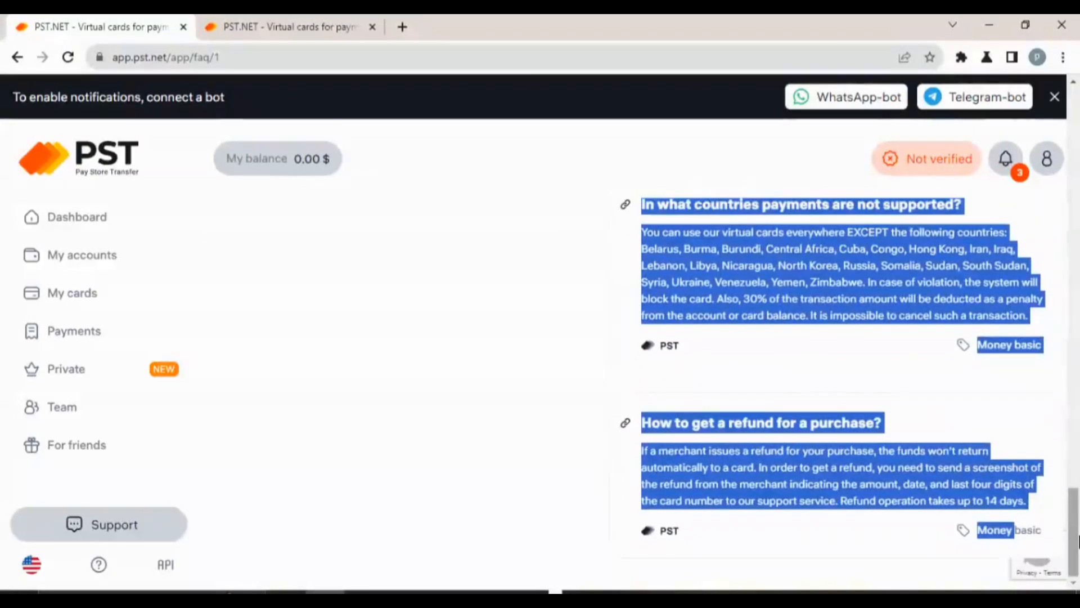
scroll(down, 3)
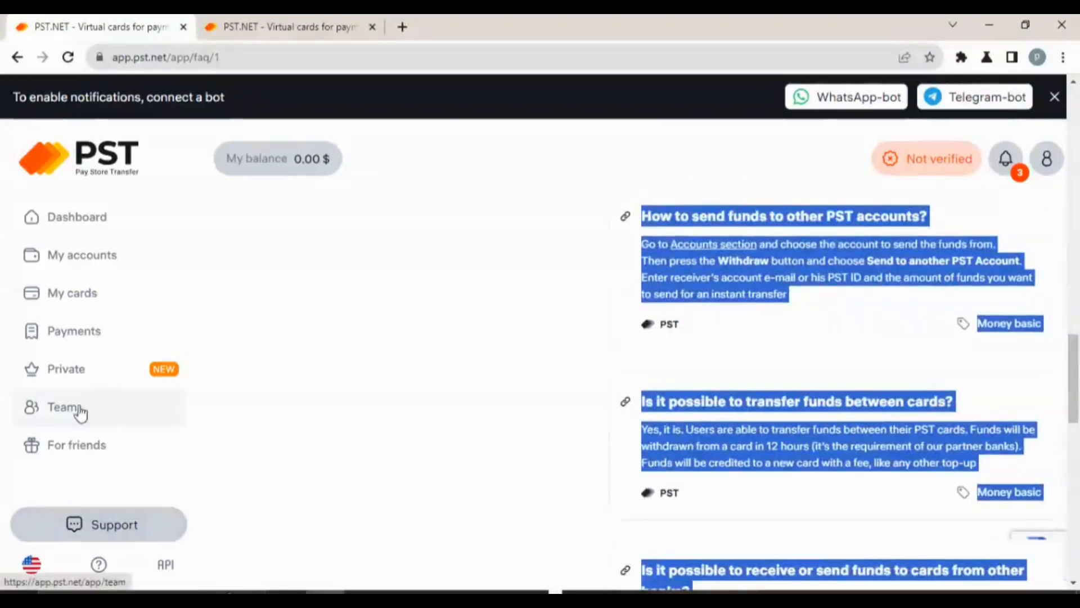
Visit the Team, Payments and My cards pages, then return to the dashboard balances.
click(60, 407)
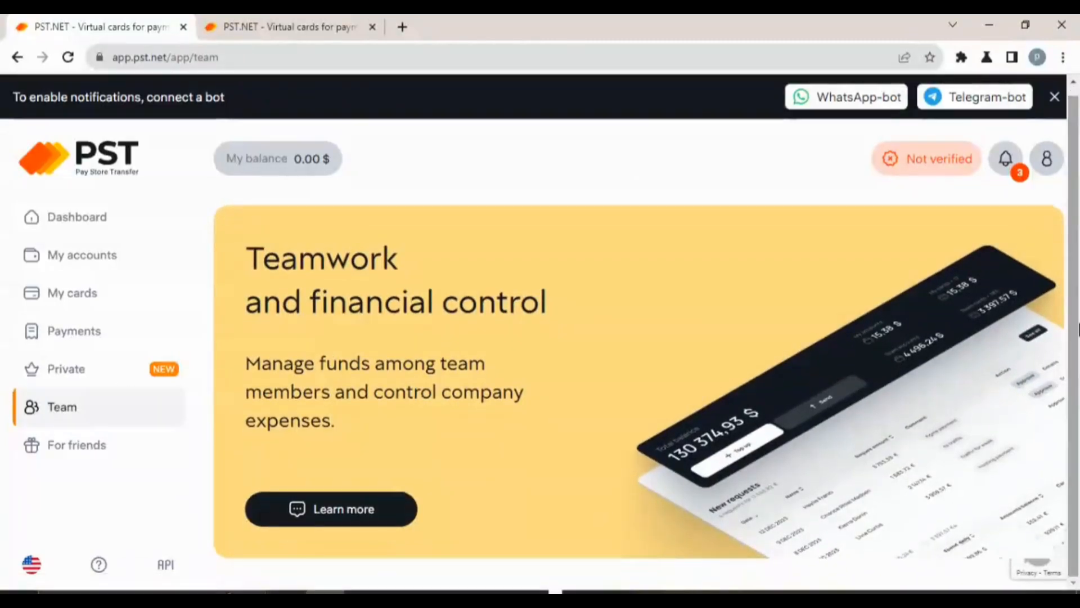
click(74, 331)
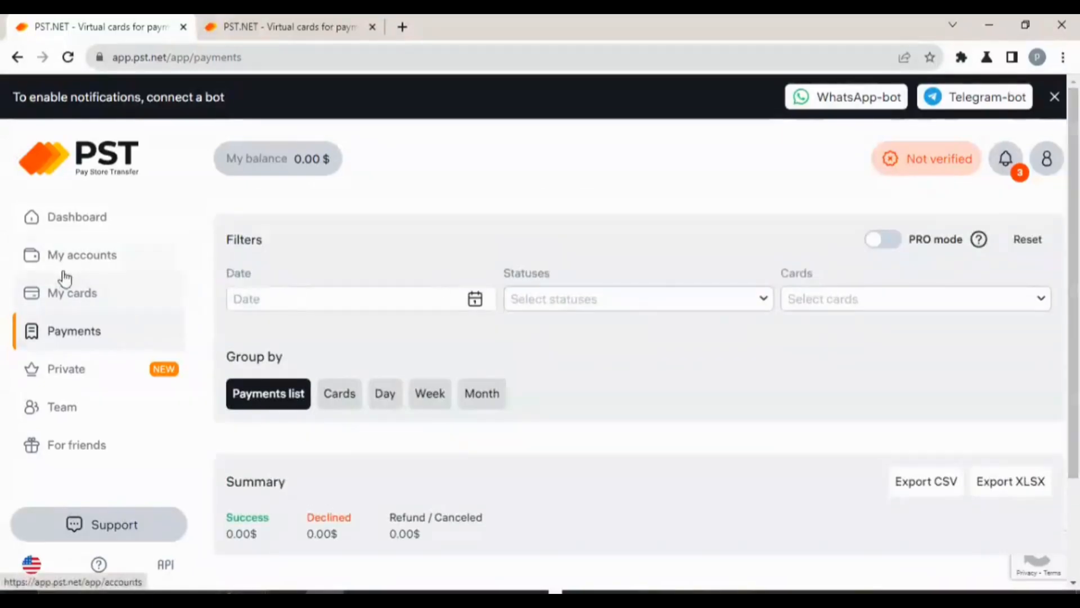
click(73, 293)
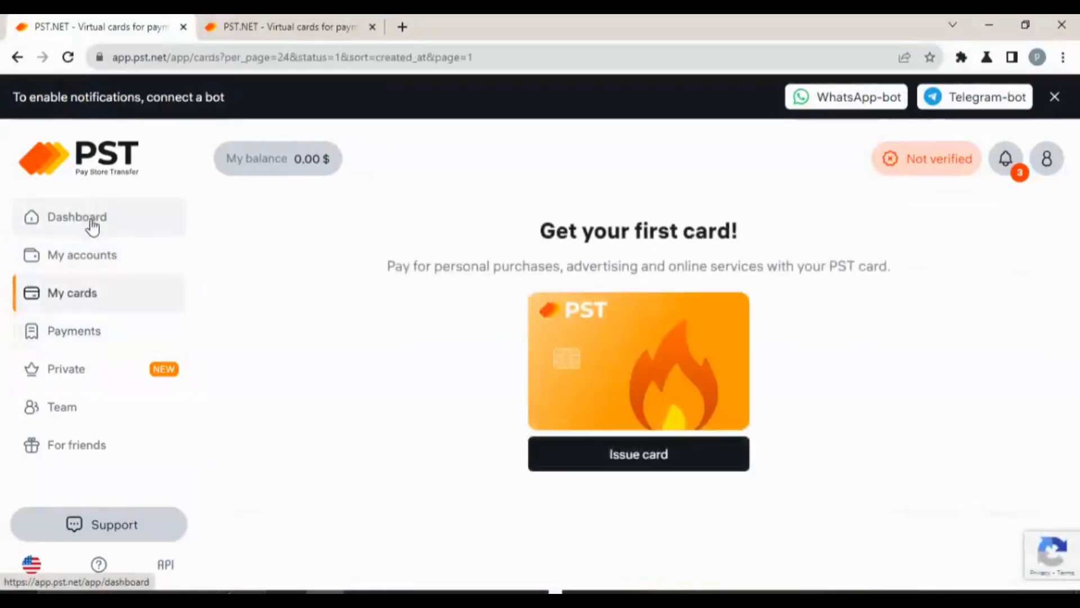
click(77, 216)
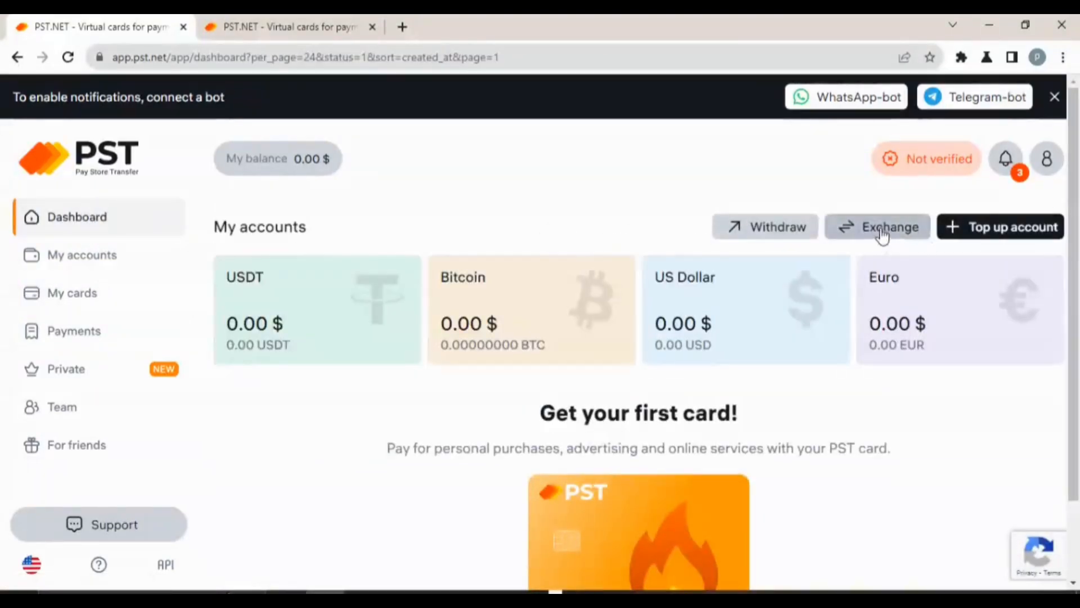
Preview exchanging 50 USDT into 49.50 USD, then back out to the My cards page.
click(877, 226)
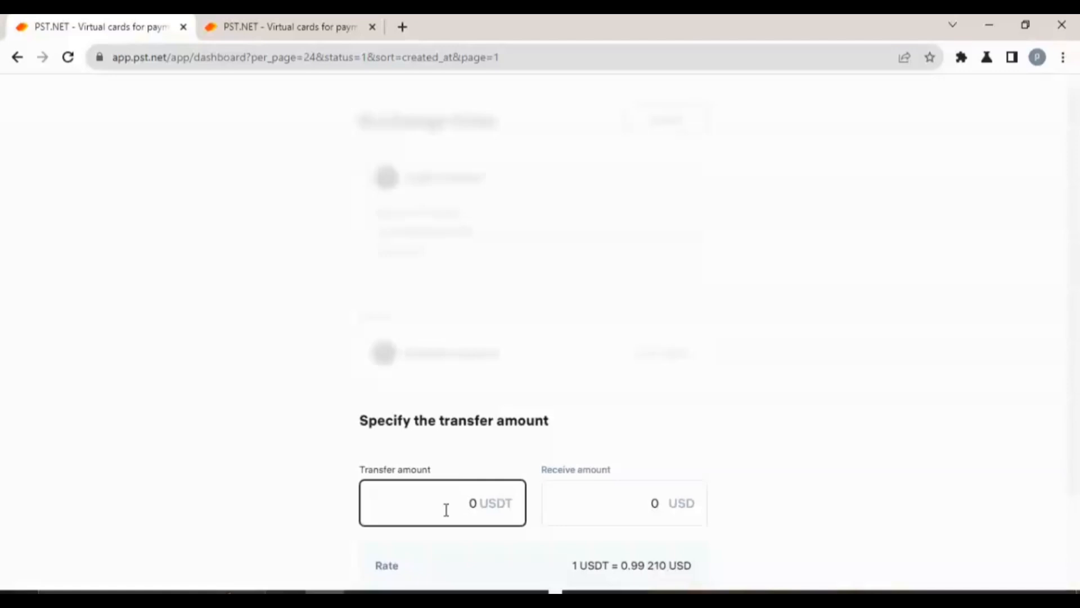
click(441, 501)
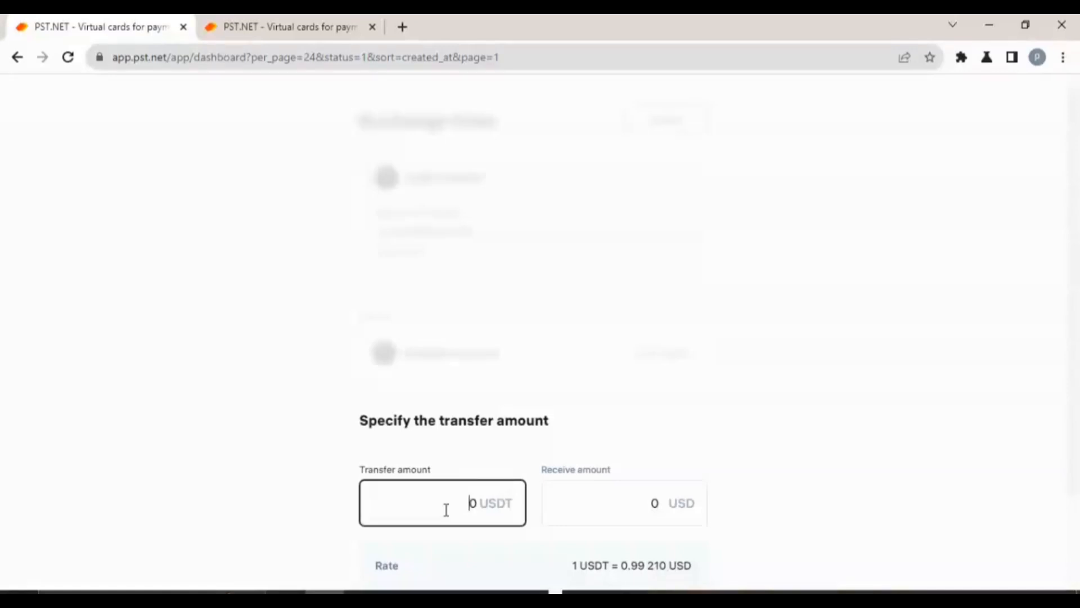
text(5)
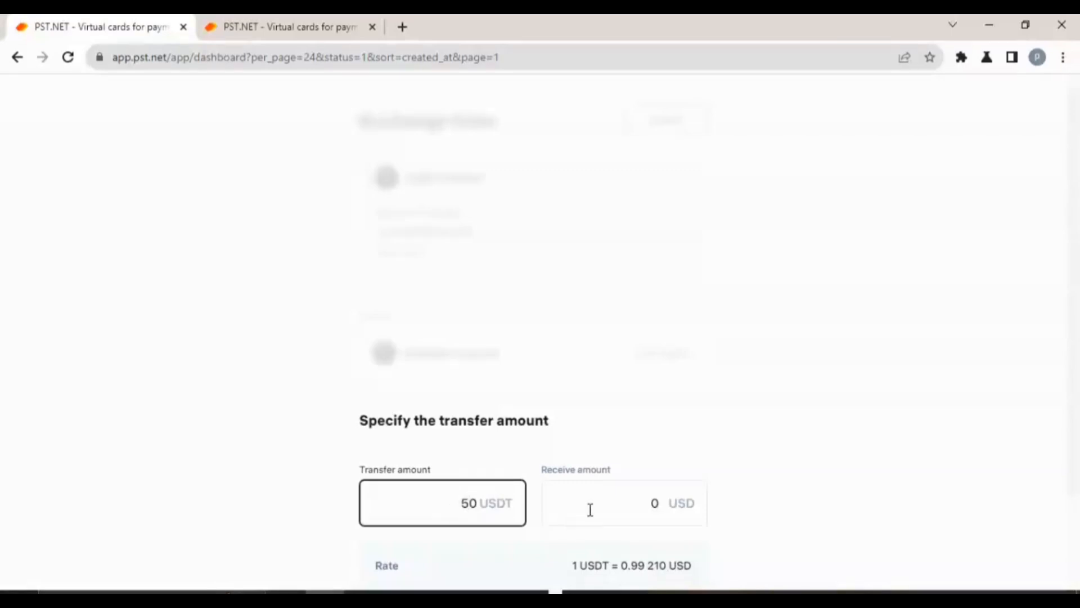
click(623, 503)
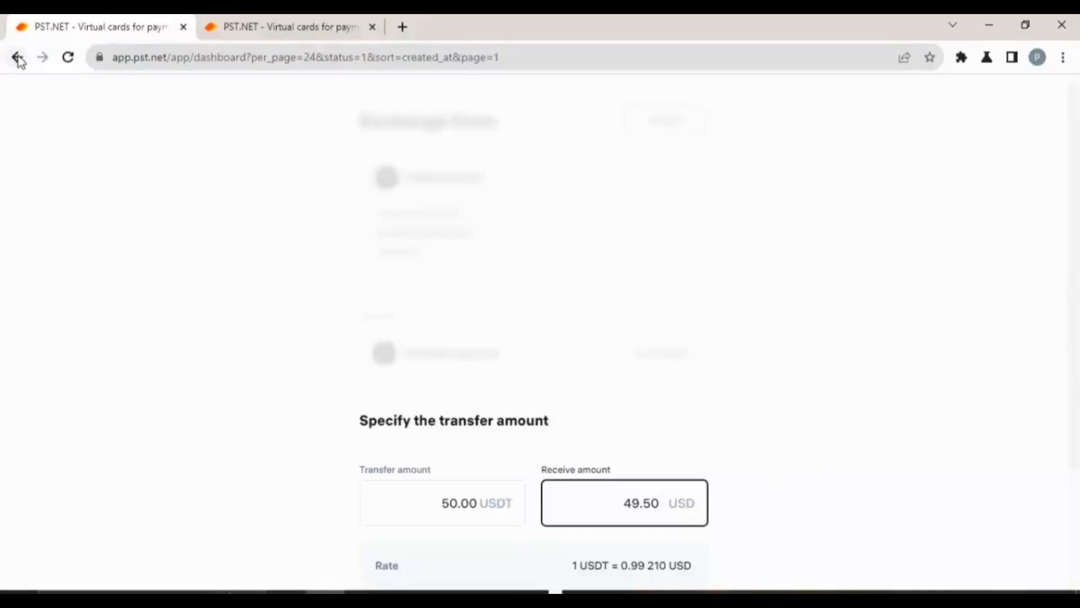
click(18, 57)
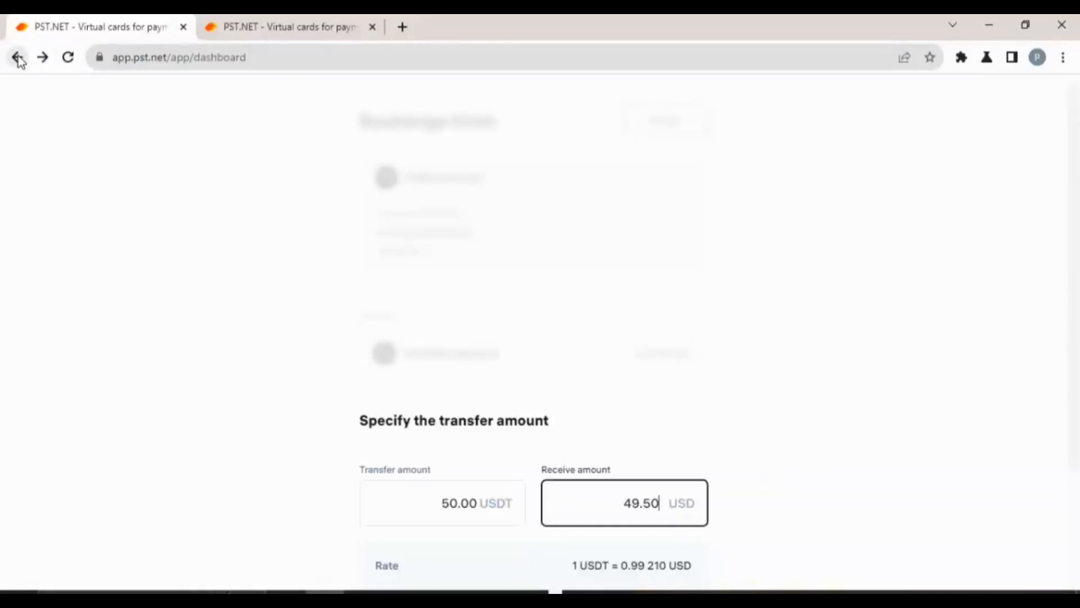
click(17, 57)
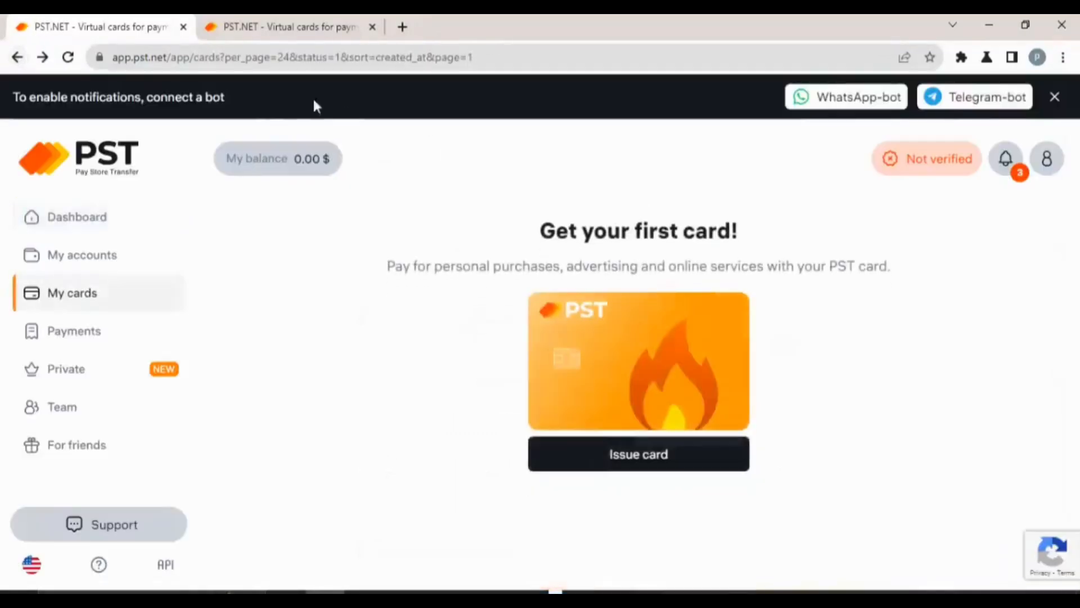
From the dashboard balances, start a withdrawal showing PST user account or external wallet destinations.
click(78, 216)
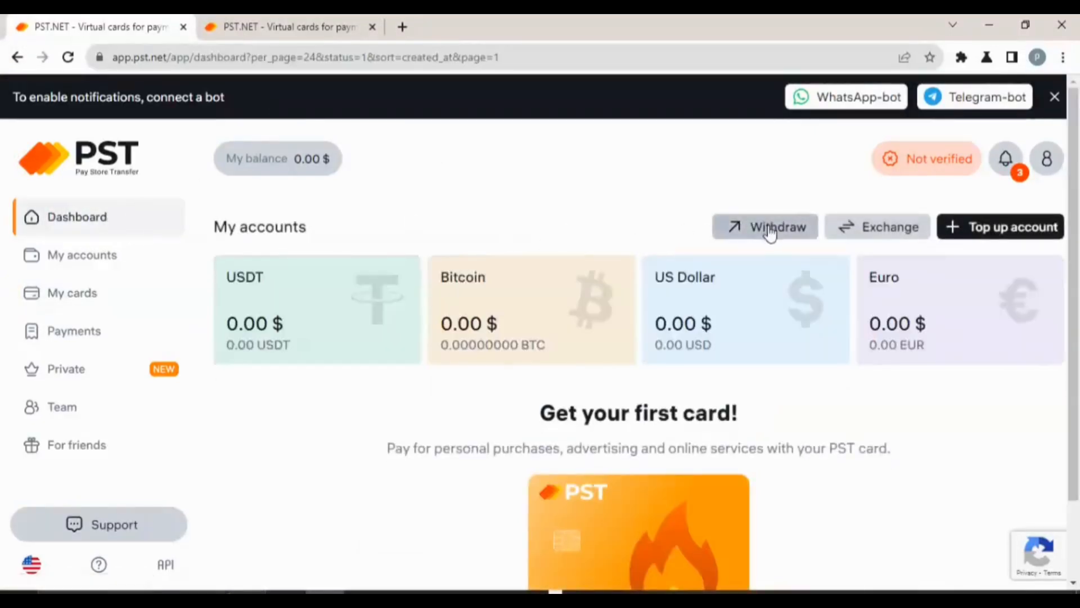
click(765, 226)
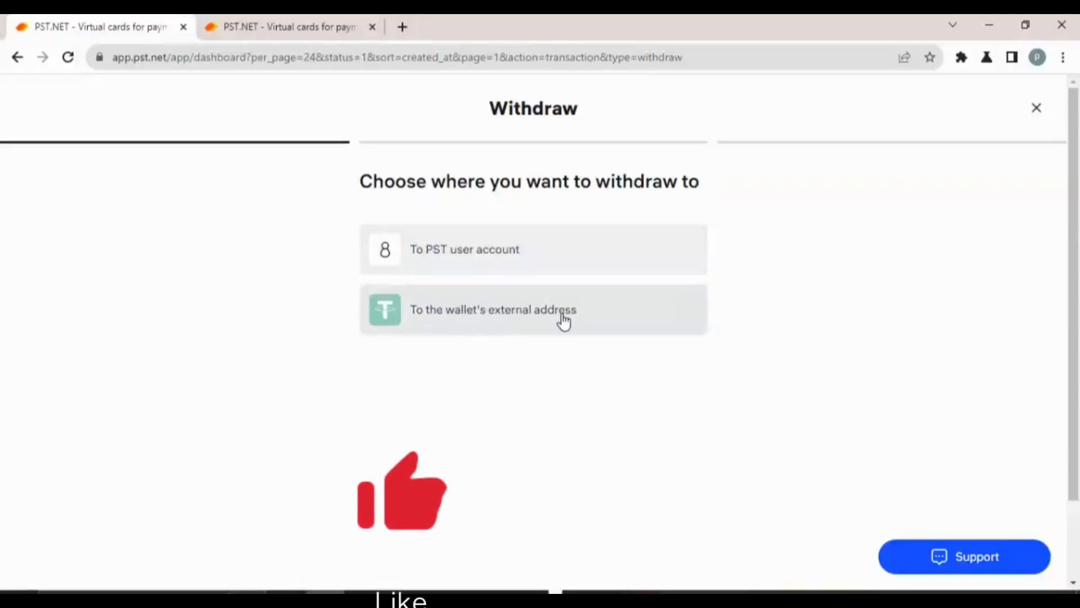
mouse_move(761, 347)
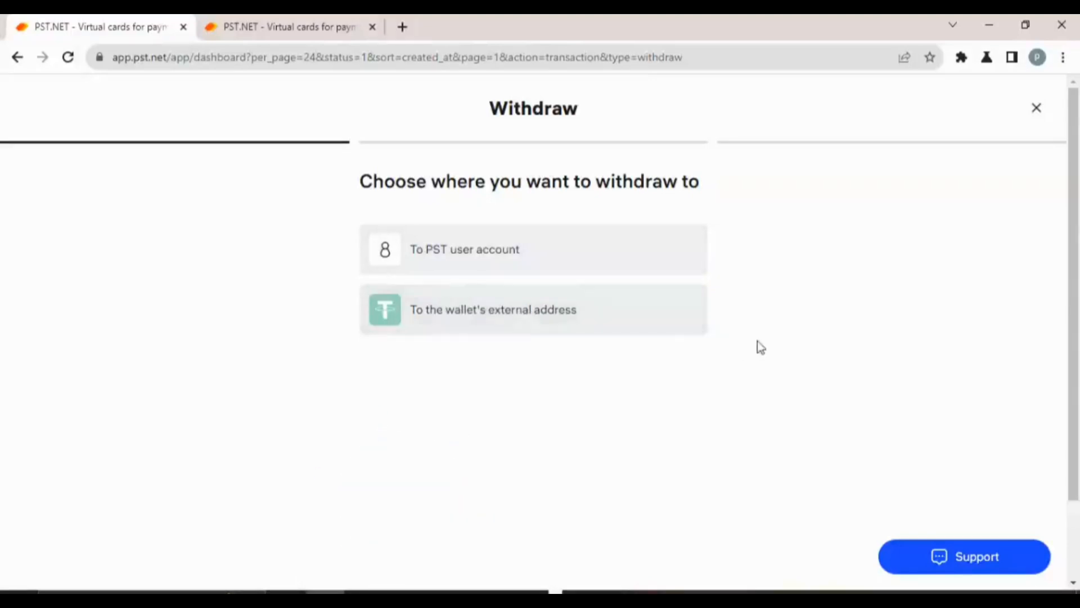
mouse_move(331, 145)
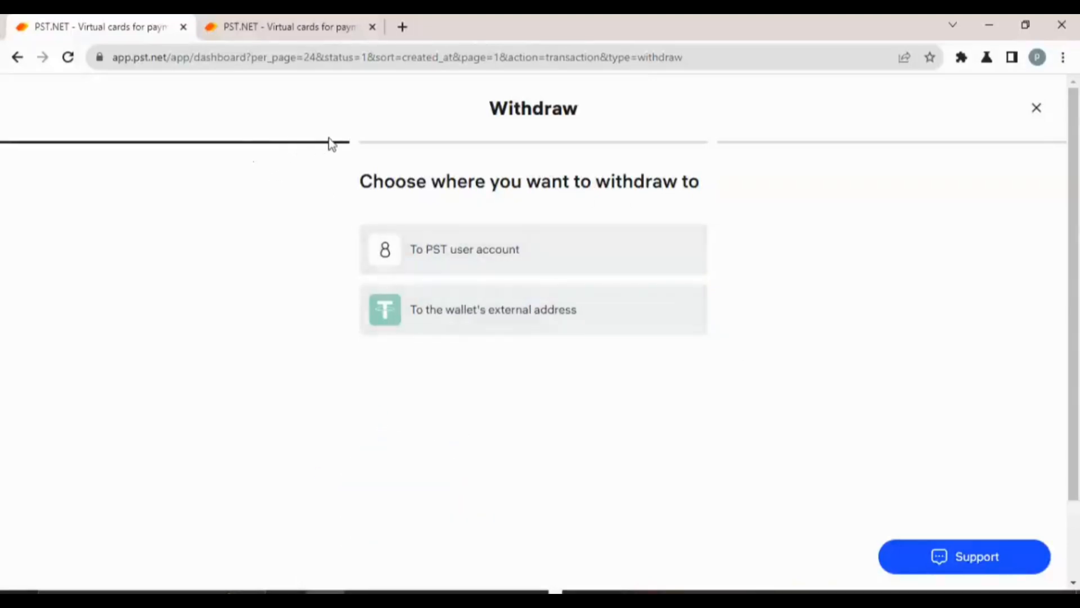
mouse_move(734, 158)
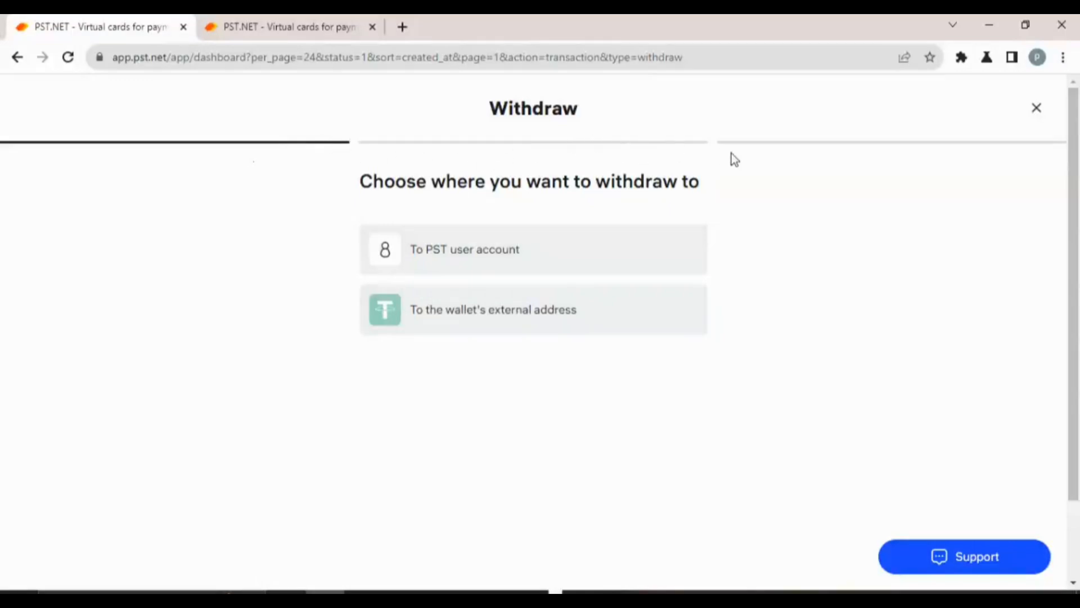
mouse_move(294, 268)
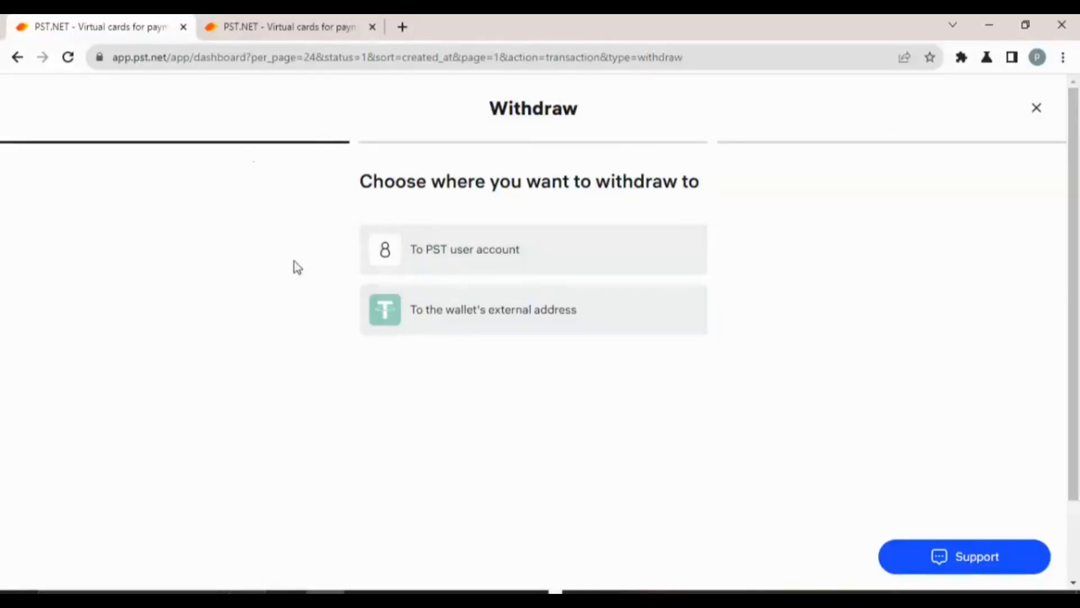
Back out of the withdraw form and return to the zero-balance dashboard.
click(17, 57)
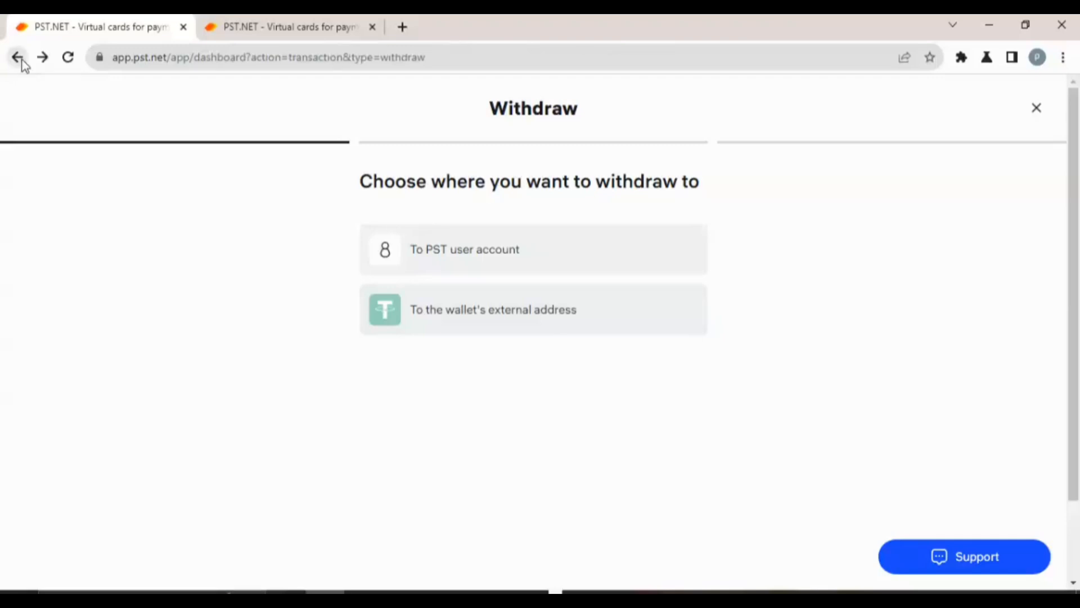
click(17, 57)
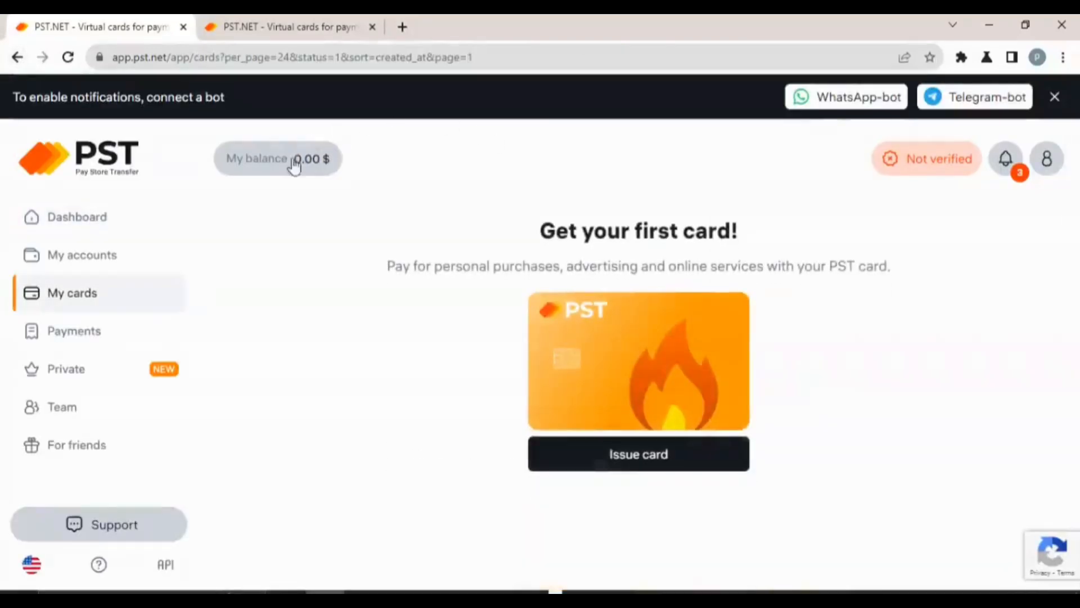
click(77, 216)
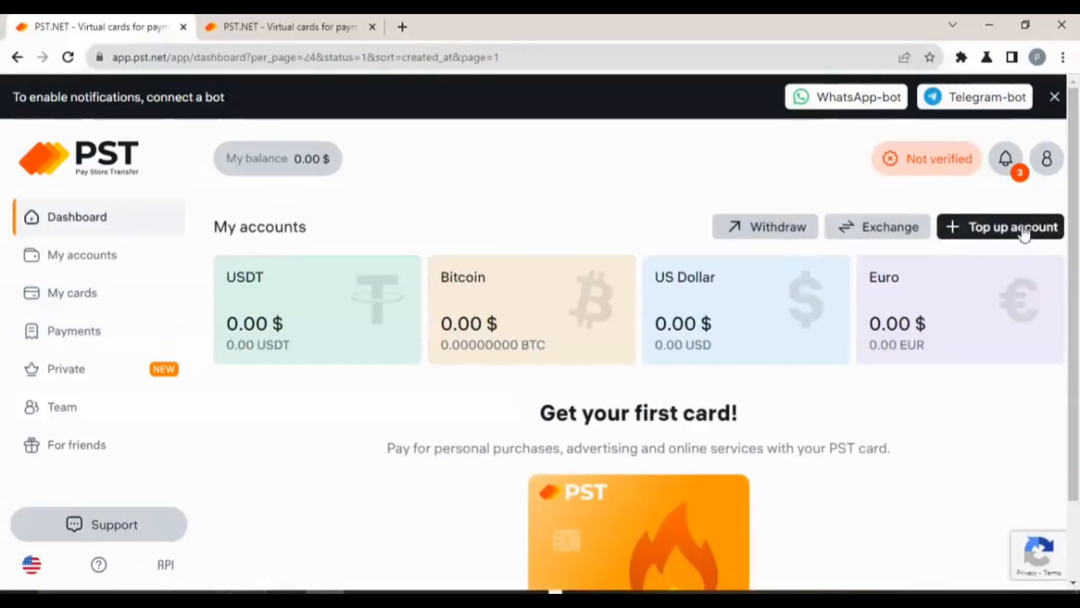
Top up the account to show the Tron USDT (TRC20) deposit address and QR code, then go back.
click(1013, 226)
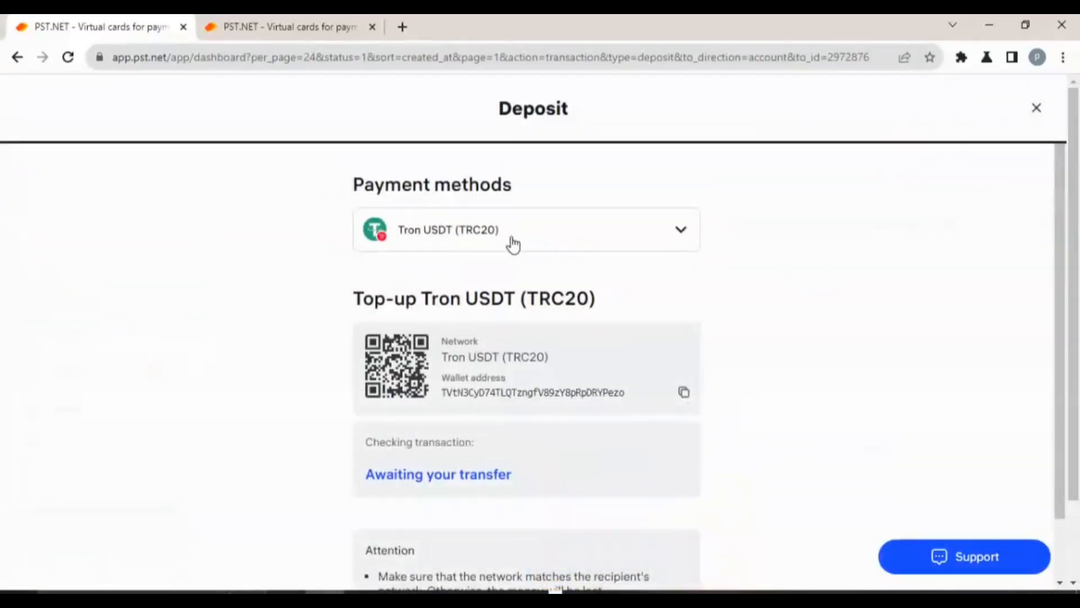
mouse_move(556, 243)
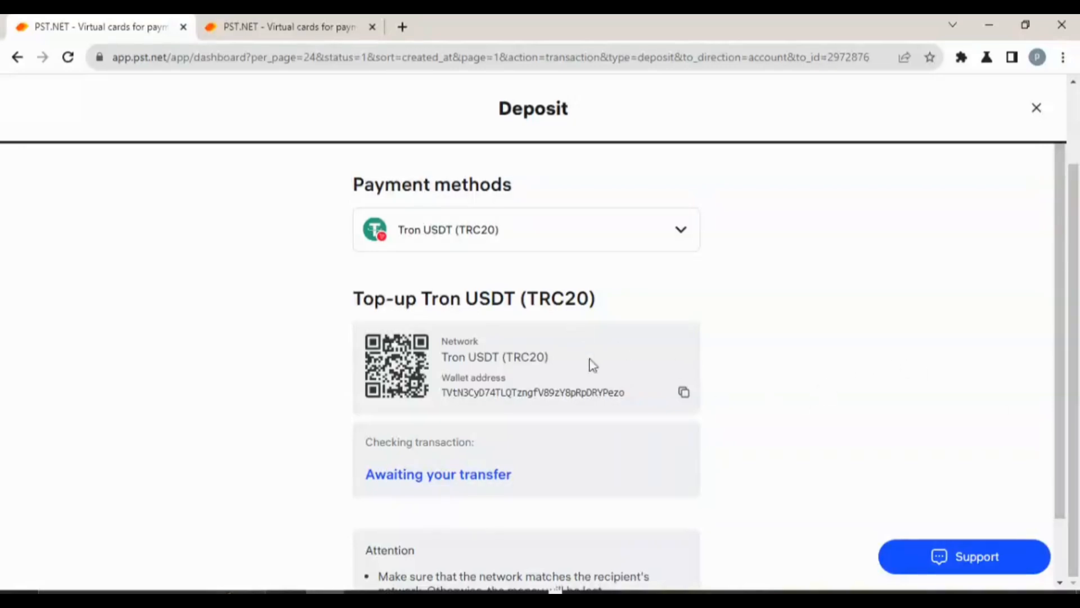
mouse_move(577, 366)
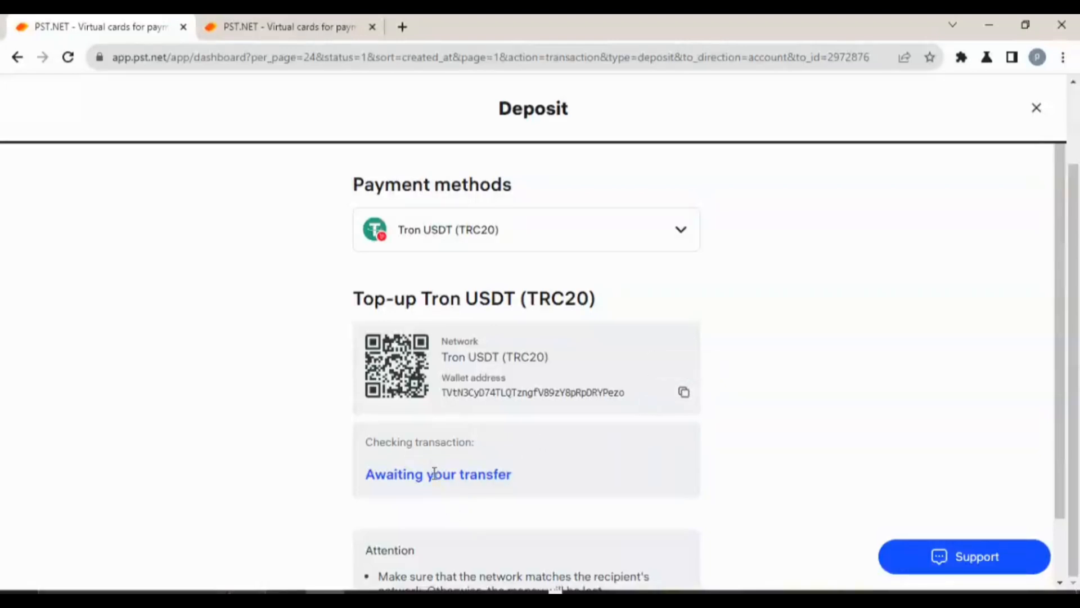
mouse_move(676, 350)
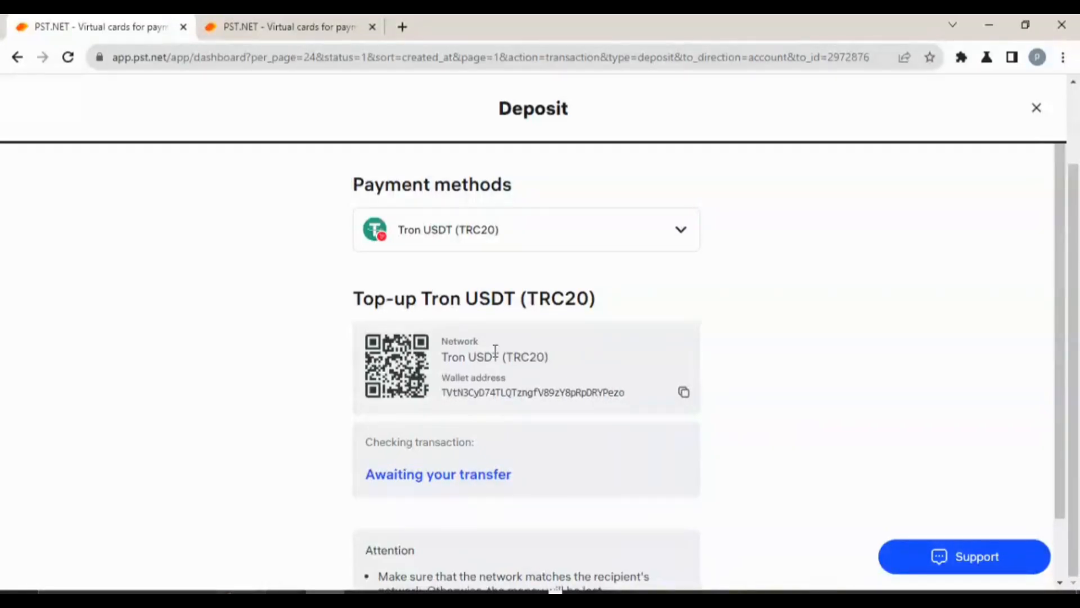
mouse_move(610, 378)
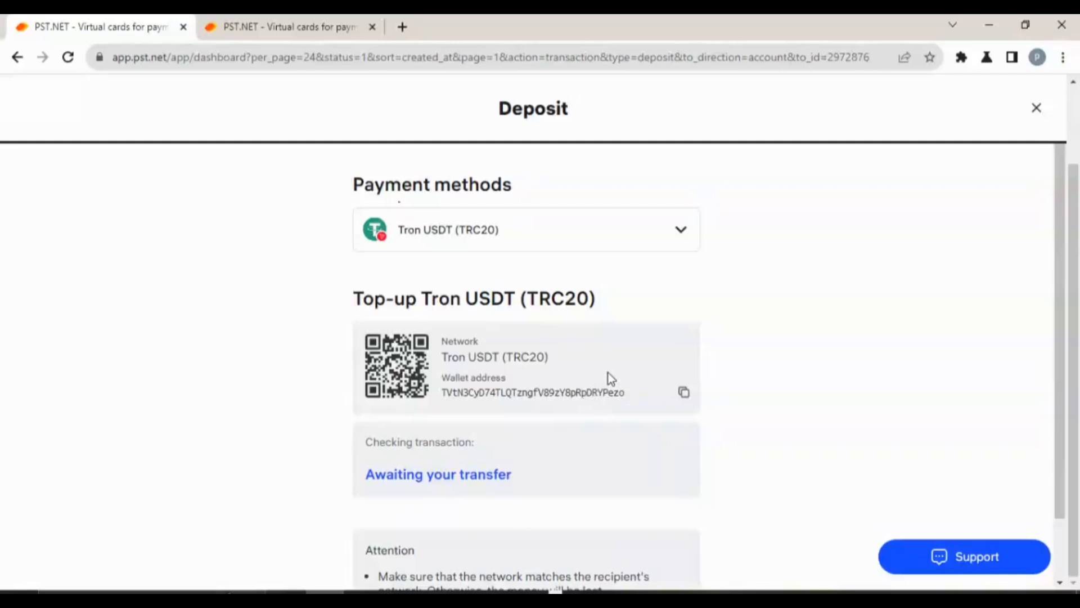
mouse_move(189, 181)
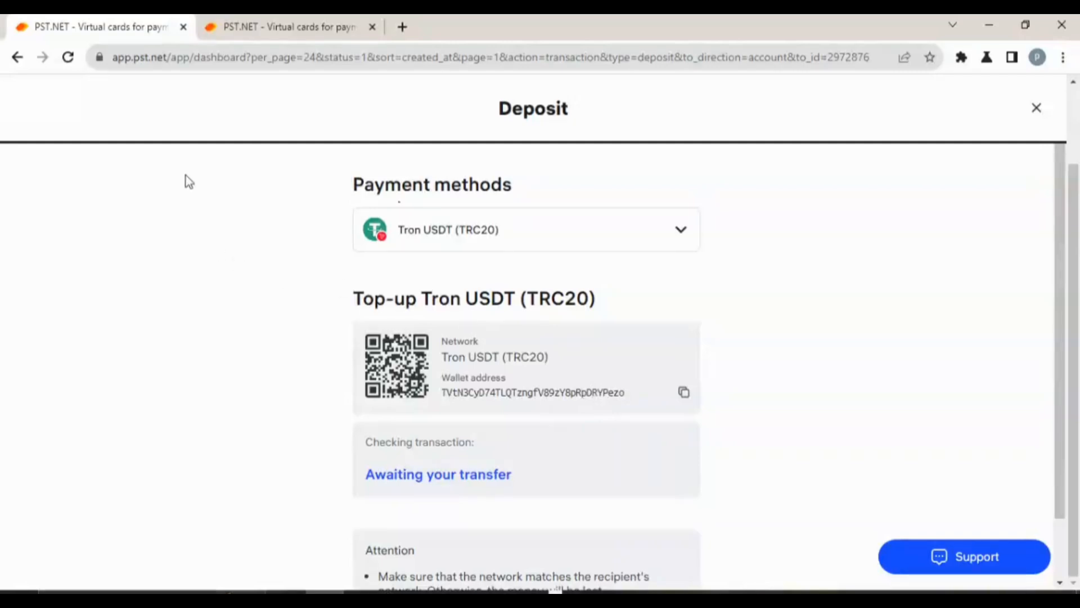
mouse_move(462, 234)
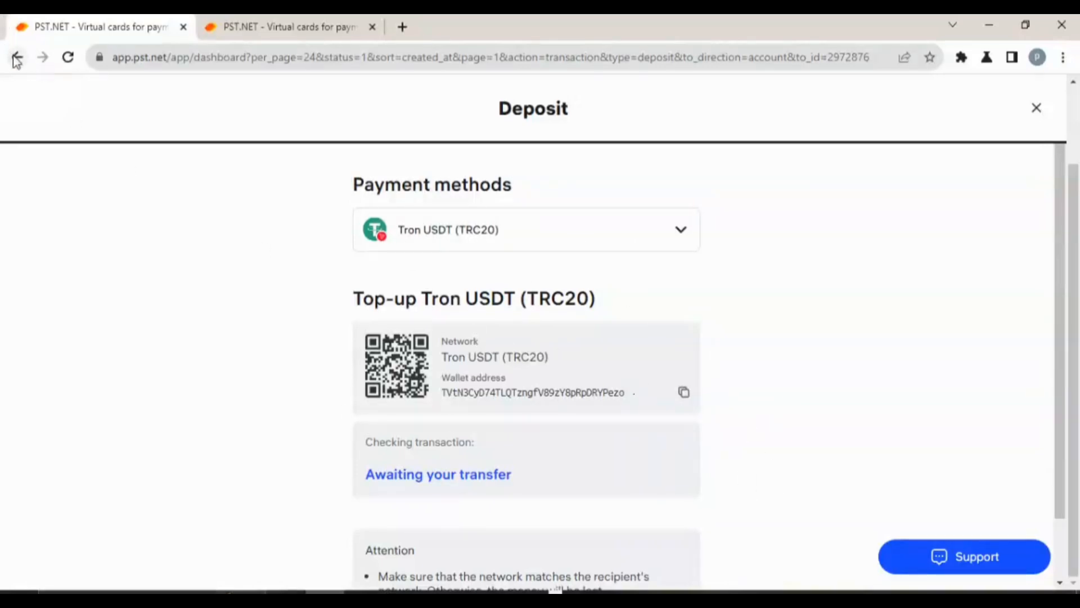
click(17, 57)
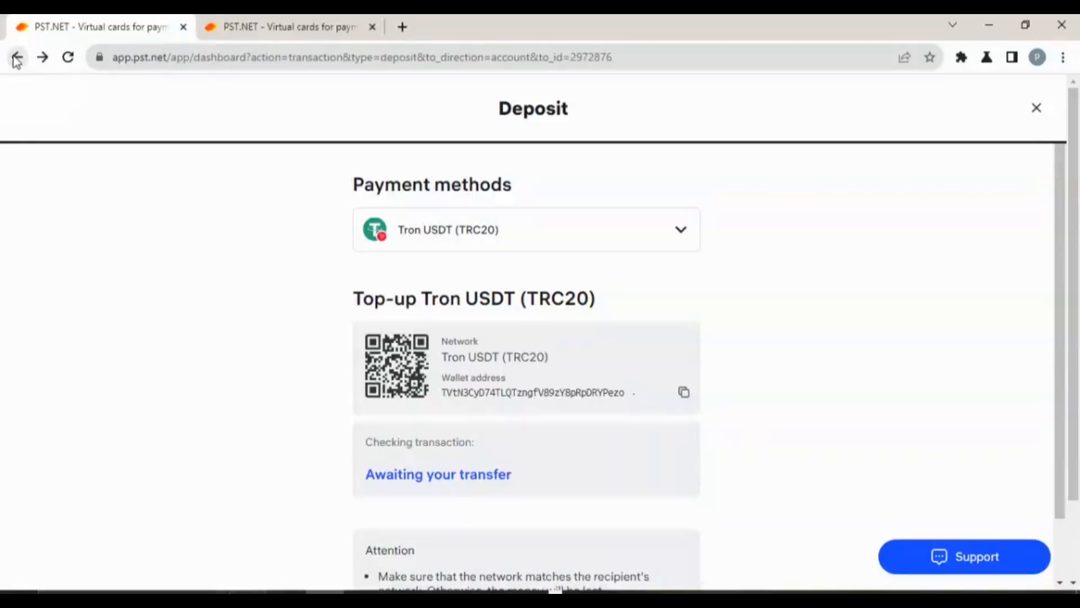
click(16, 57)
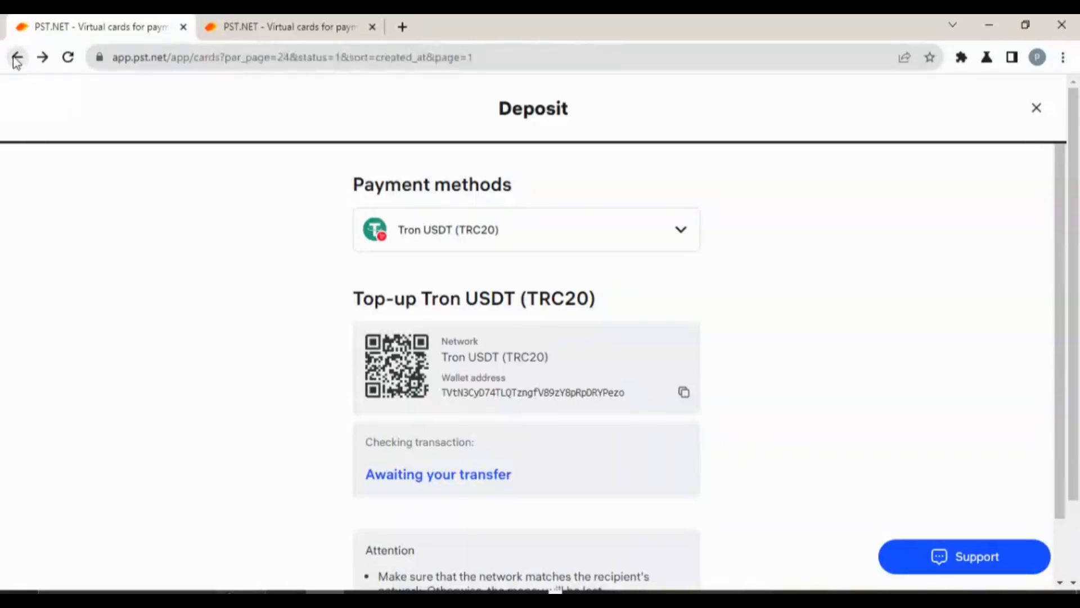